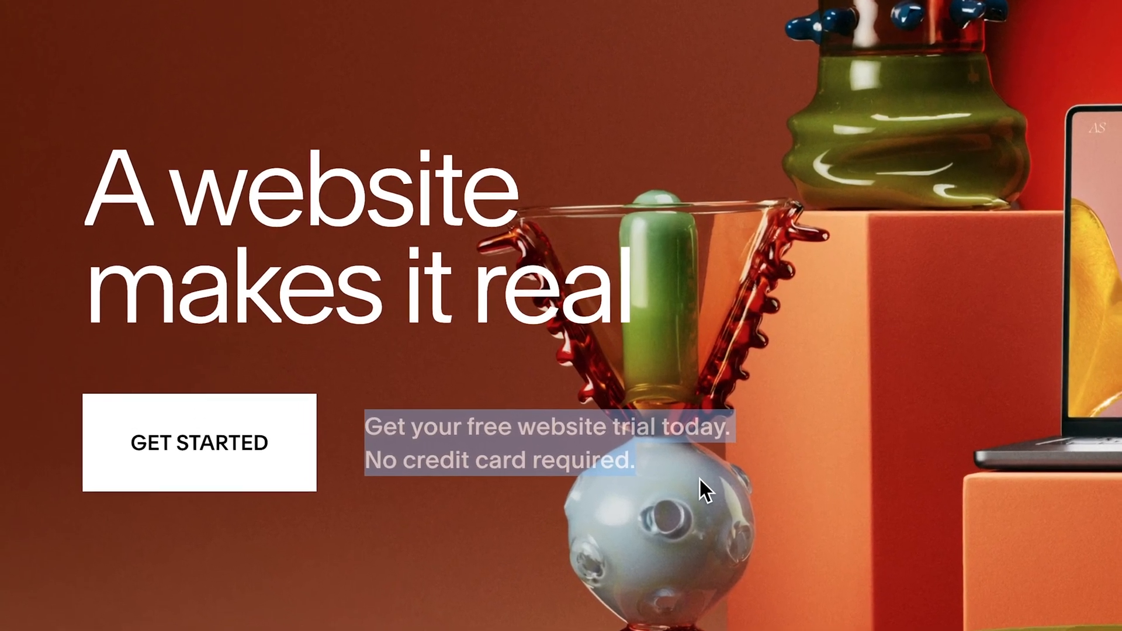
# Step: Choose Photography as the topic with selling products, services and physical-business goals
pyautogui.scroll(-3)
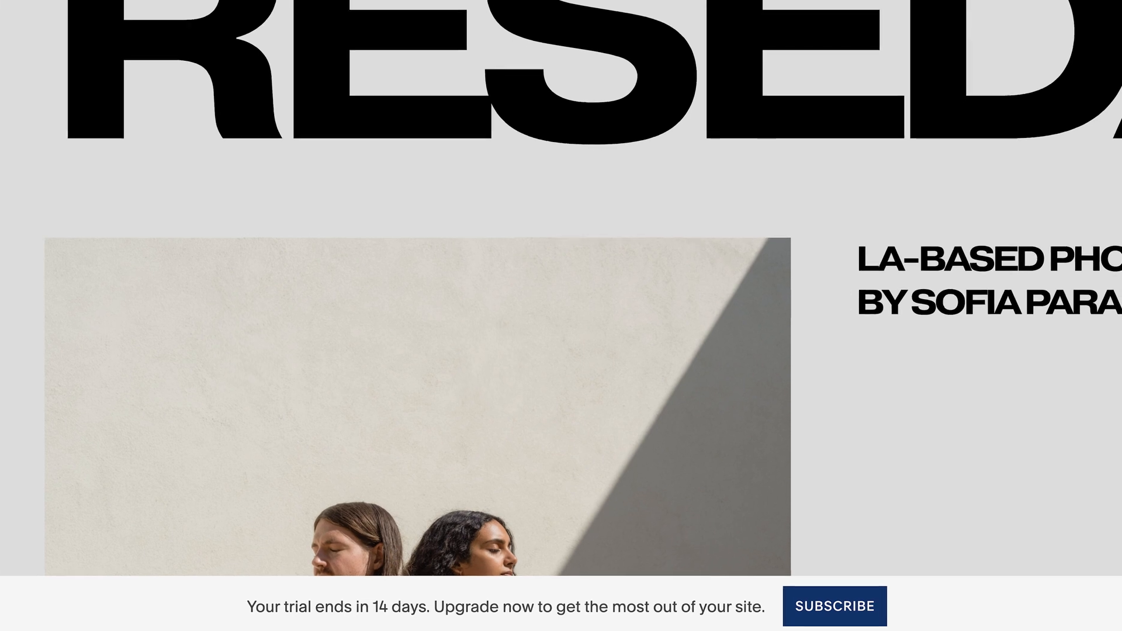
pyautogui.scroll(-3)
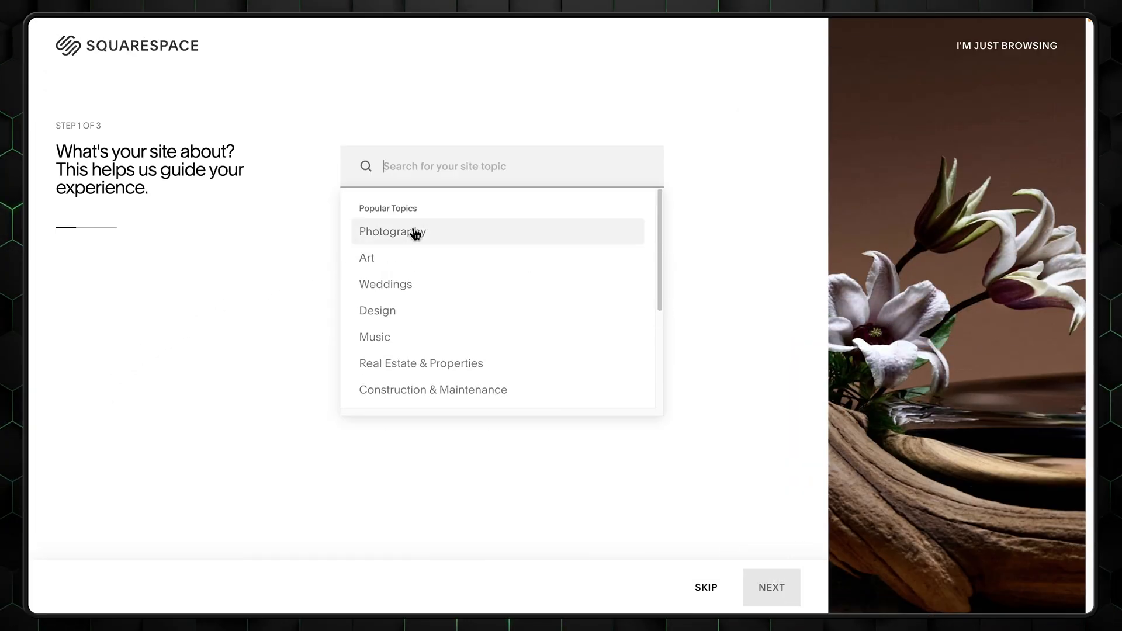
pyautogui.moveTo(435, 252)
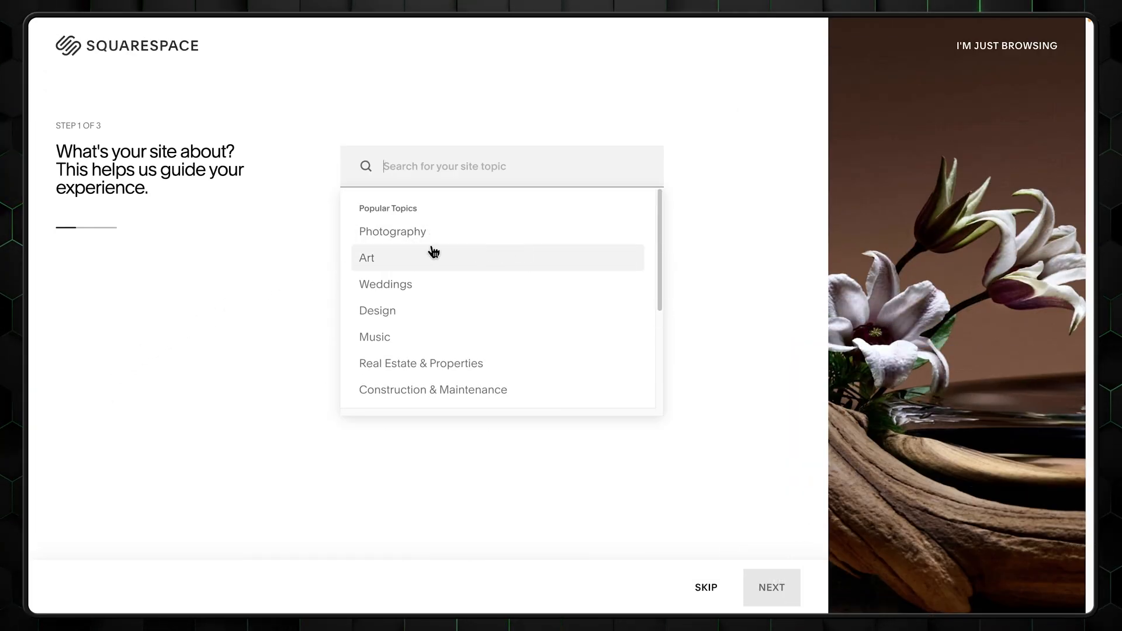
pyautogui.click(392, 231)
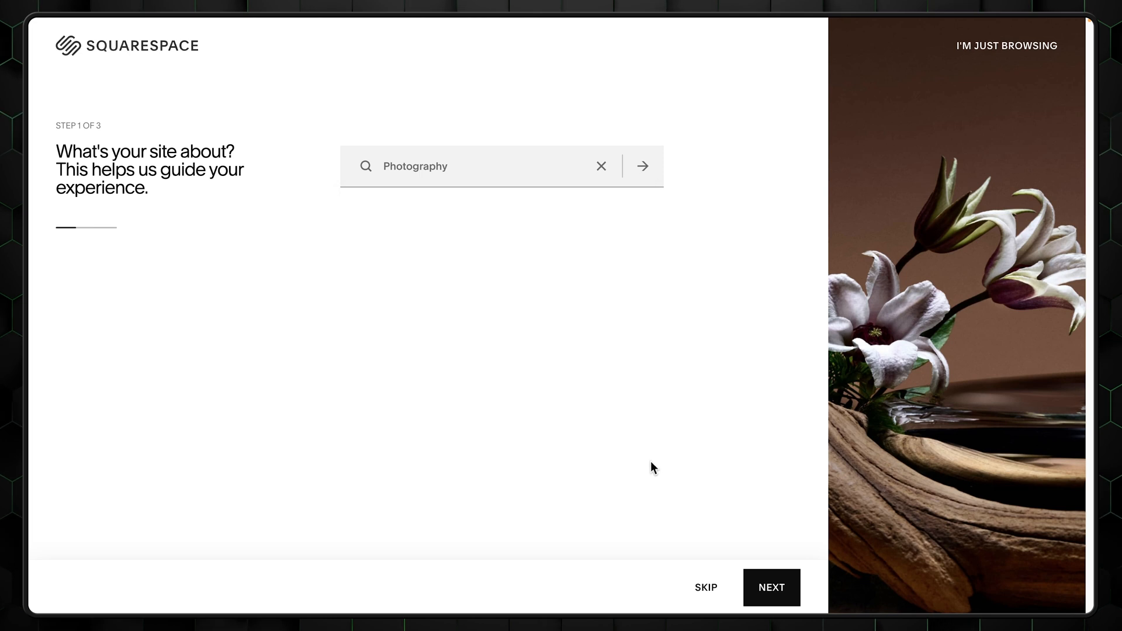
pyautogui.click(771, 587)
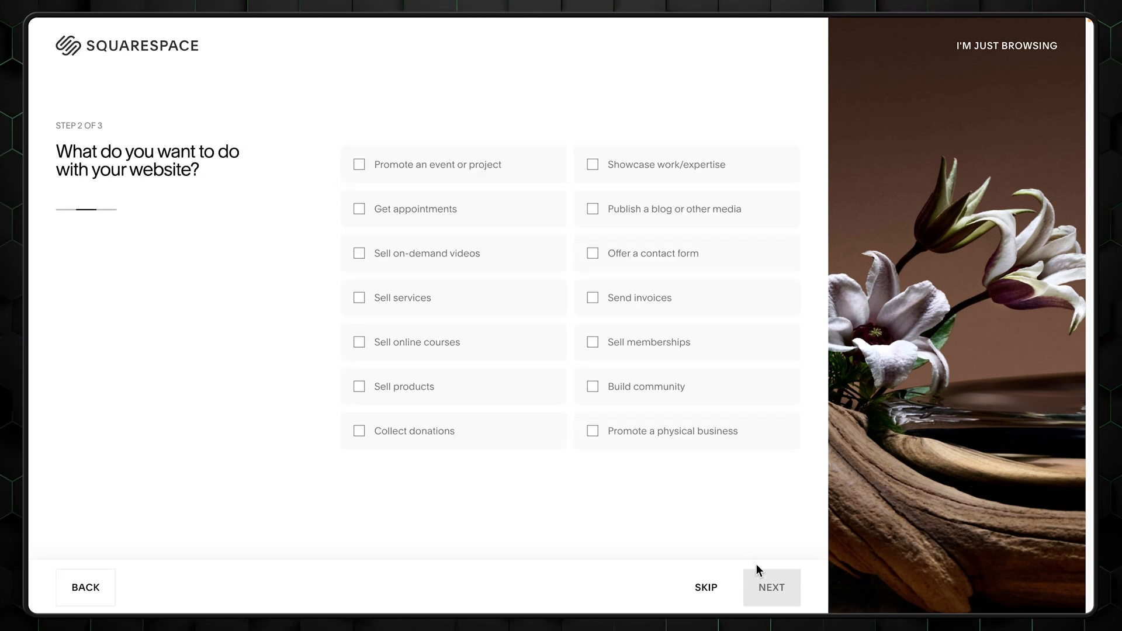
pyautogui.moveTo(371, 172)
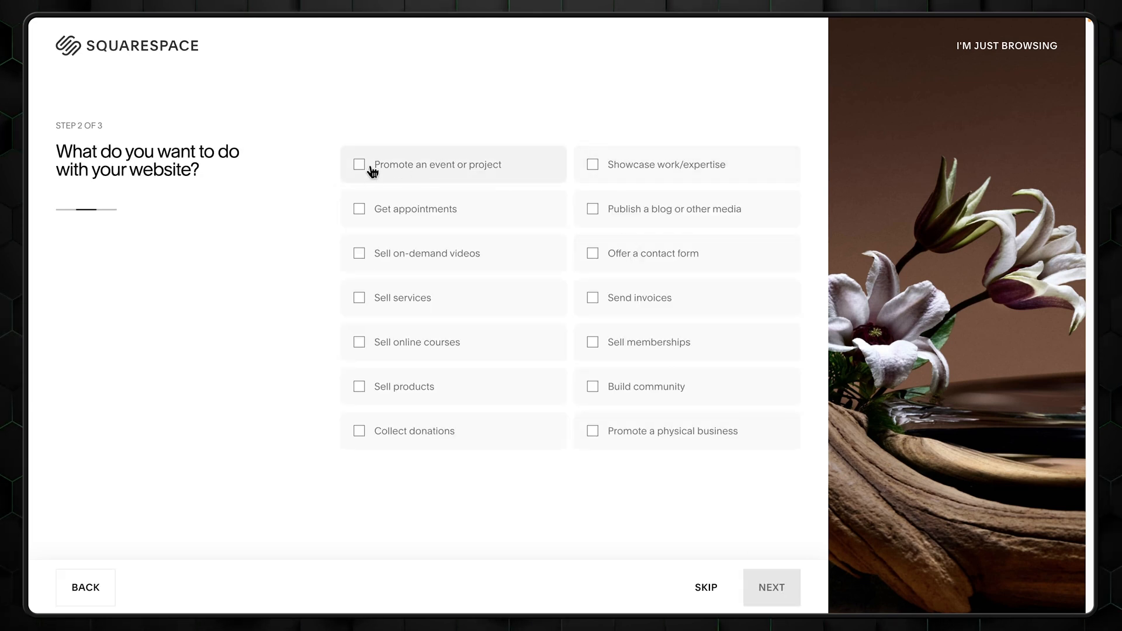
pyautogui.click(592, 430)
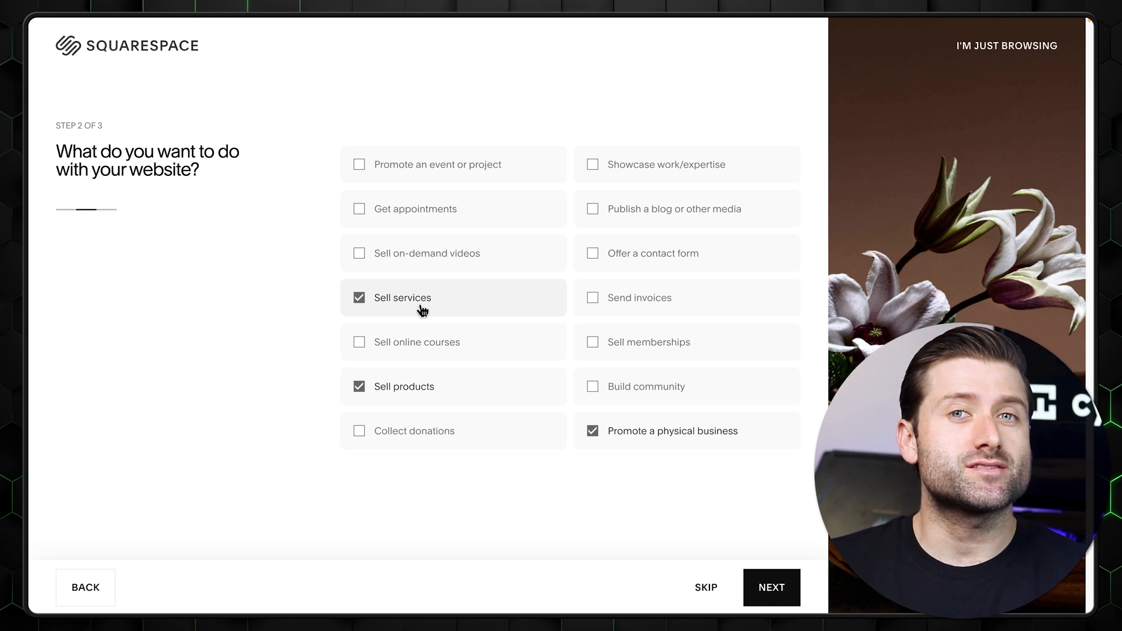
pyautogui.click(771, 588)
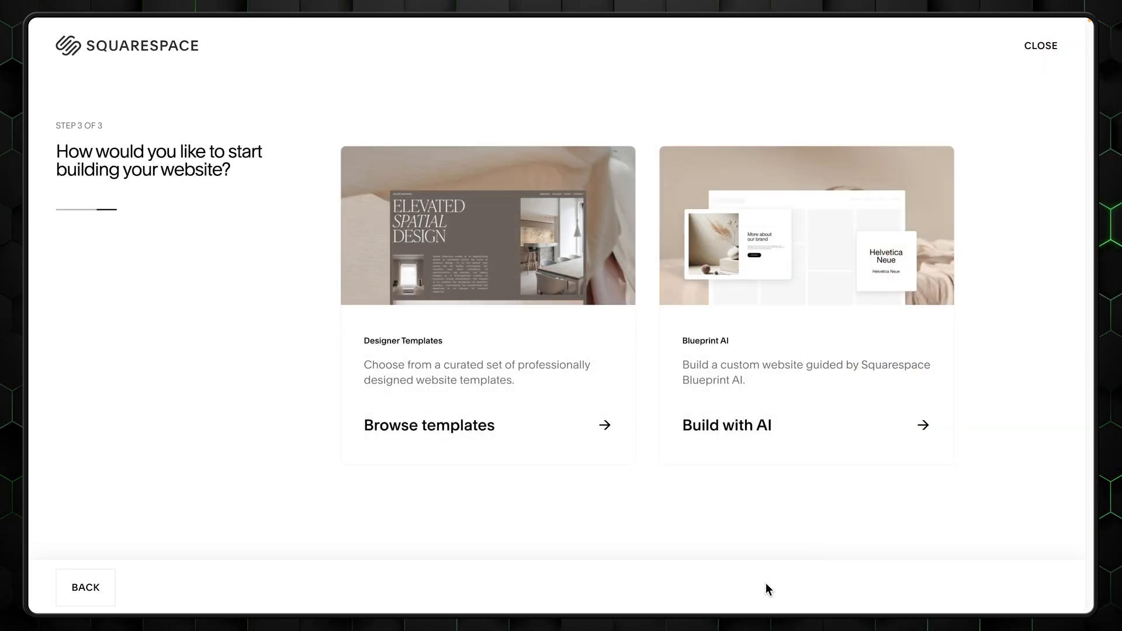
pyautogui.moveTo(330, 401)
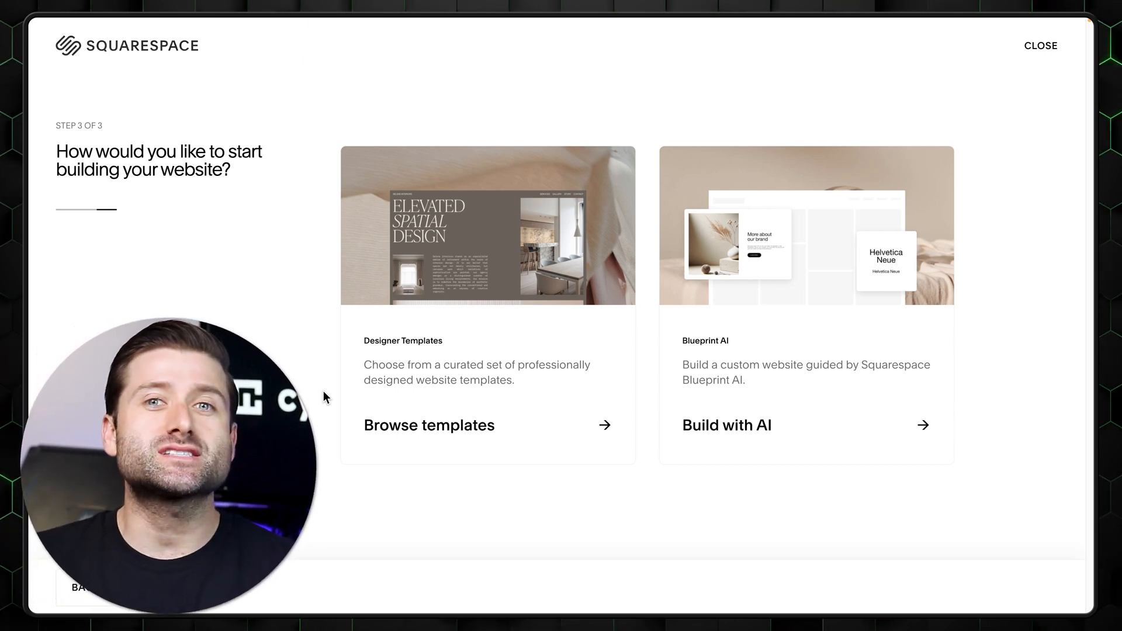
# Step: Browse the filtered photography templates and Reseda, then scroll the full 178-template gallery
pyautogui.click(430, 425)
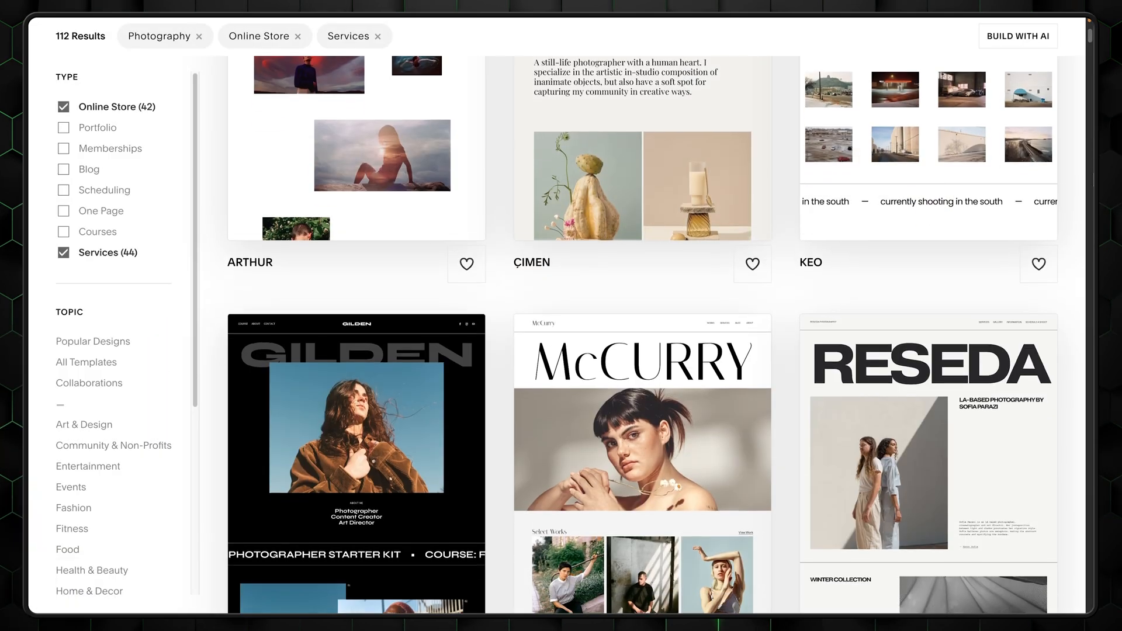
pyautogui.scroll(-3)
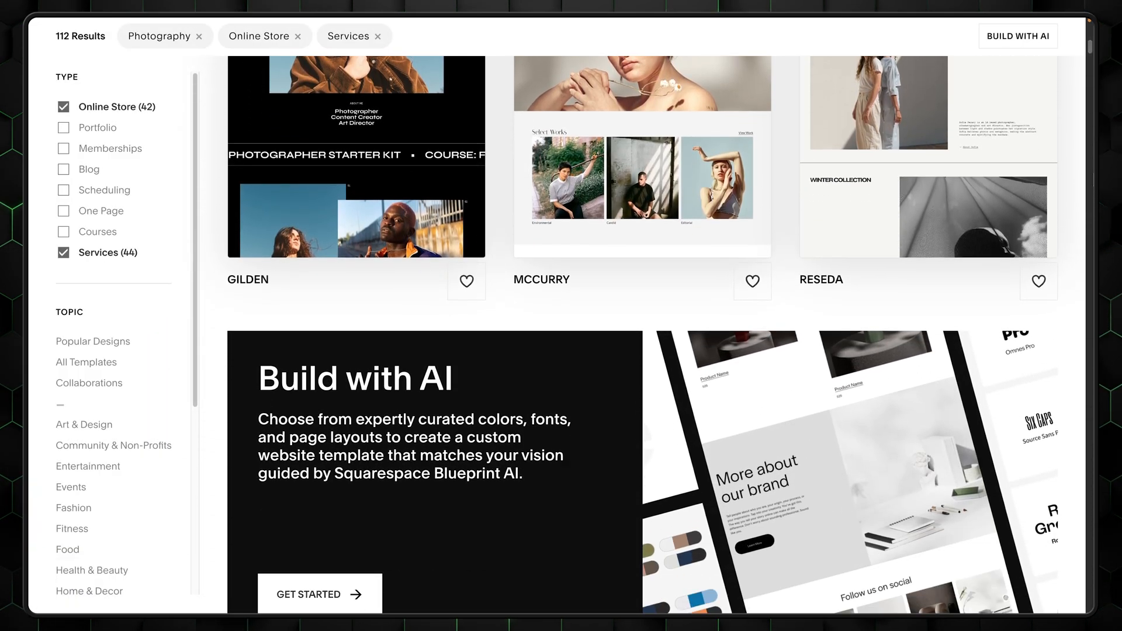
pyautogui.scroll(-3)
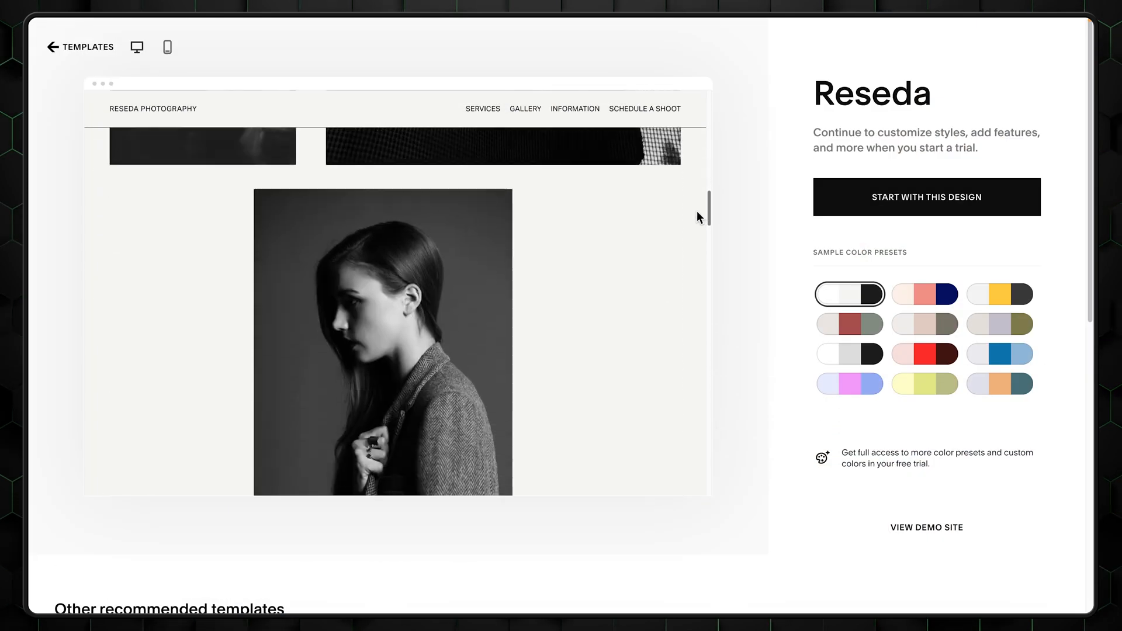
pyautogui.scroll(-3)
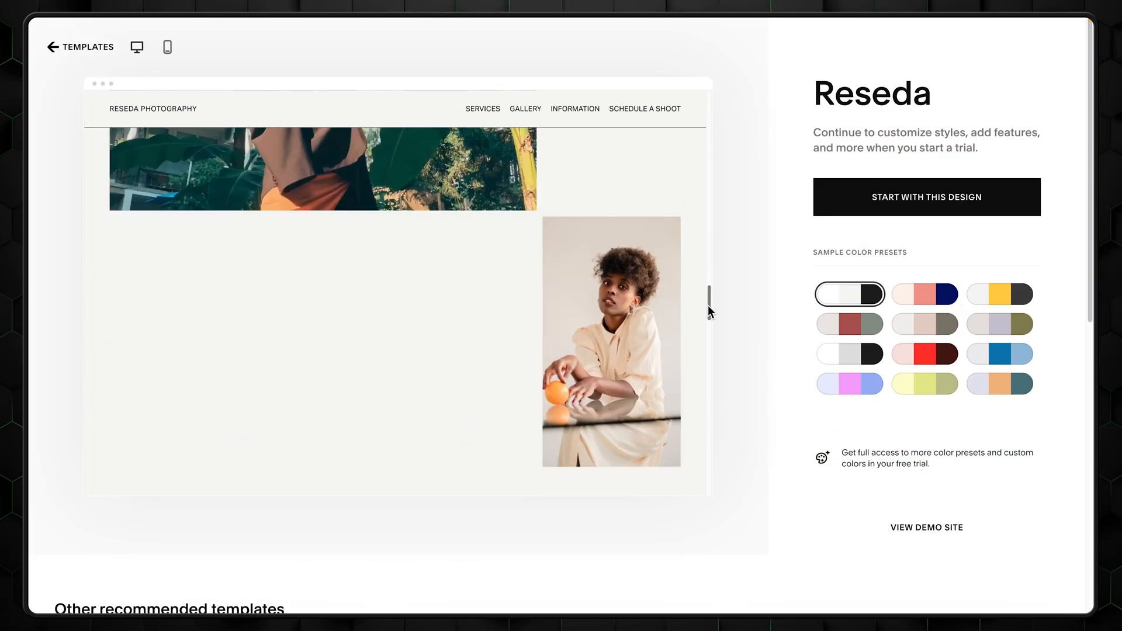
pyautogui.click(52, 47)
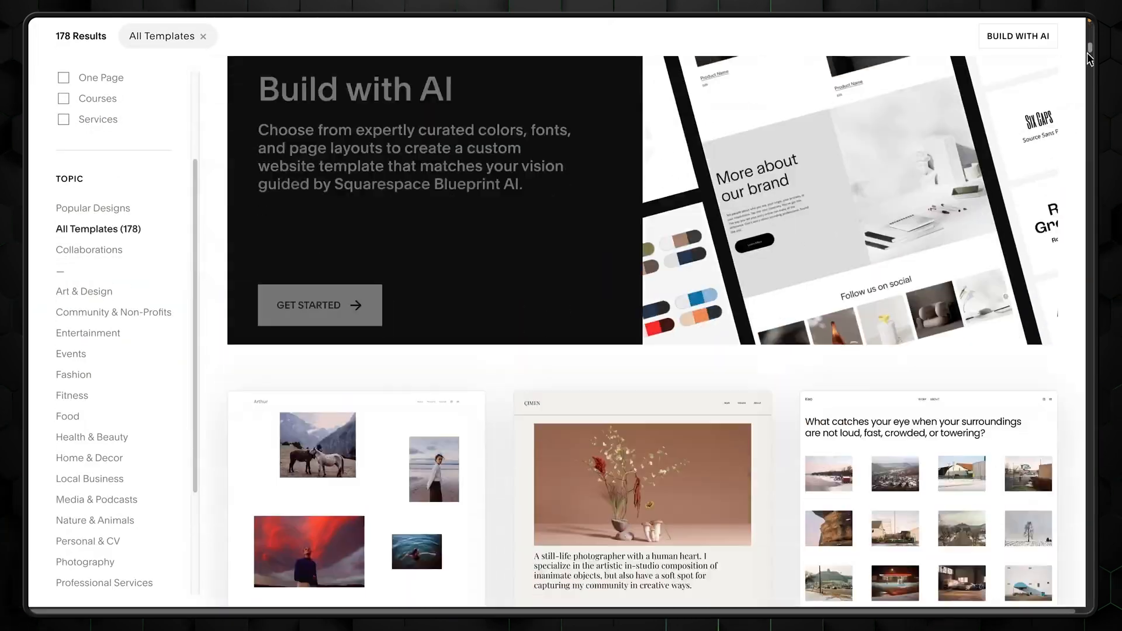
pyautogui.scroll(-3)
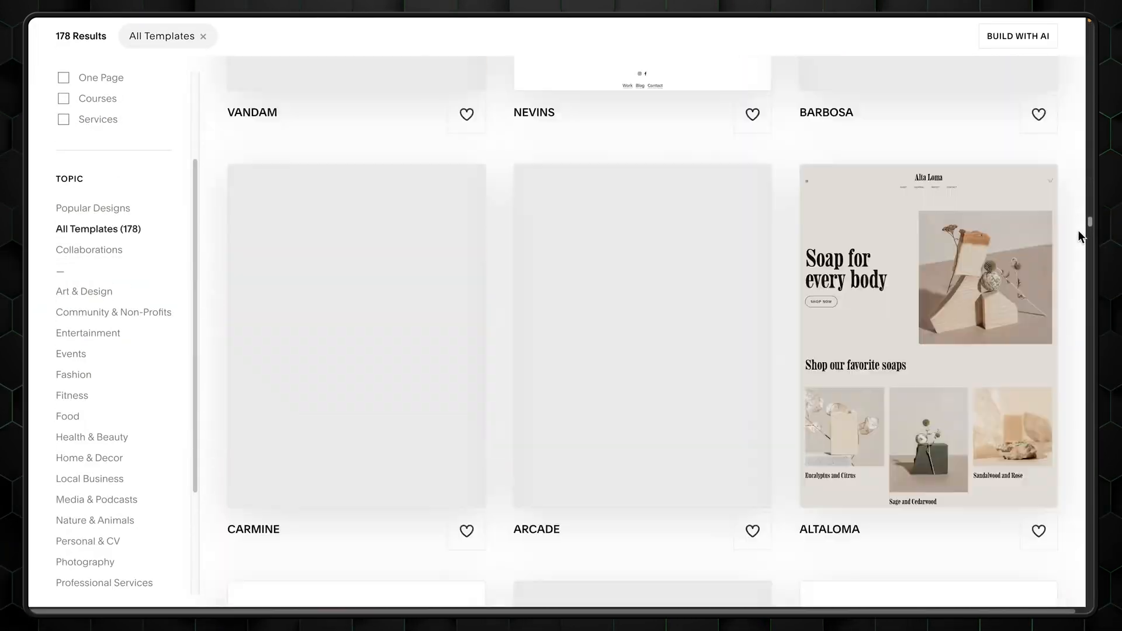
pyautogui.scroll(-3)
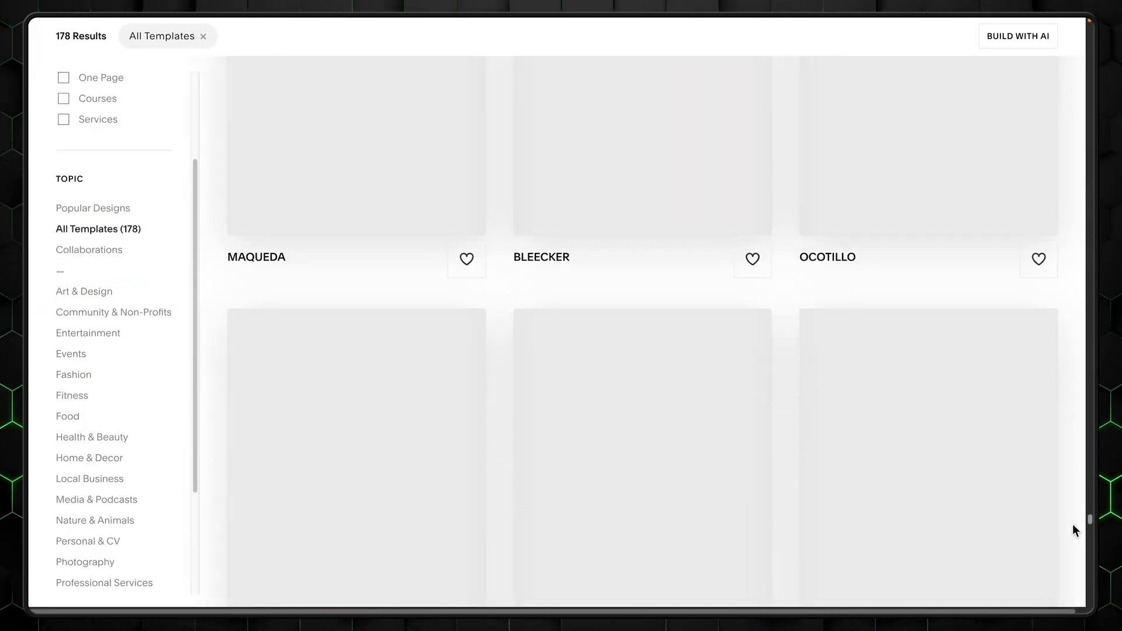
pyautogui.scroll(-3)
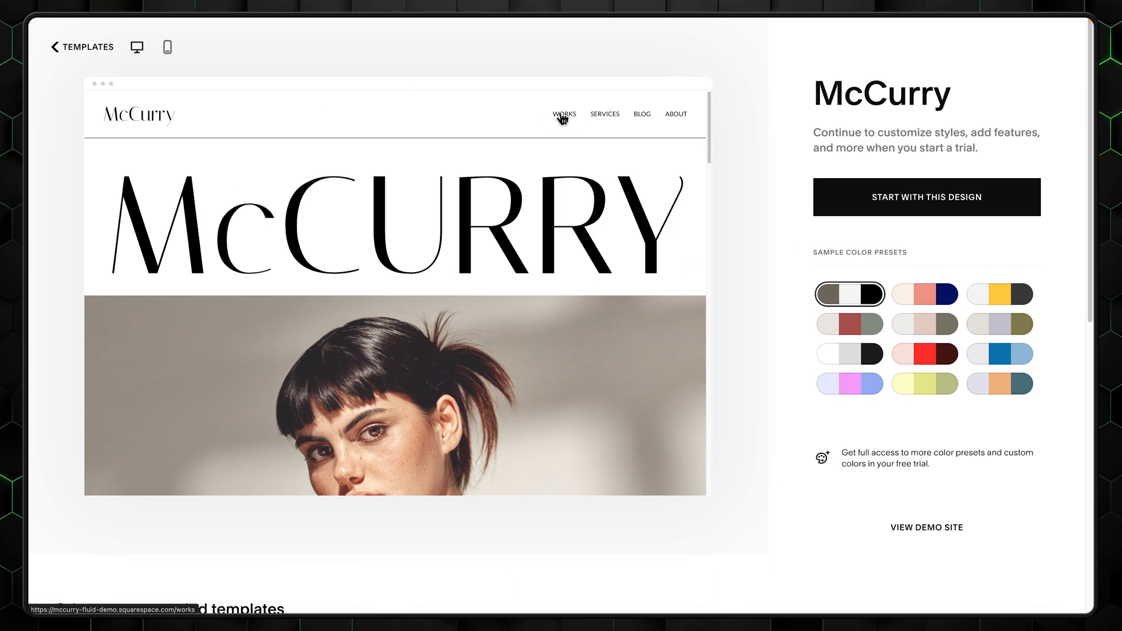
# Step: Preview the McCurry template's Services page and its full demo site
pyautogui.click(604, 114)
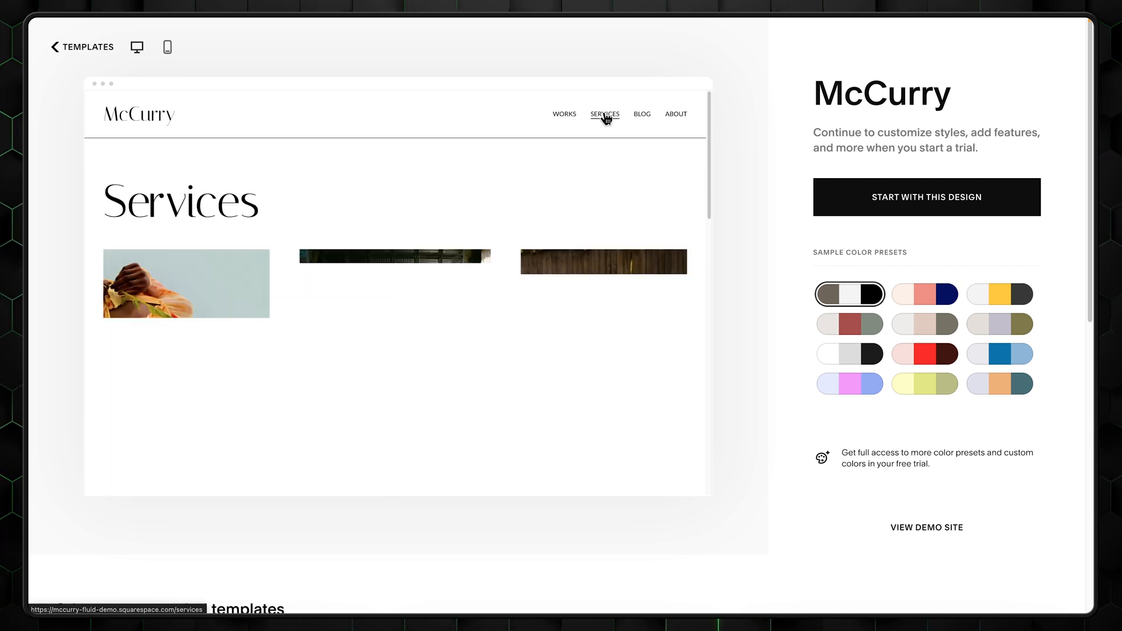
pyautogui.click(167, 47)
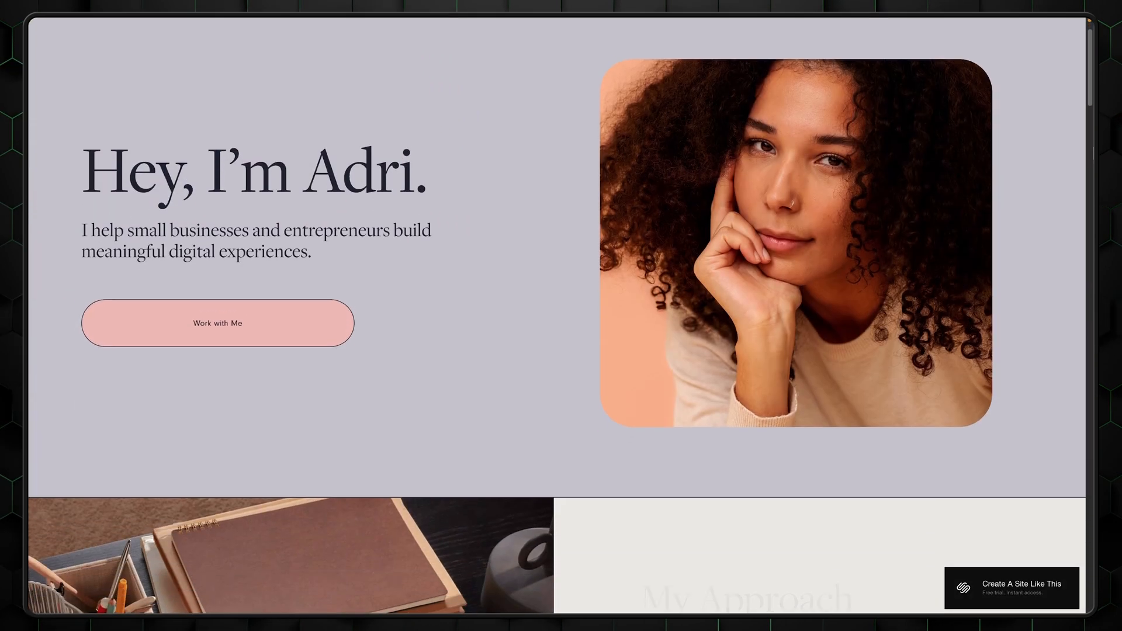
pyautogui.scroll(-3)
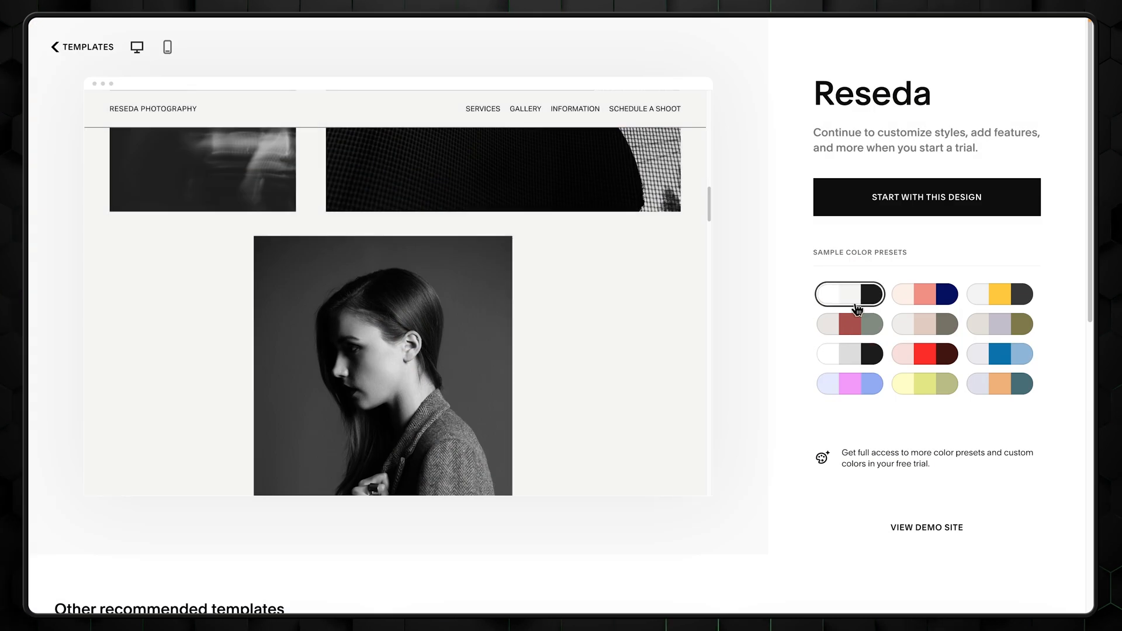
# Step: Try Reseda's gray, coral and other colour presets, then start a site with Reseda
pyautogui.click(849, 354)
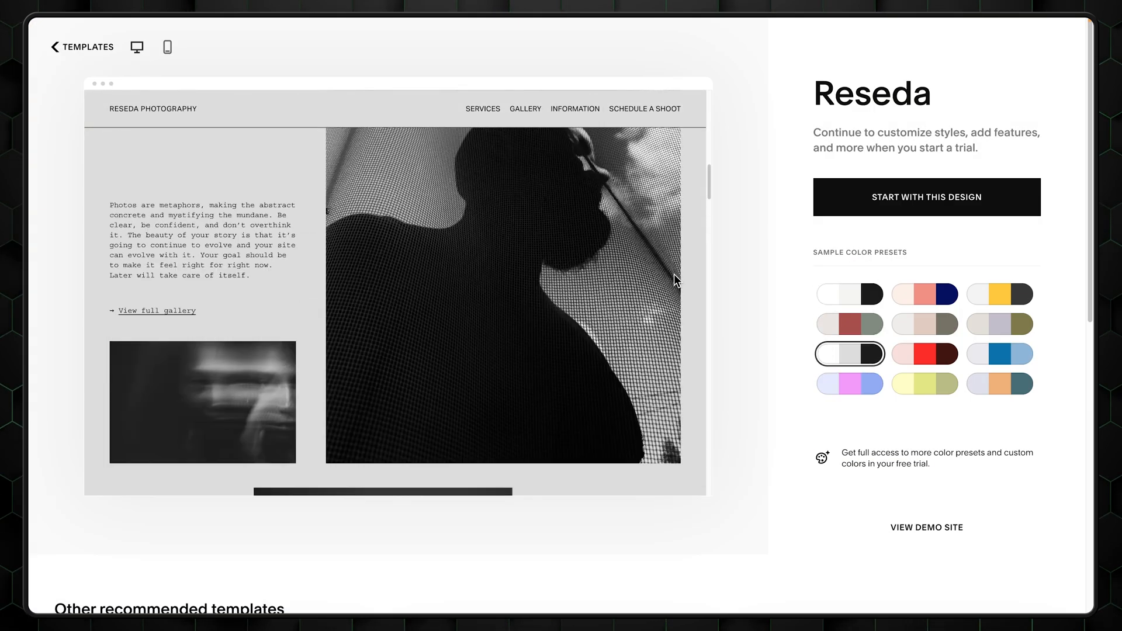
pyautogui.click(924, 294)
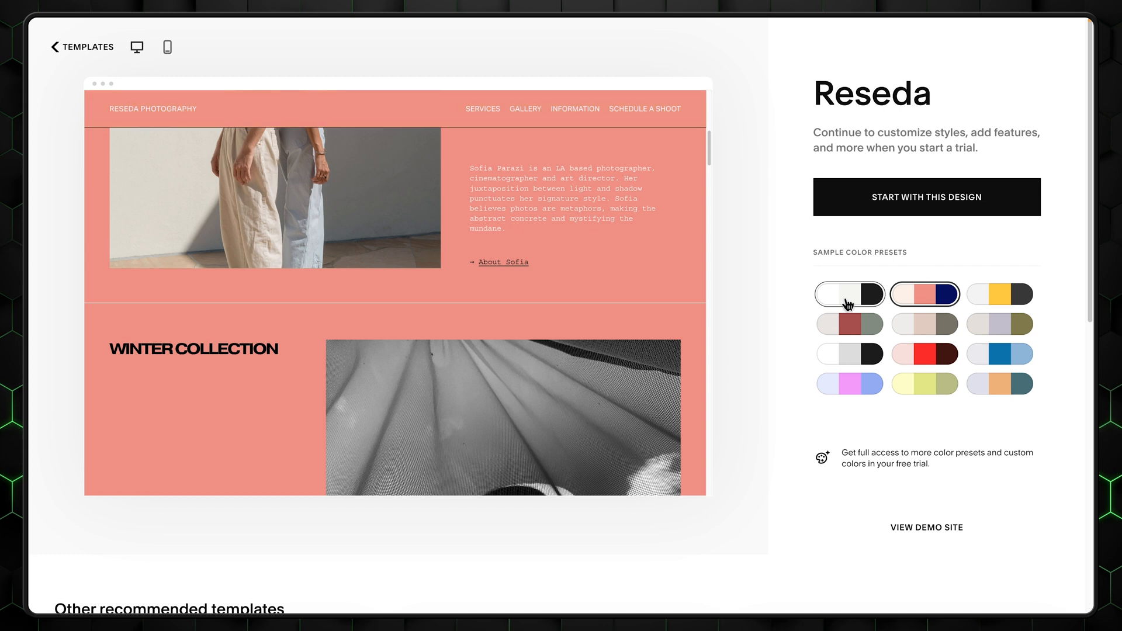
pyautogui.click(849, 294)
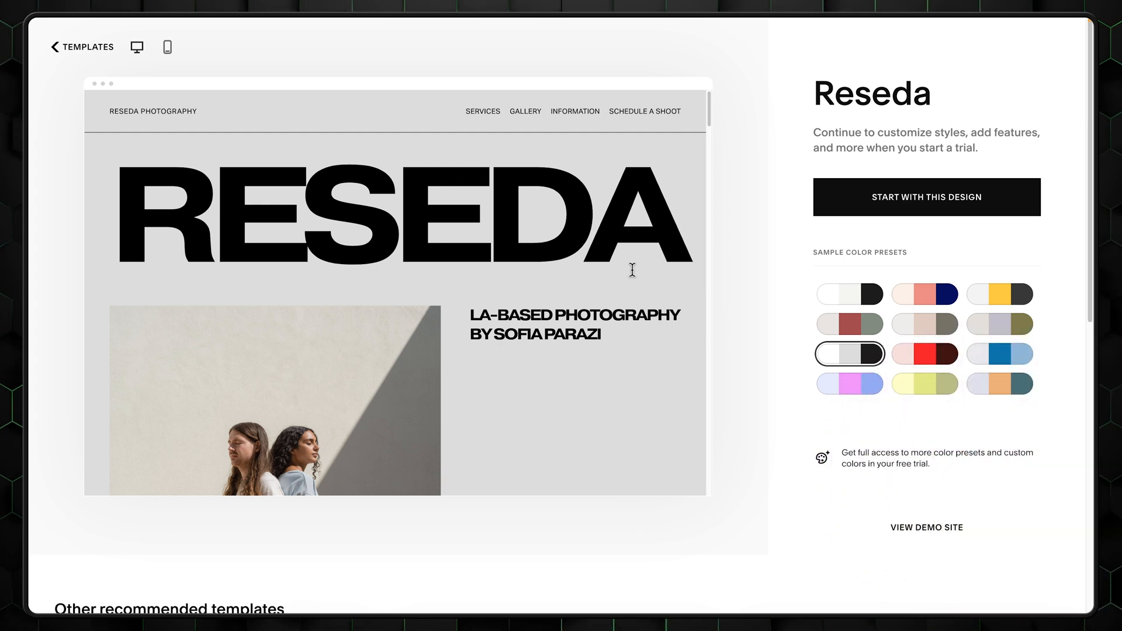
pyautogui.click(926, 197)
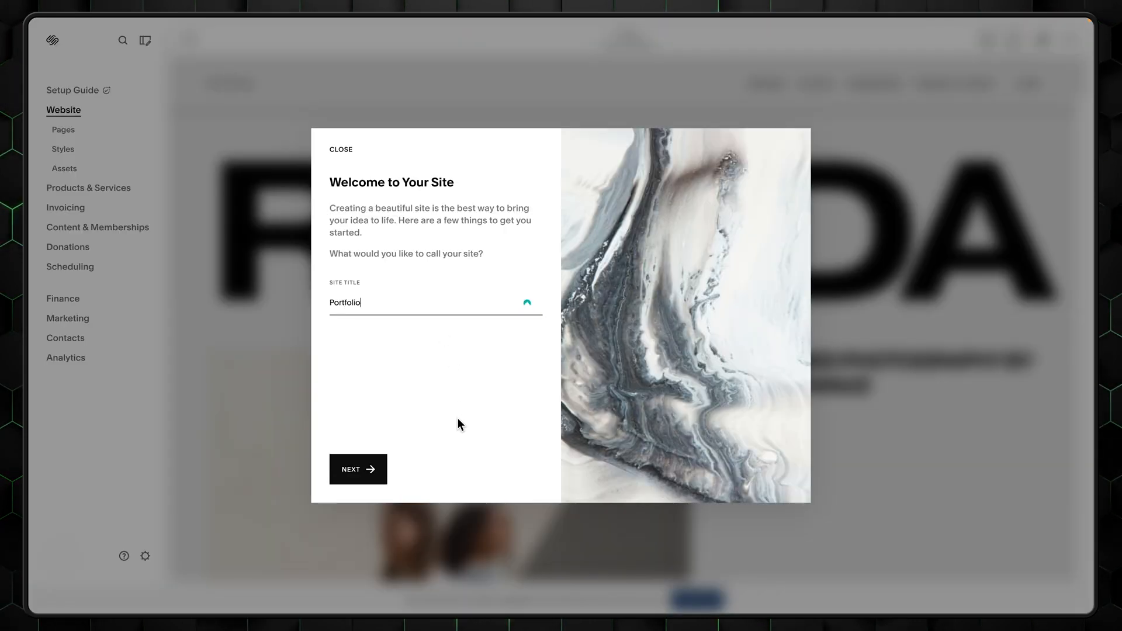
# Step: Continue past the Welcome to Your Site dialog into Blueprint AI
pyautogui.click(357, 469)
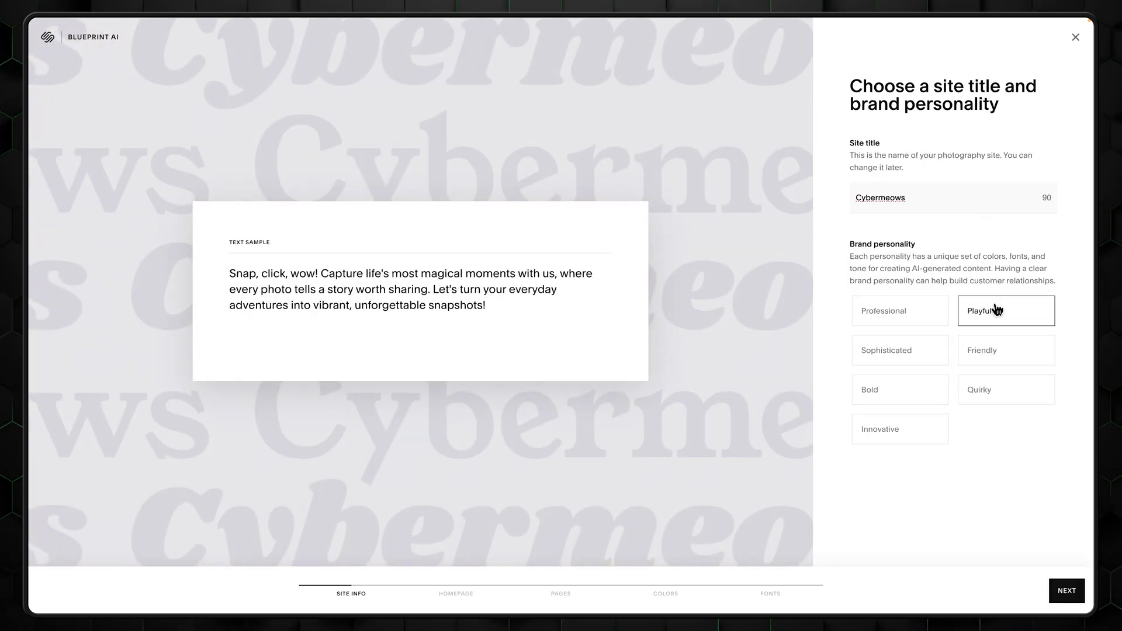
# Step: Try Sophisticated, then settle on the Bold brand personality and continue to the homepage
pyautogui.click(899, 350)
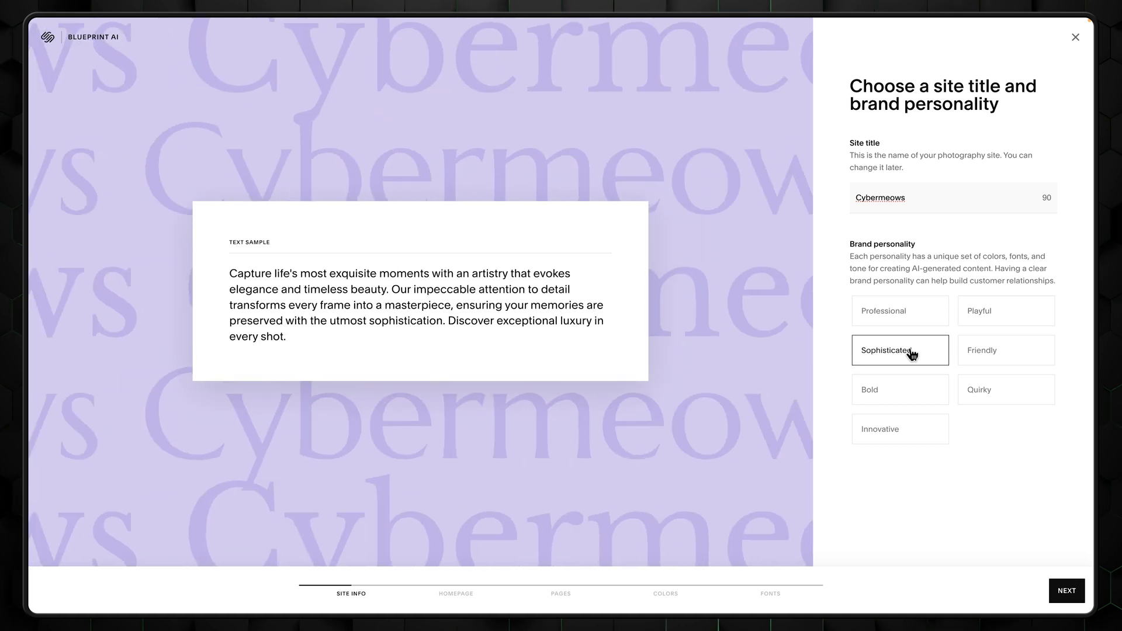
pyautogui.click(899, 390)
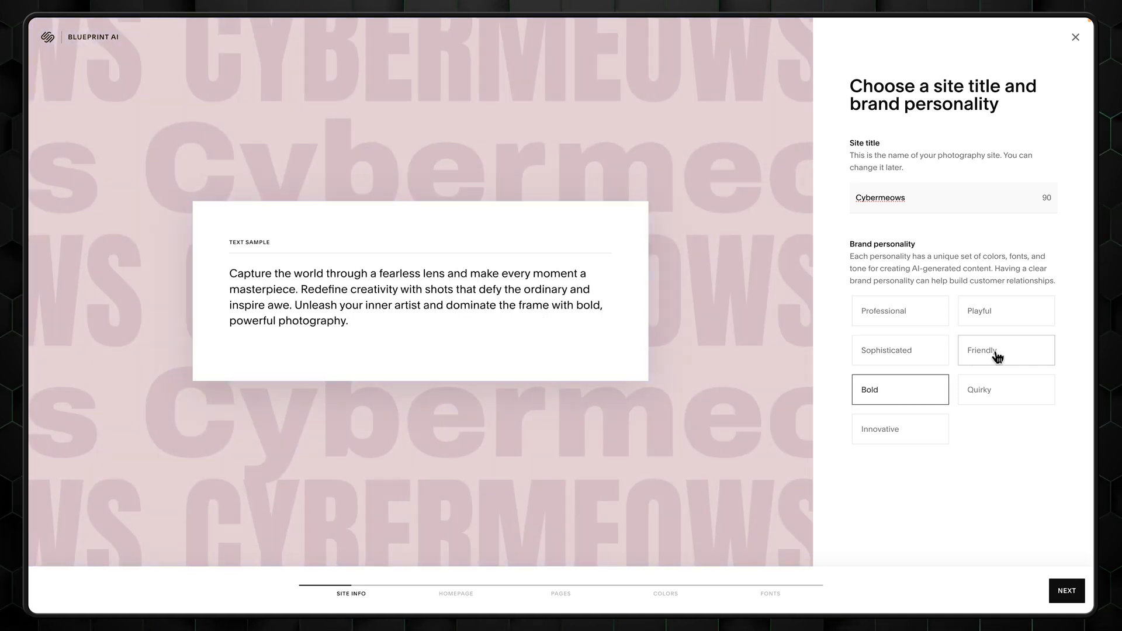
pyautogui.click(1005, 310)
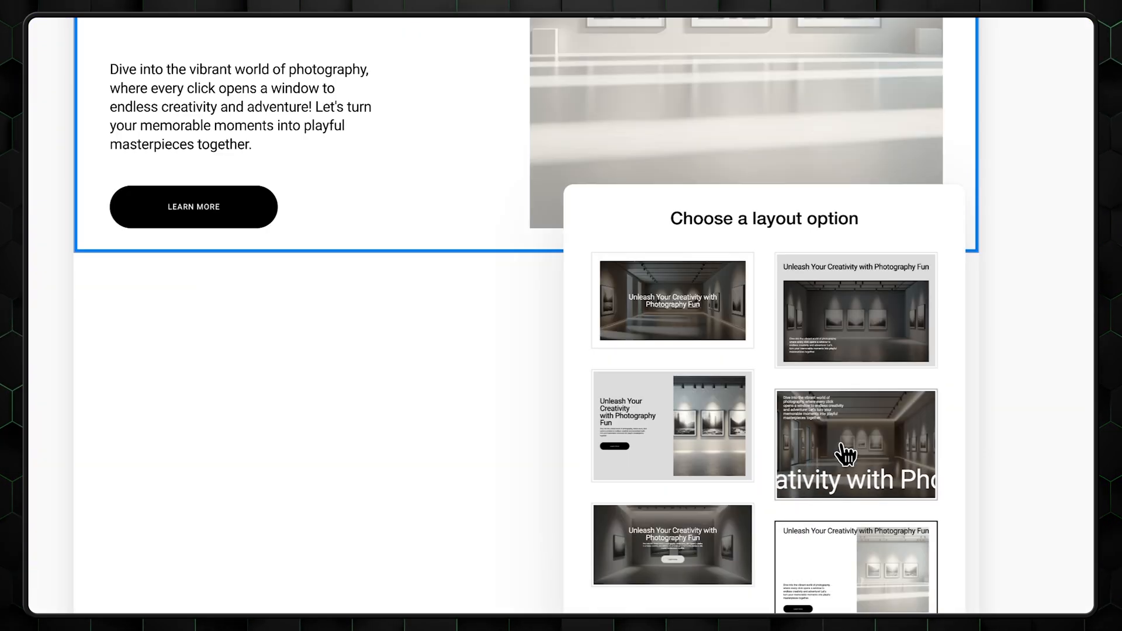
# Step: Pick a full-width gallery intro layout and add Products and Services homepage sections
pyautogui.scroll(-3)
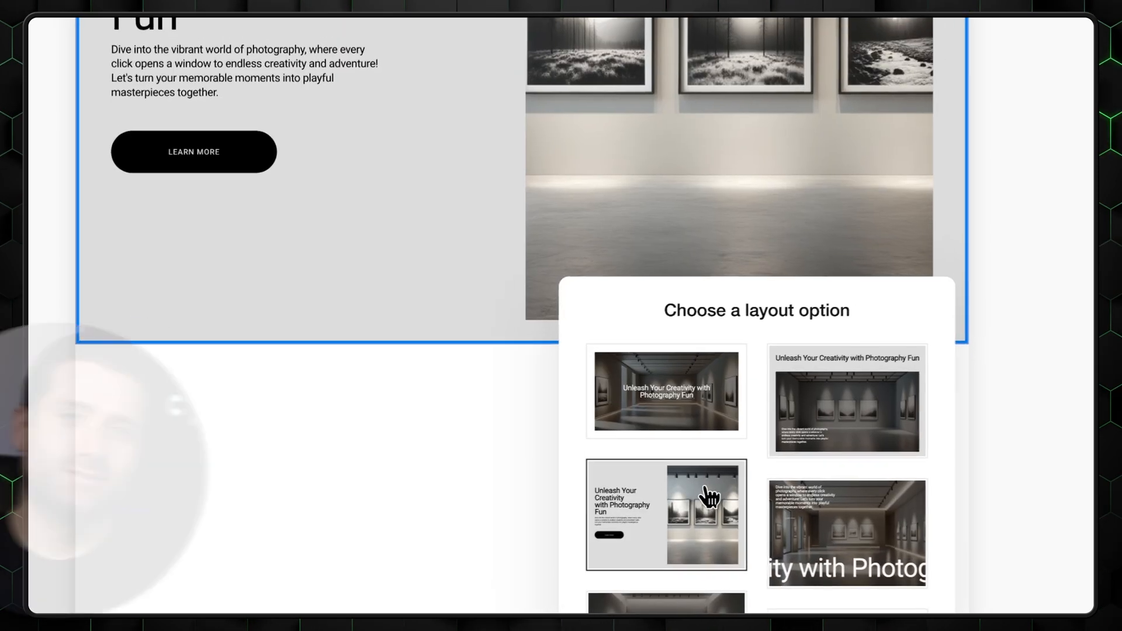
pyautogui.click(666, 516)
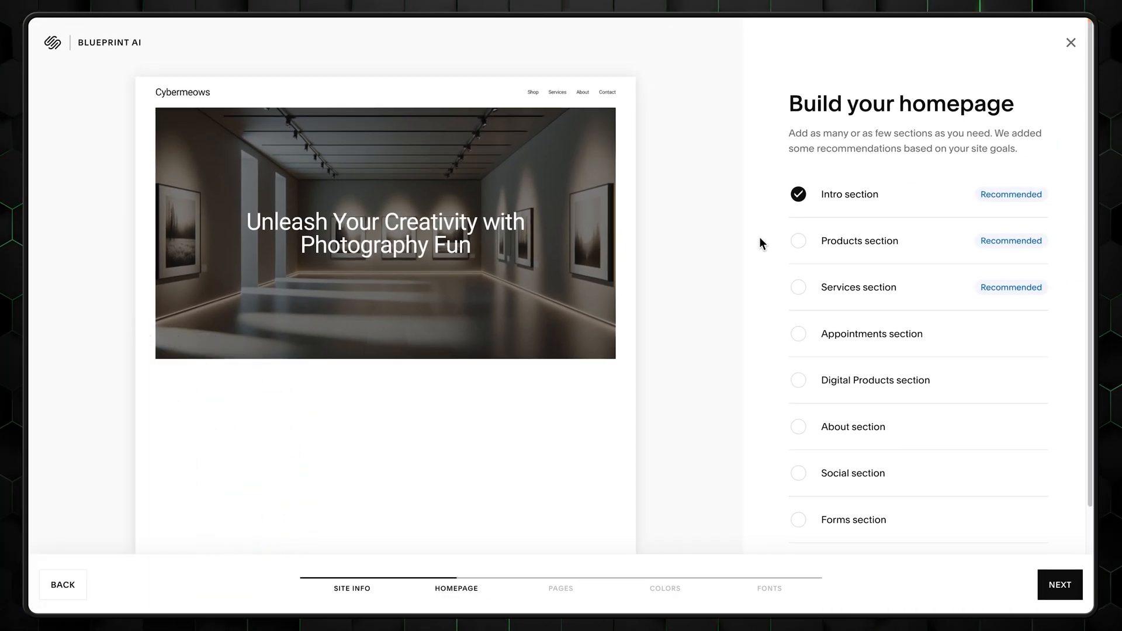
pyautogui.click(799, 241)
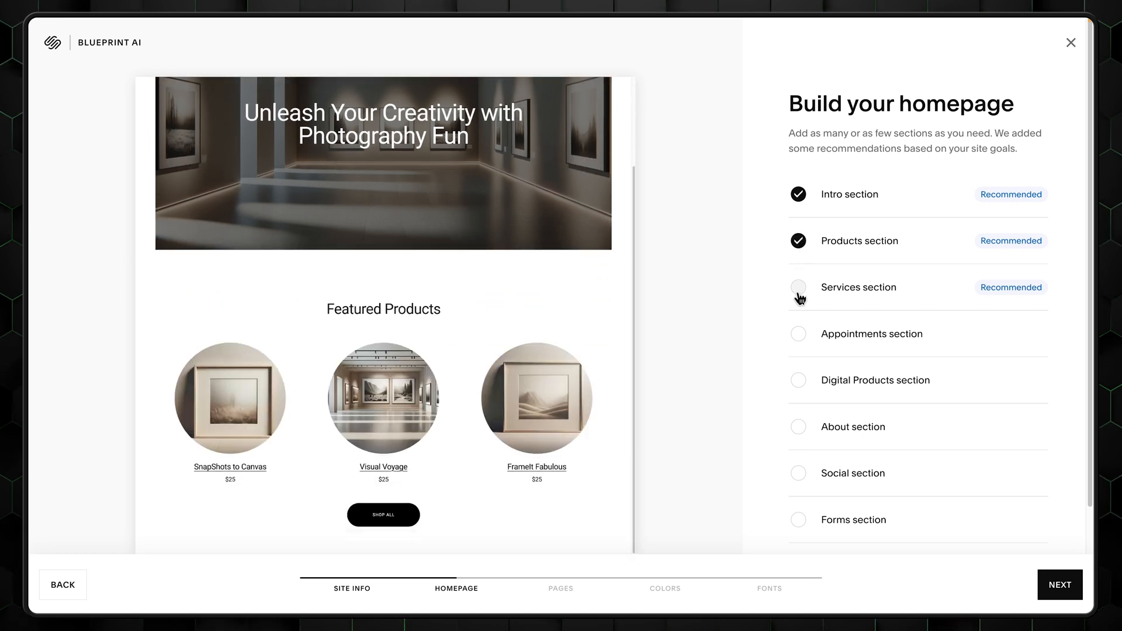
pyautogui.click(798, 287)
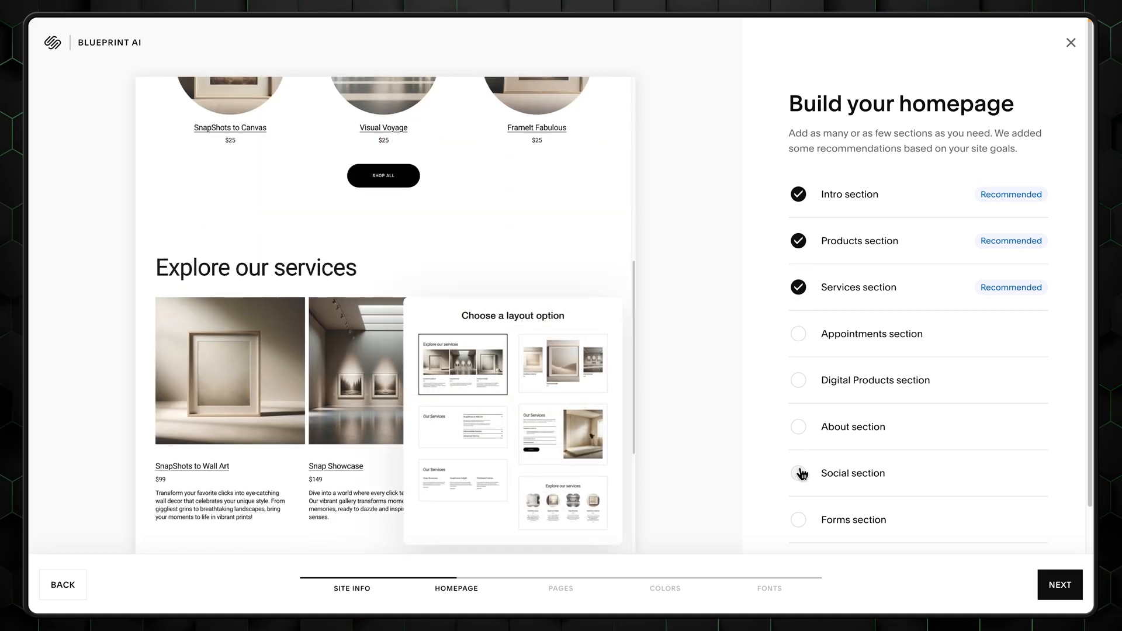
pyautogui.click(797, 473)
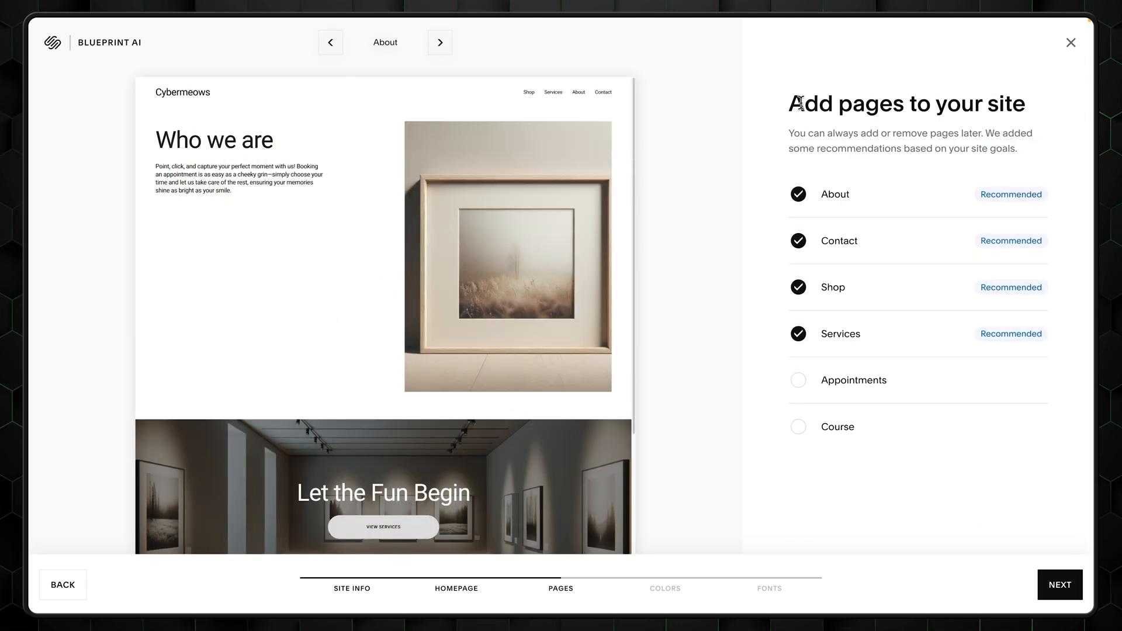
pyautogui.moveTo(823, 207)
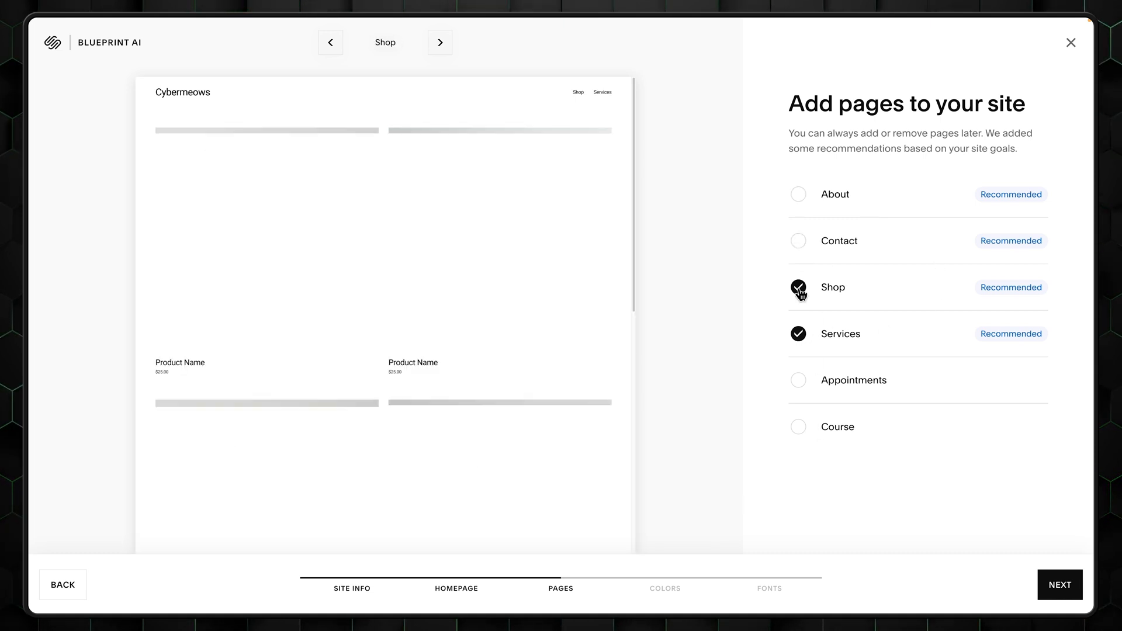
# Step: Include the Shop page alongside About and Contact
pyautogui.click(798, 286)
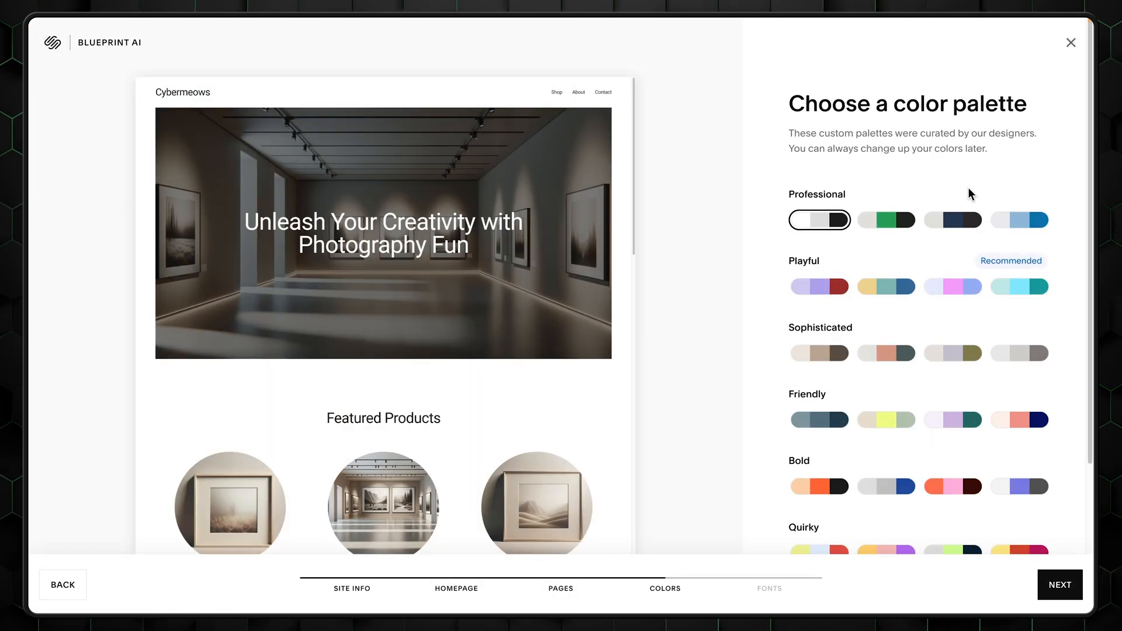
# Step: Compare the green Professional palette, then keep the first Professional palette
pyautogui.click(886, 220)
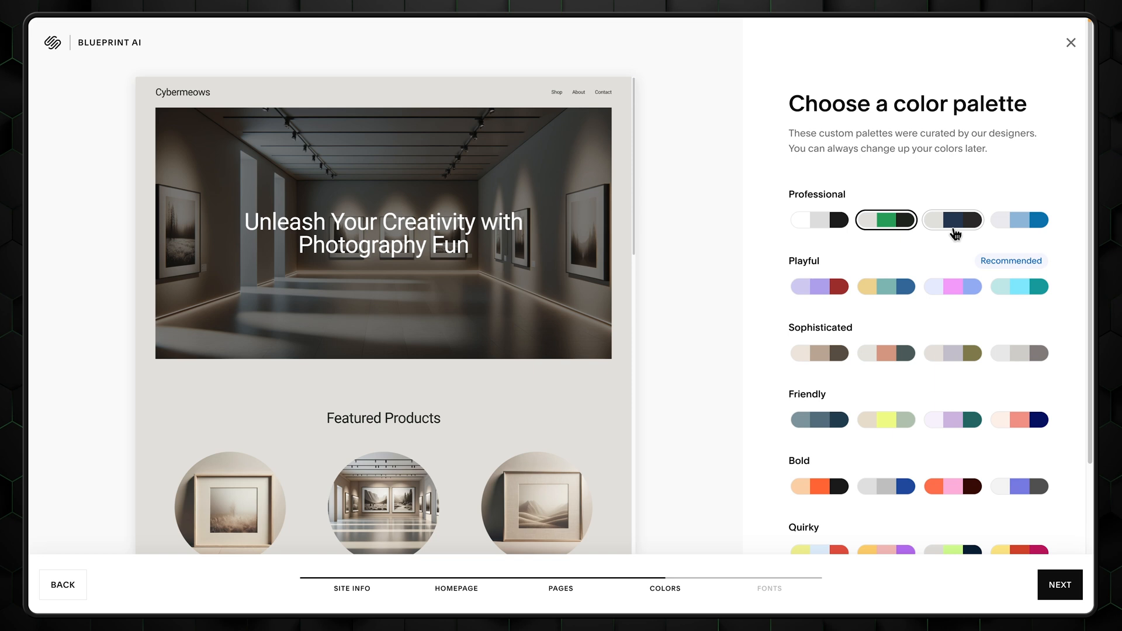
pyautogui.click(819, 219)
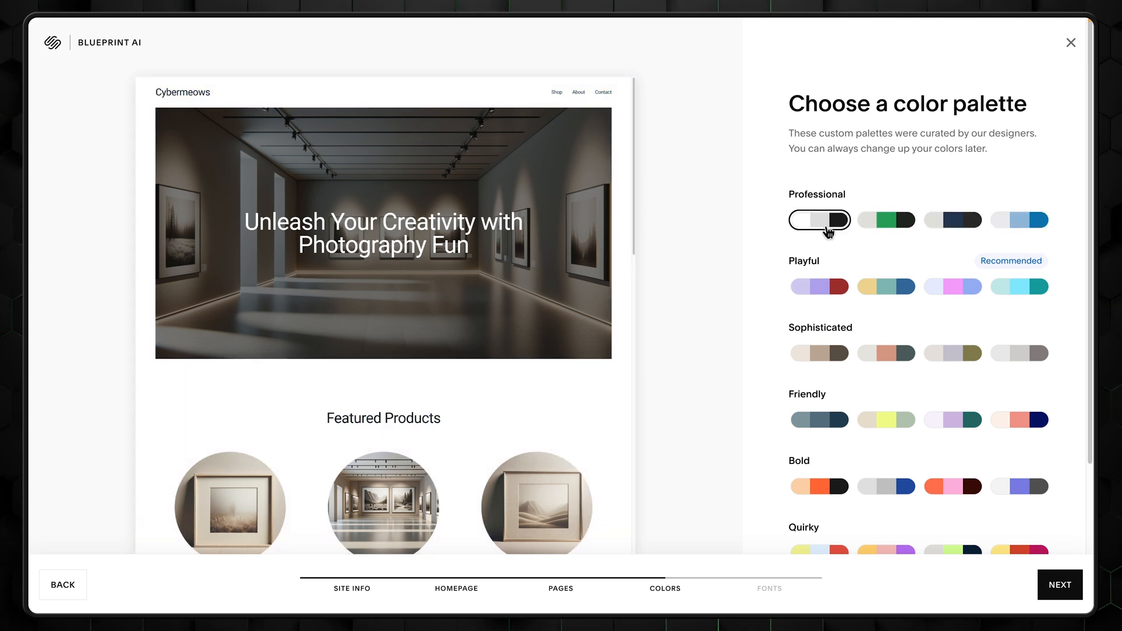
pyautogui.click(1058, 584)
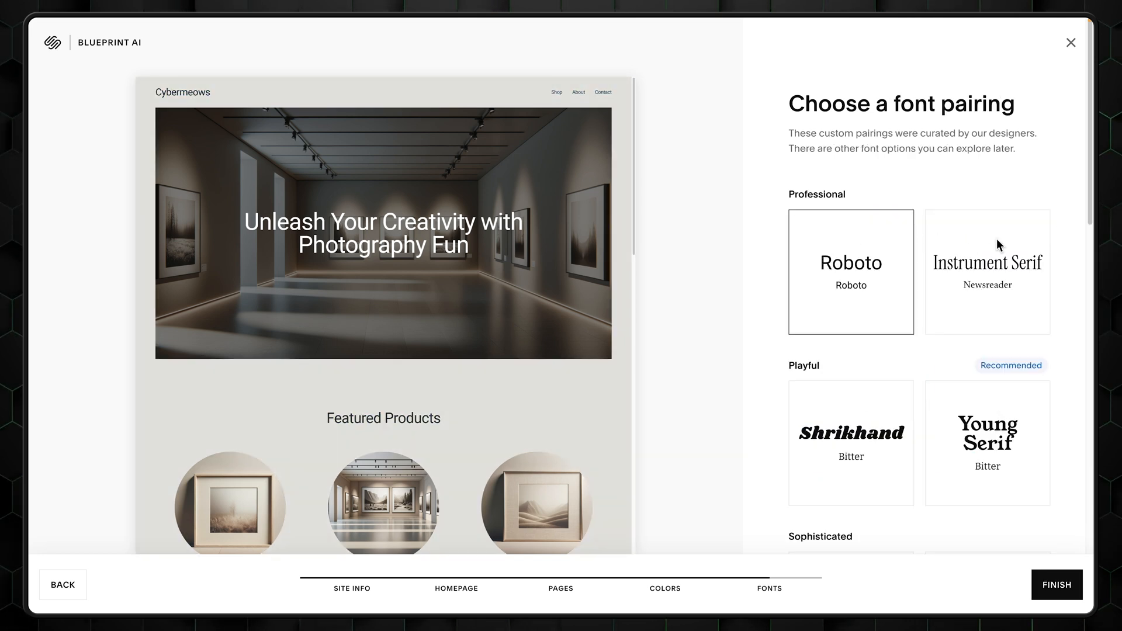
# Step: Choose the Manrope with Nunito Sans font pairing and finish setup
pyautogui.scroll(-3)
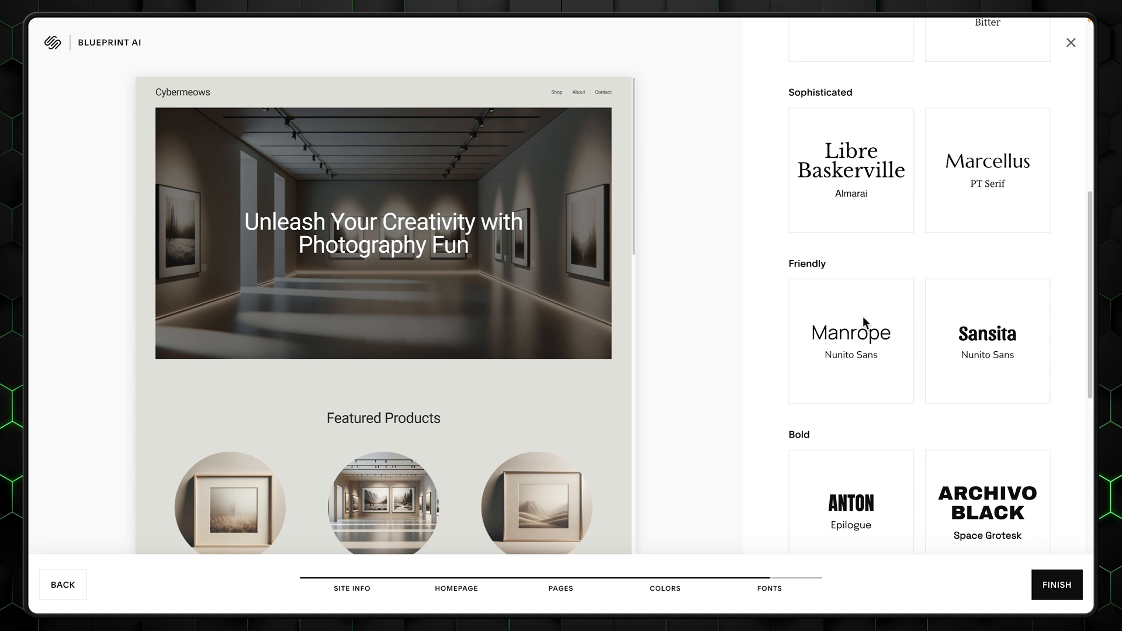
pyautogui.click(850, 341)
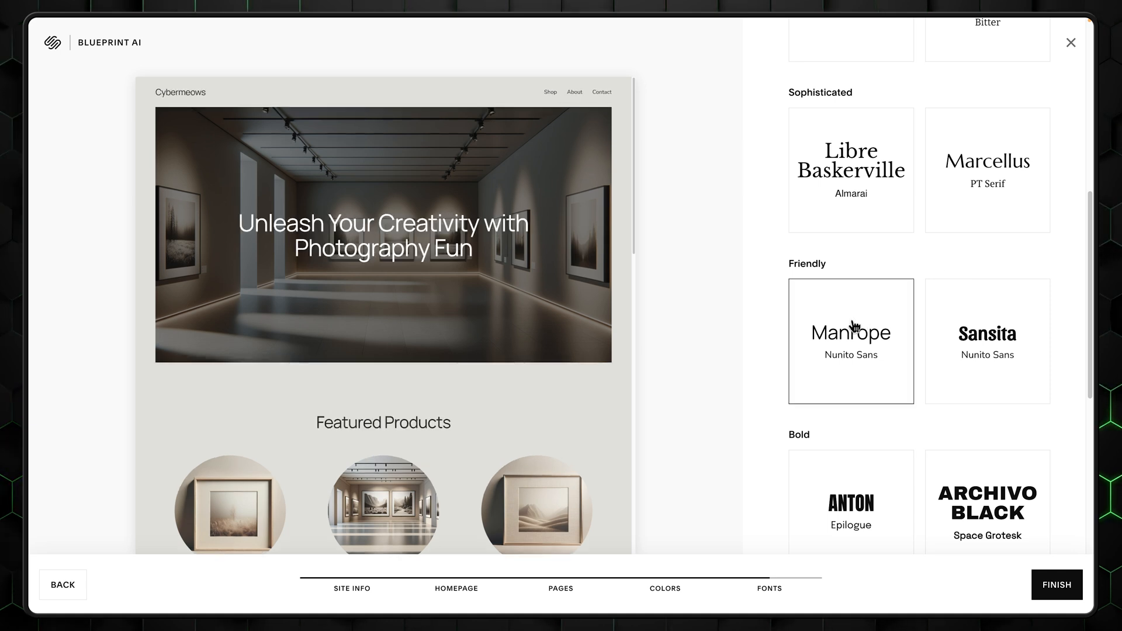
pyautogui.click(1056, 584)
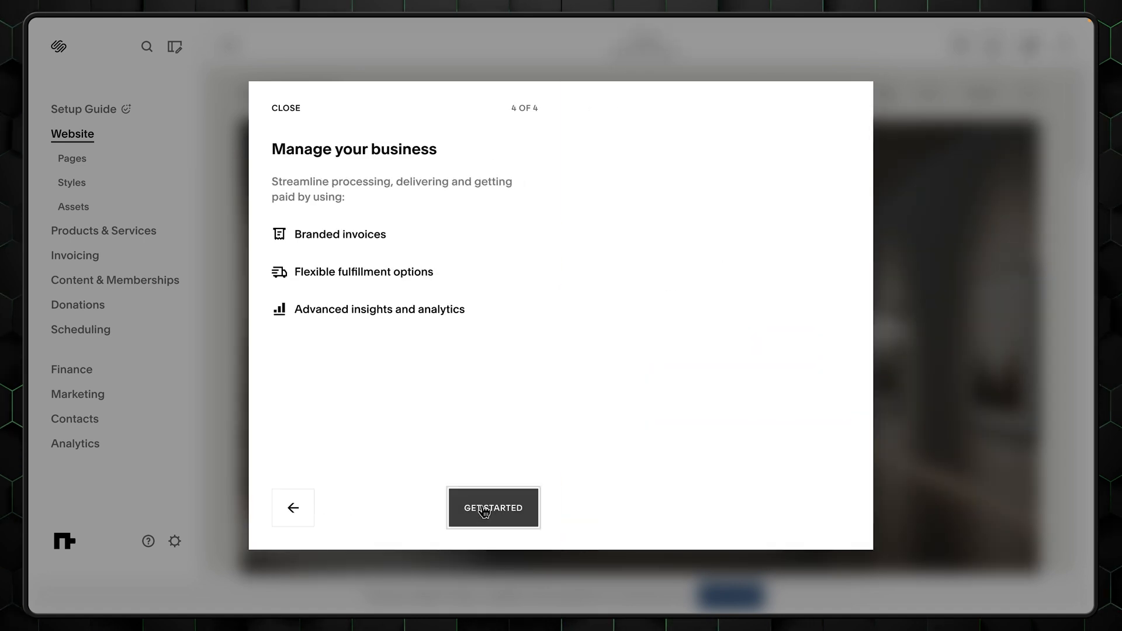
# Step: Dismiss the tour, edit the Home page, and drag the Featured Products heading left
pyautogui.click(493, 508)
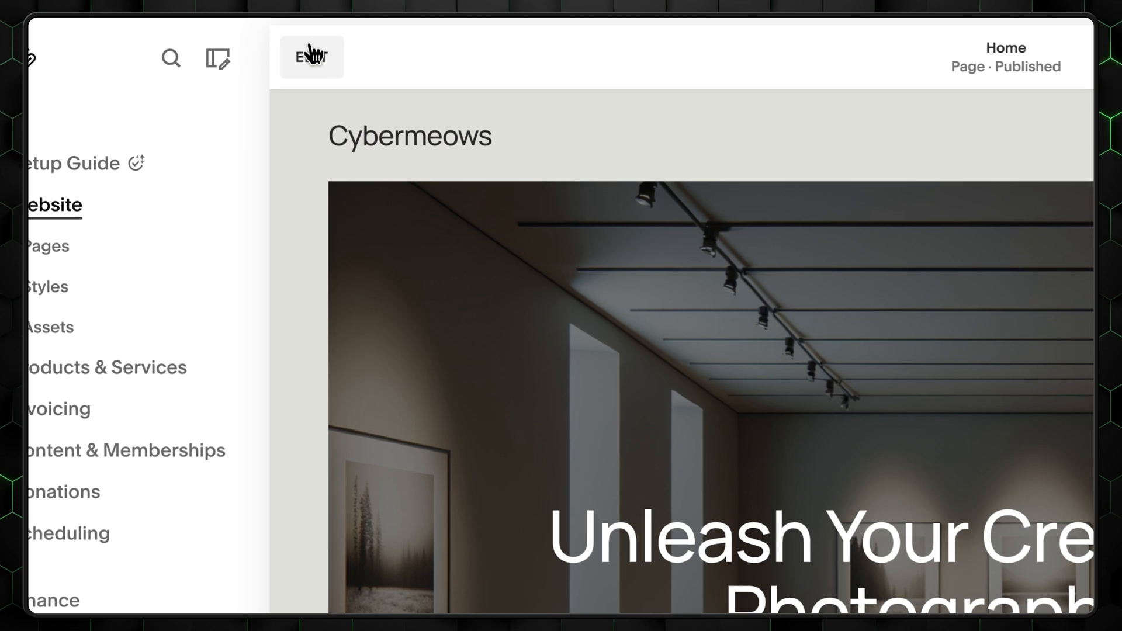
pyautogui.click(311, 57)
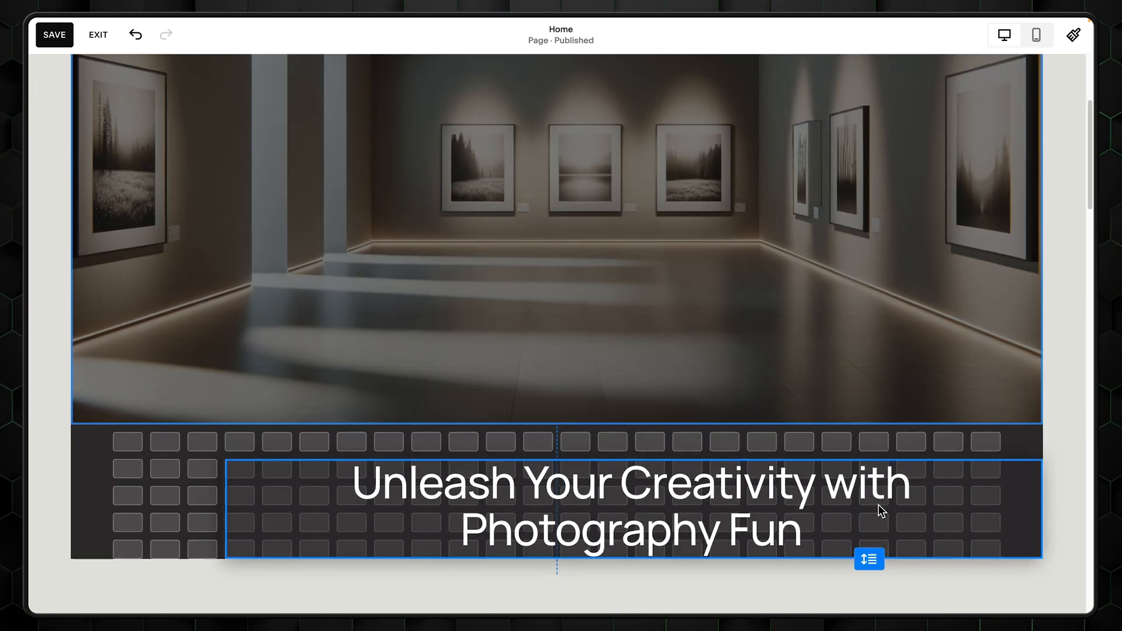
pyautogui.scroll(-3)
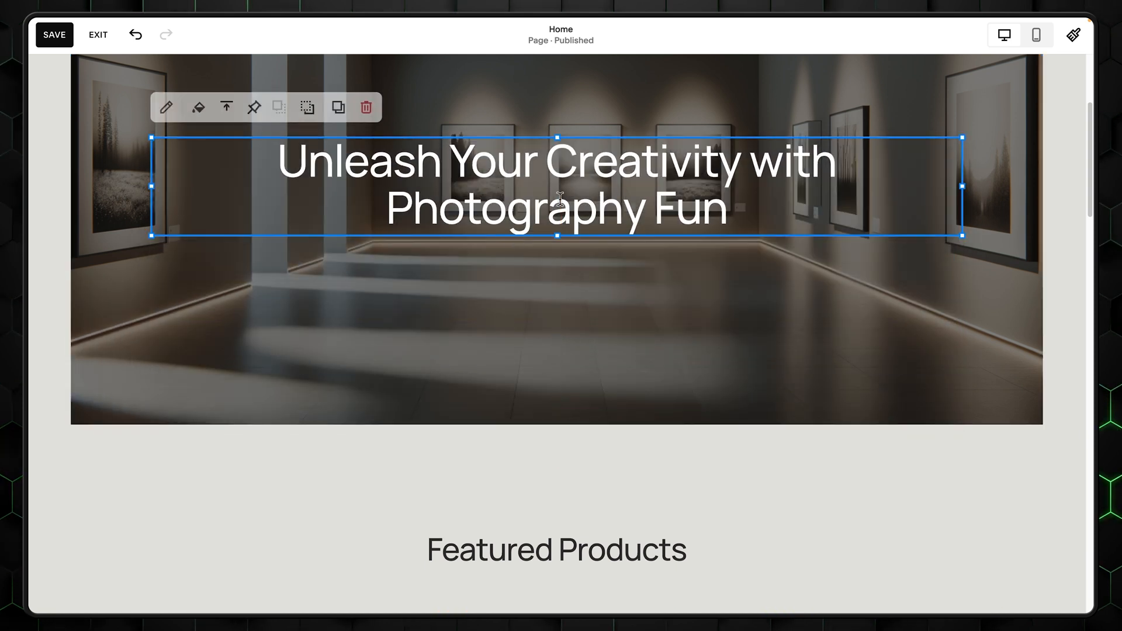
pyautogui.scroll(-3)
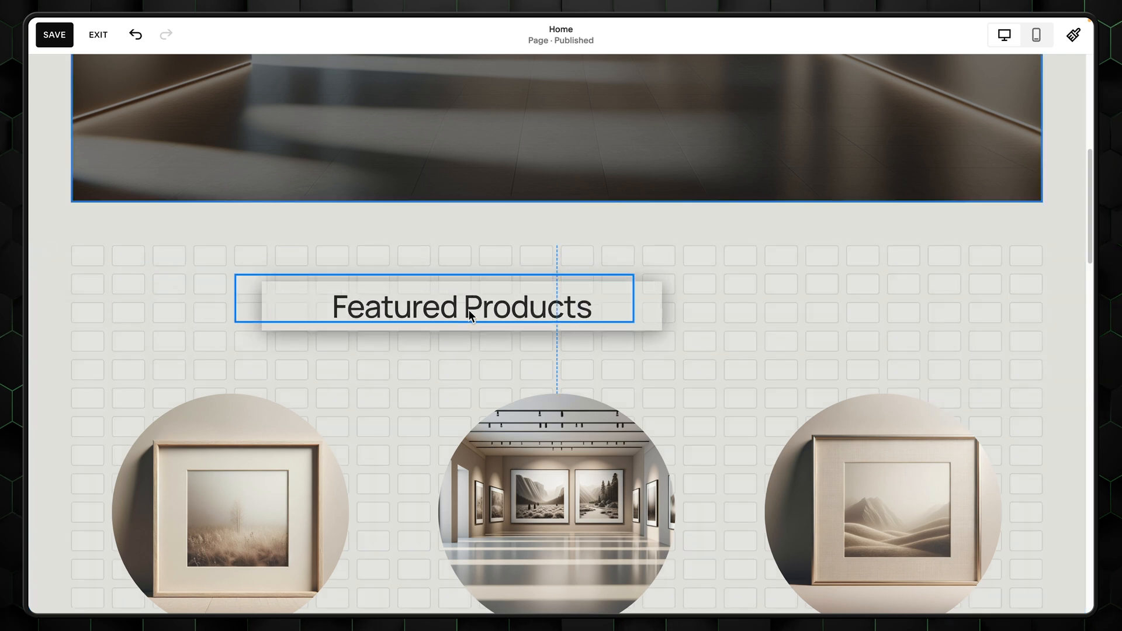
pyautogui.moveTo(463, 305); pyautogui.dragTo(269, 281)
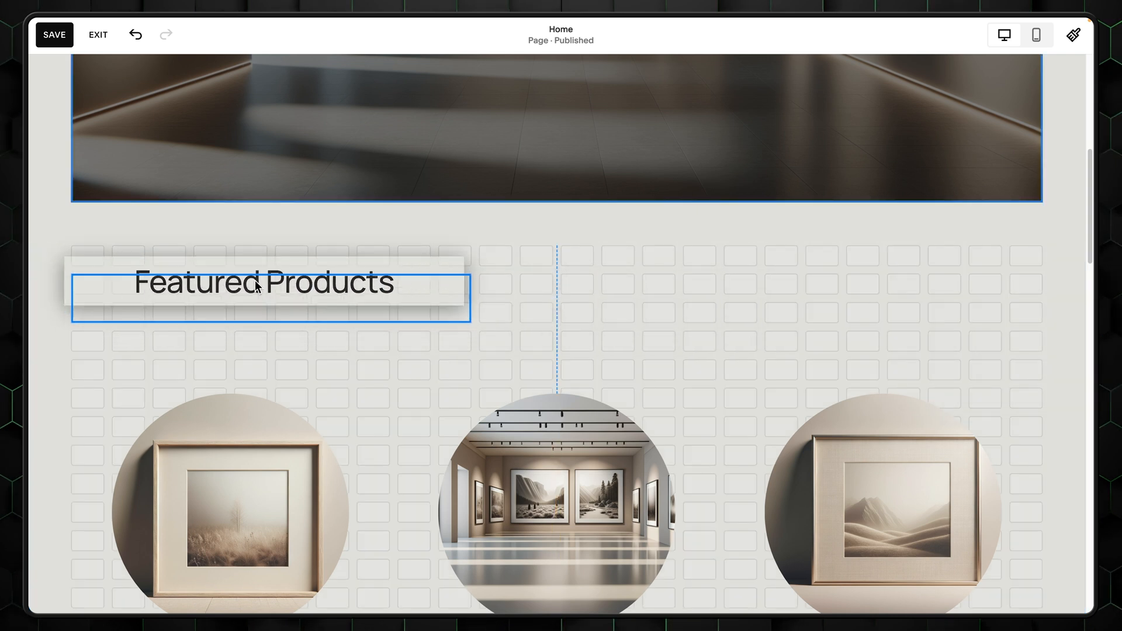
pyautogui.click(258, 285)
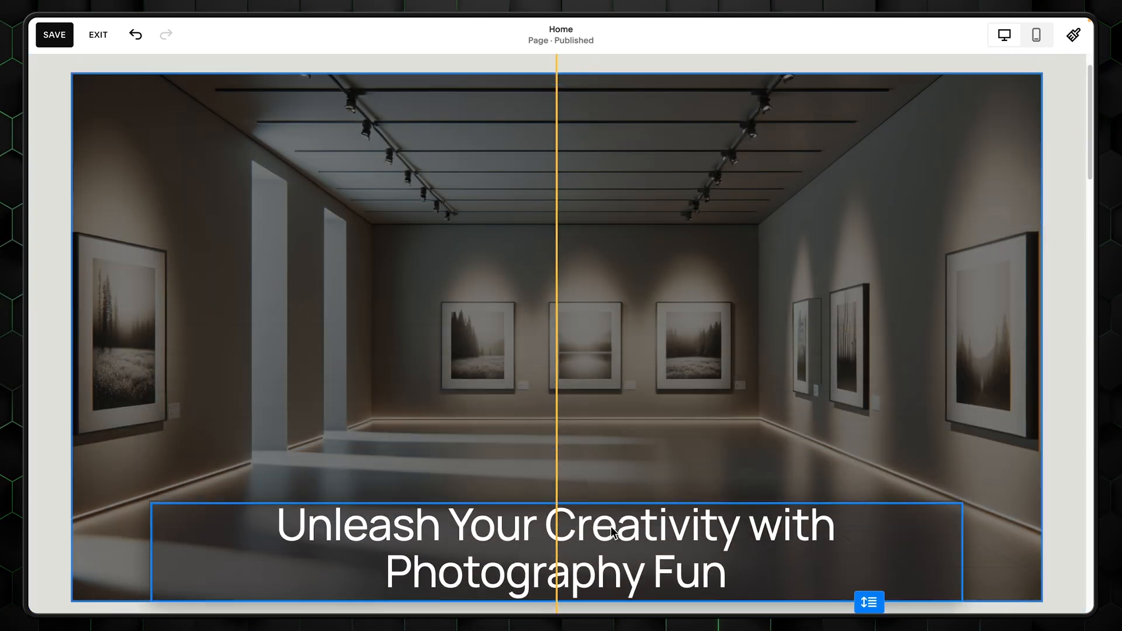
# Step: Edit the hero heading, toggle italic on and off, and bring up AI rewrite options
pyautogui.click(612, 533)
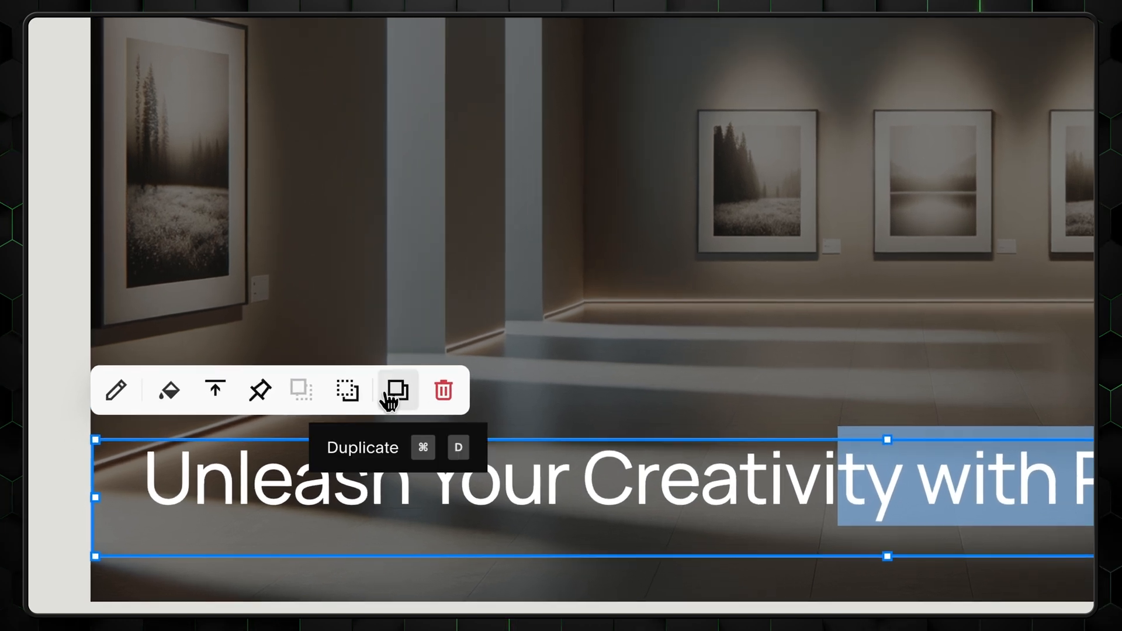
pyautogui.moveTo(259, 390)
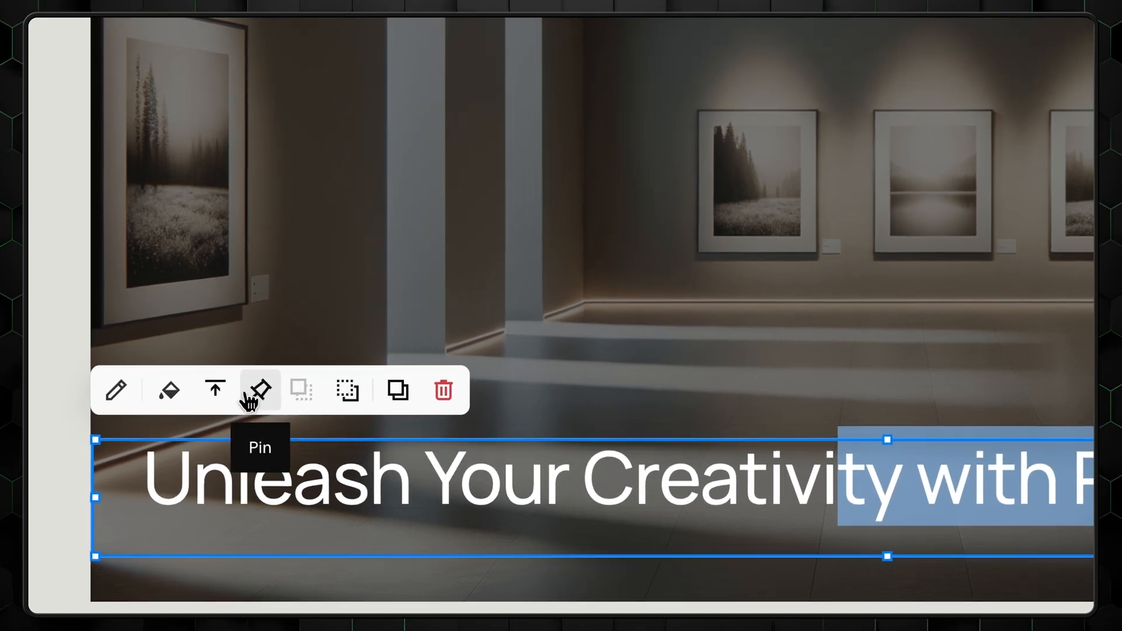
pyautogui.moveTo(115, 391)
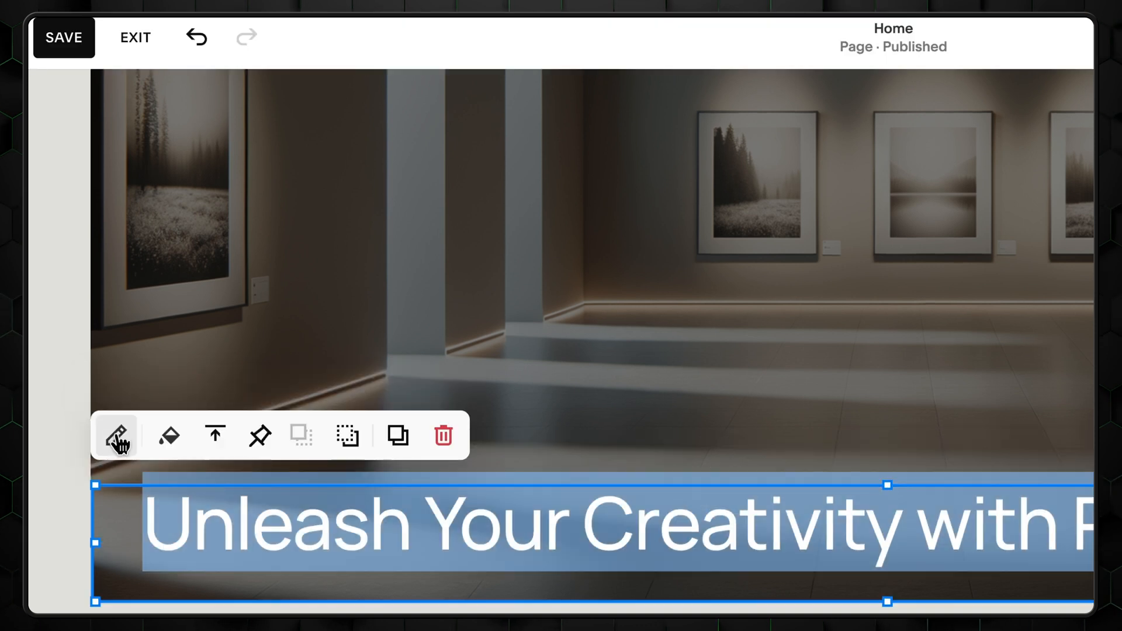
pyautogui.click(116, 435)
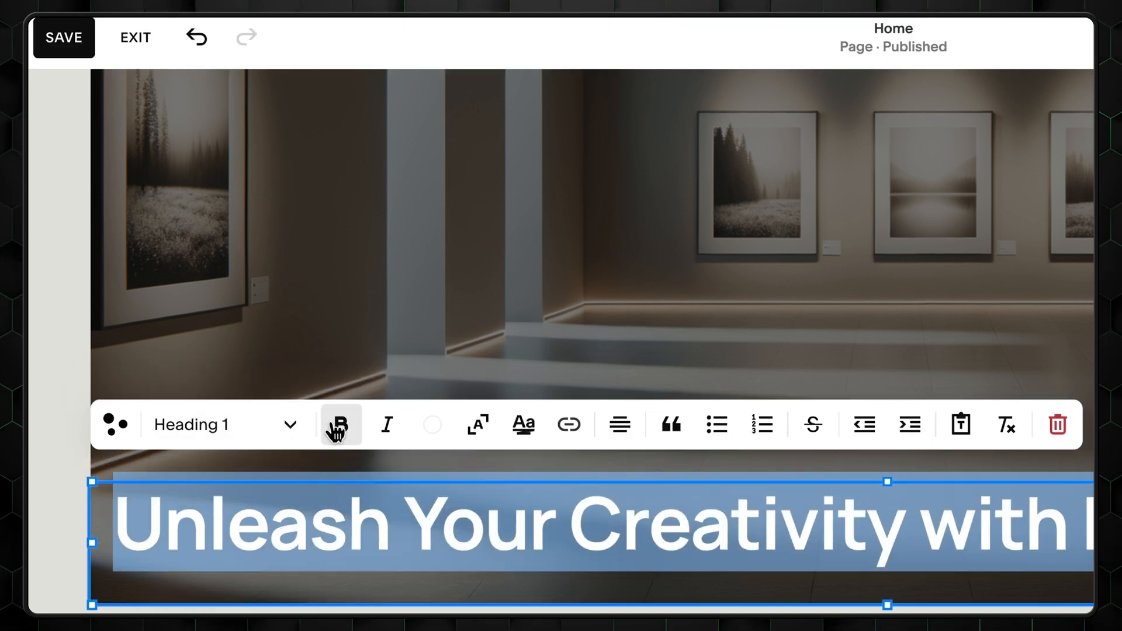
pyautogui.click(387, 424)
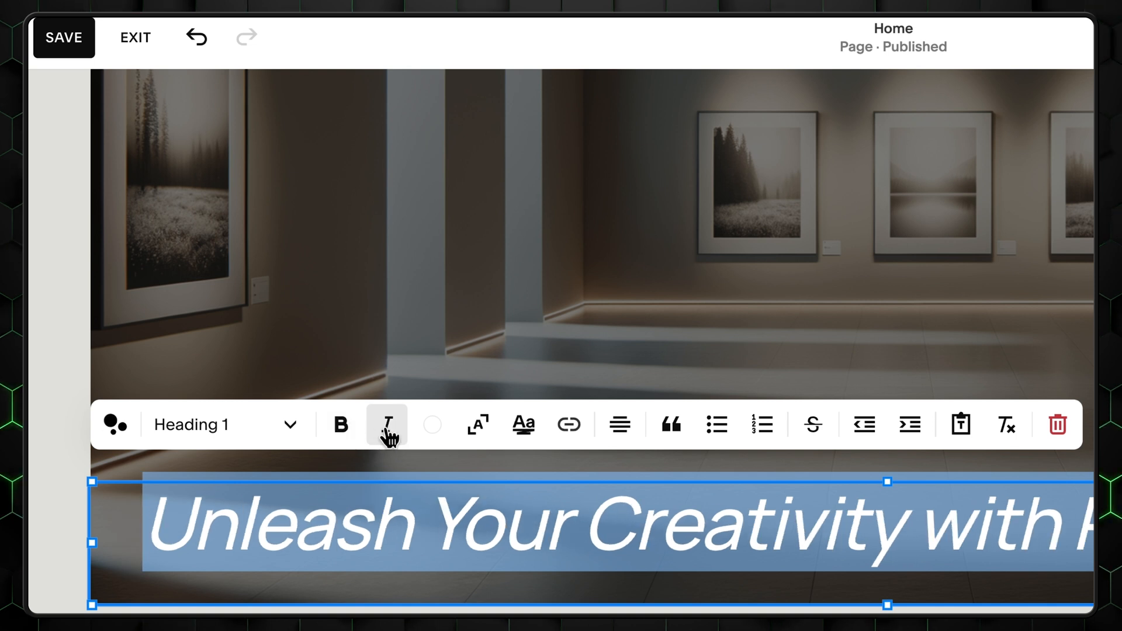
pyautogui.click(386, 424)
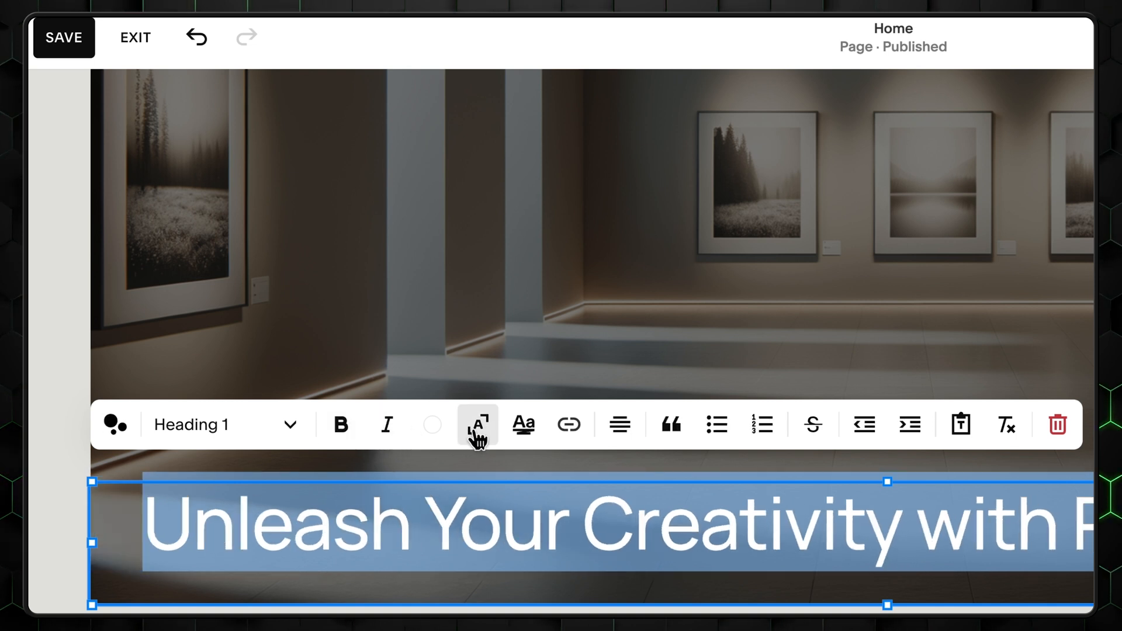
pyautogui.click(477, 425)
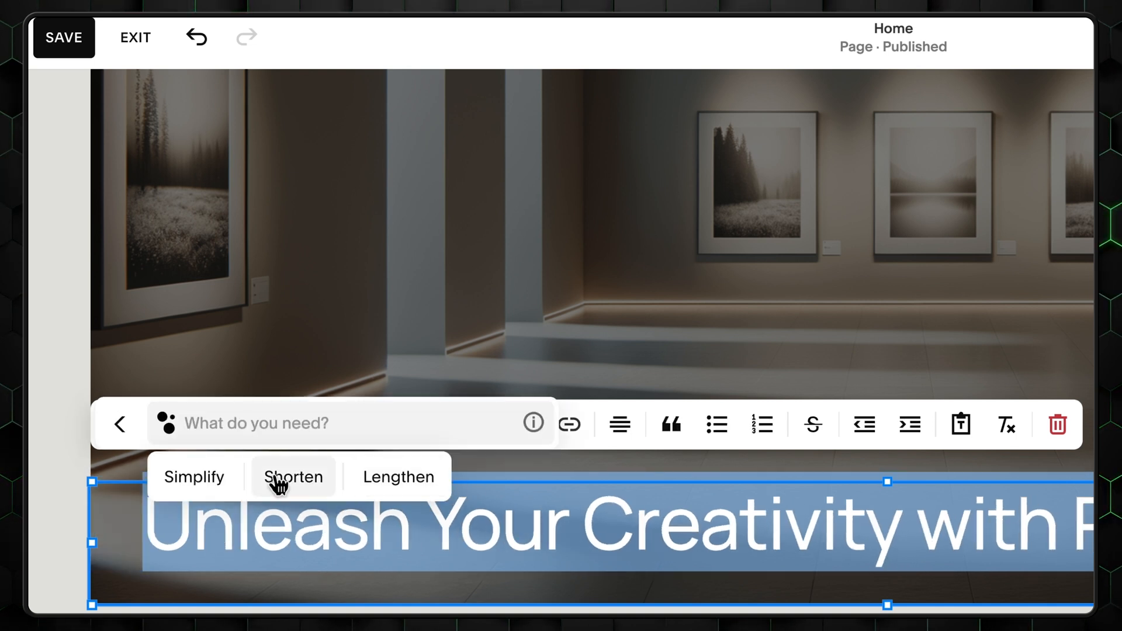
pyautogui.moveTo(399, 477)
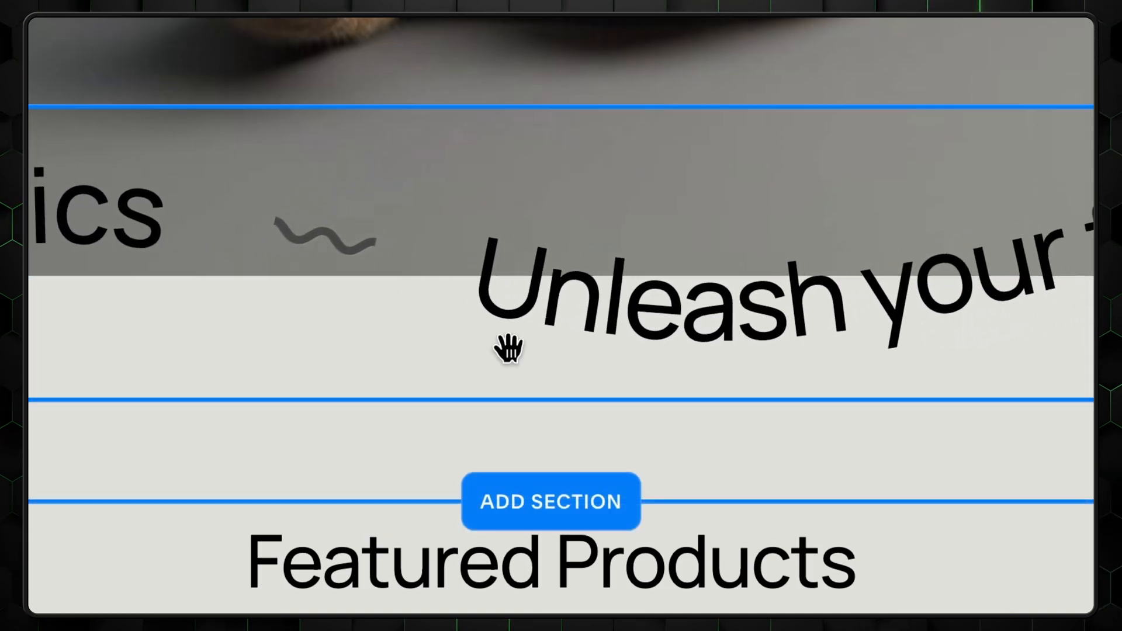
# Step: Add an image section above Featured Products after previewing Testimonials and Digital Products layouts
pyautogui.click(551, 501)
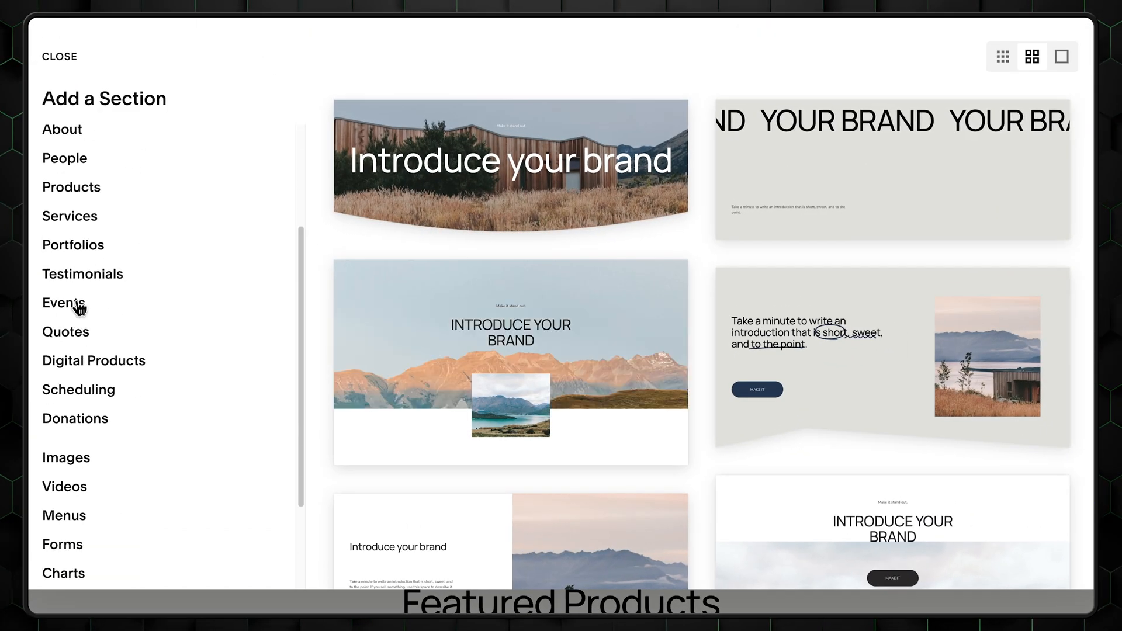
pyautogui.click(82, 274)
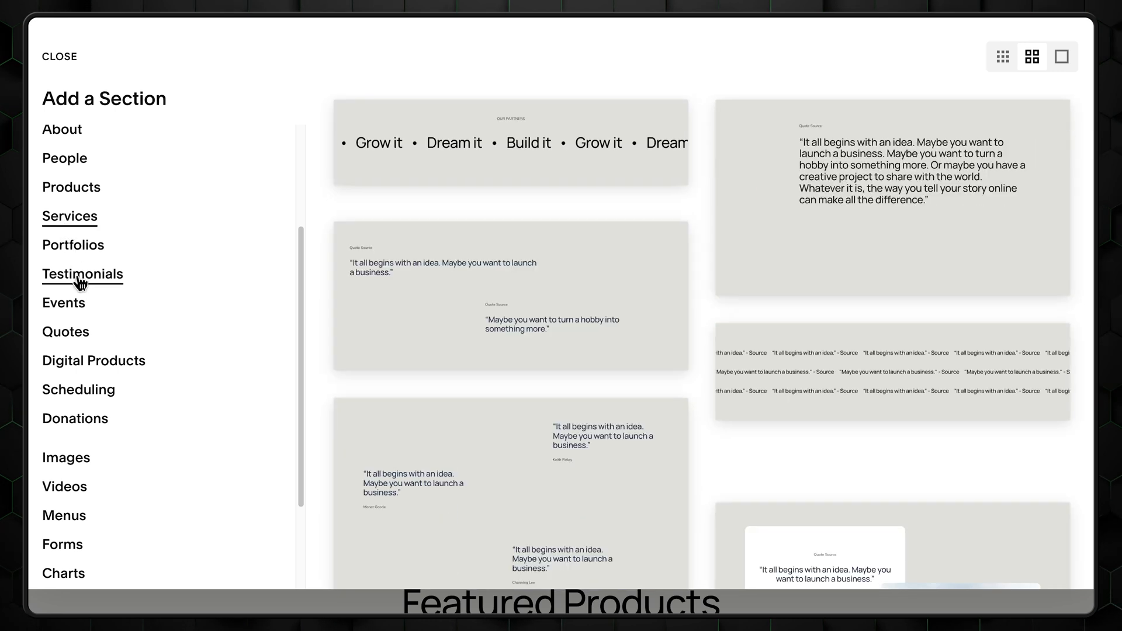
pyautogui.click(93, 360)
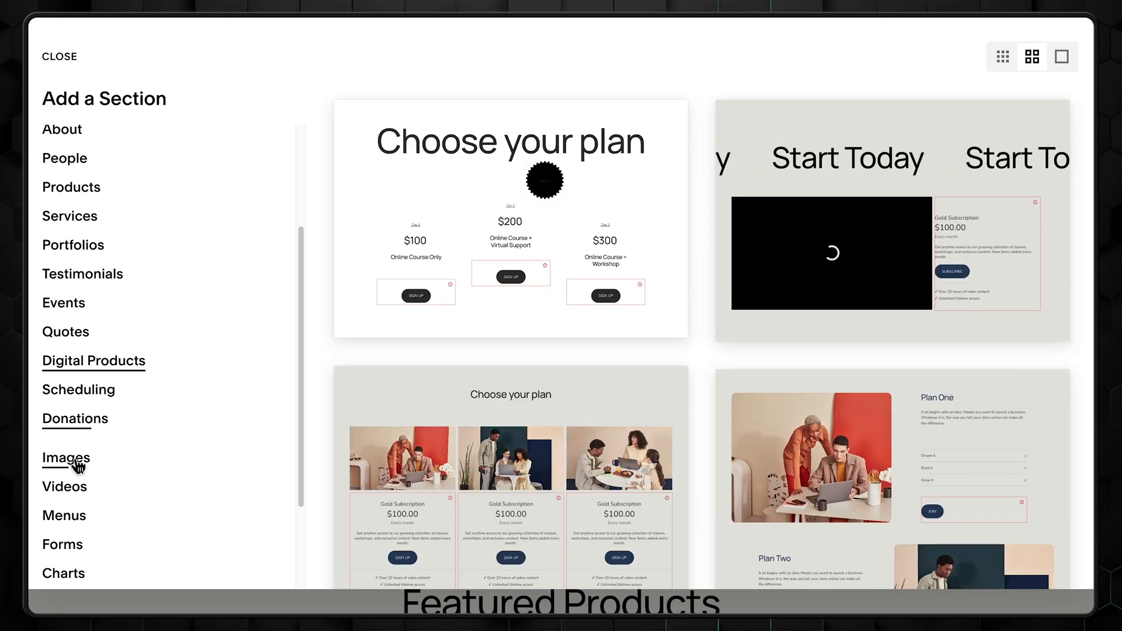
pyautogui.click(65, 458)
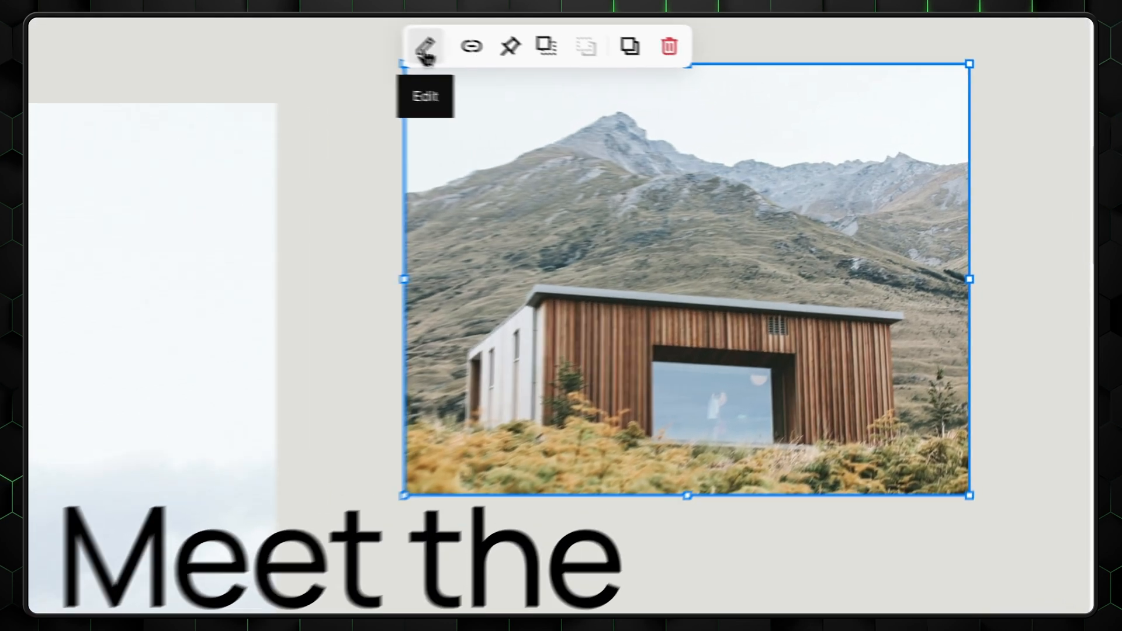
# Step: Replace the cabin placeholder with a stock cat photo and crop it into a circle
pyautogui.click(424, 46)
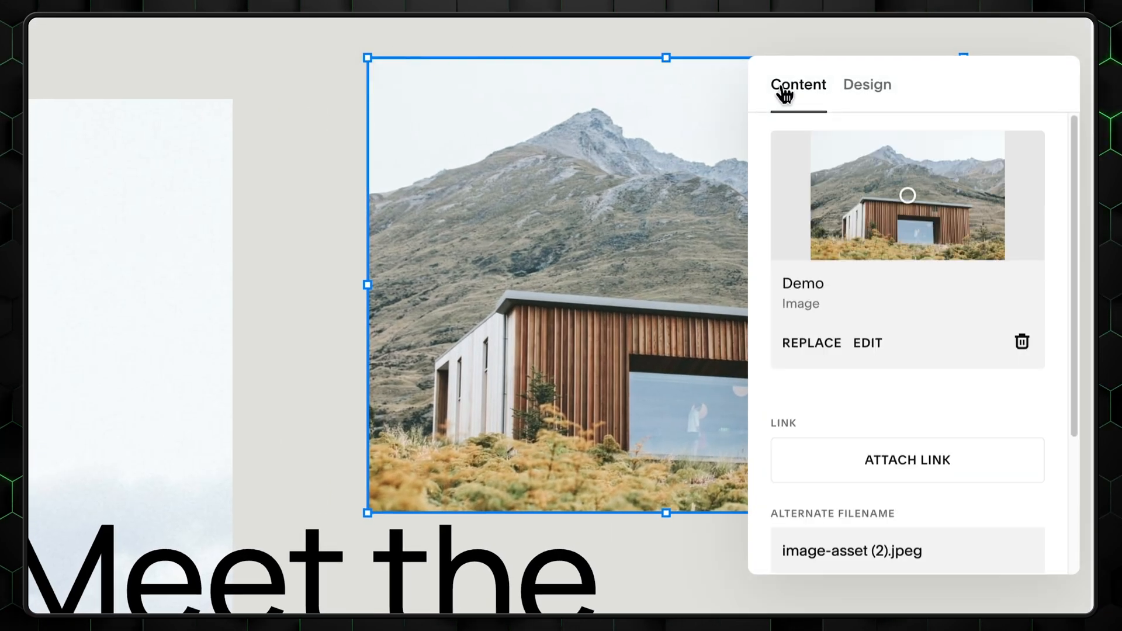
pyautogui.click(810, 343)
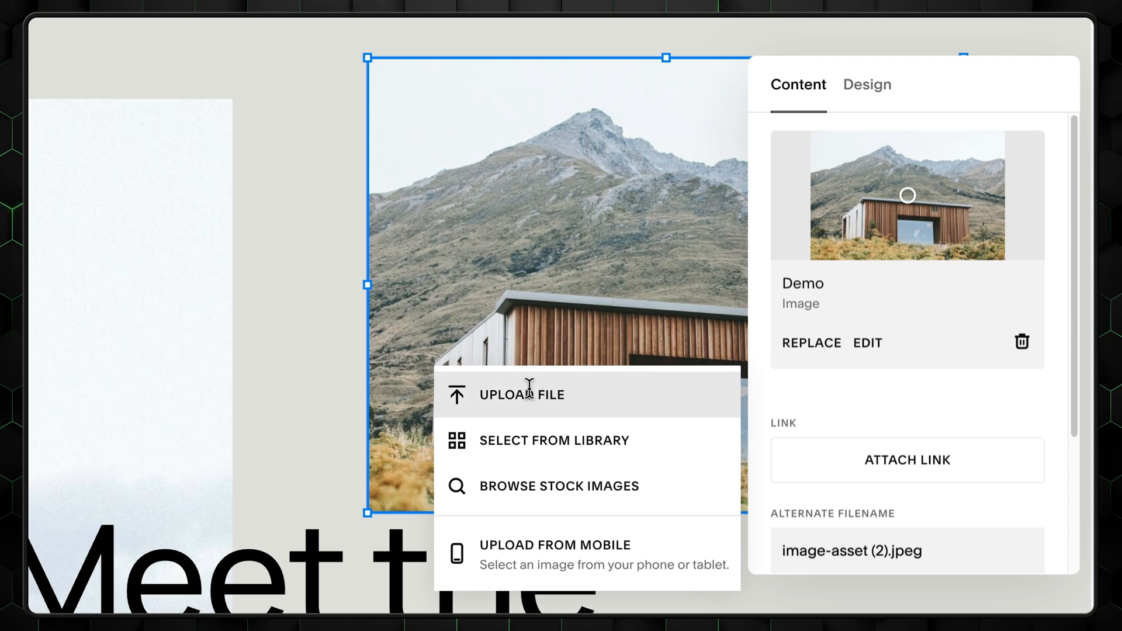
pyautogui.click(560, 485)
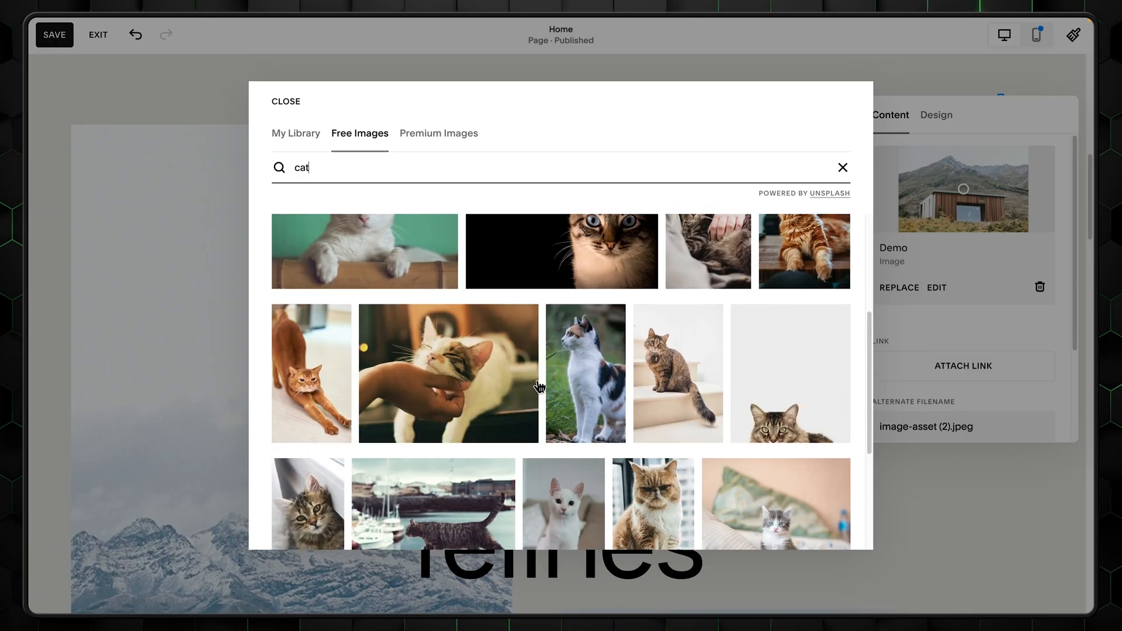
pyautogui.scroll(-3)
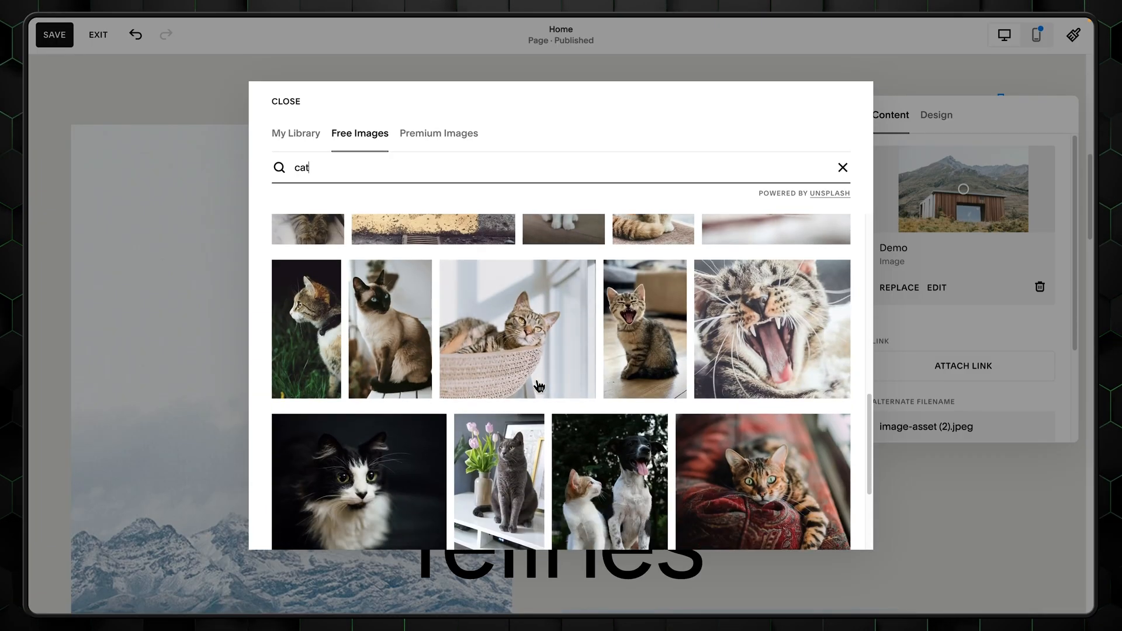
pyautogui.scroll(-3)
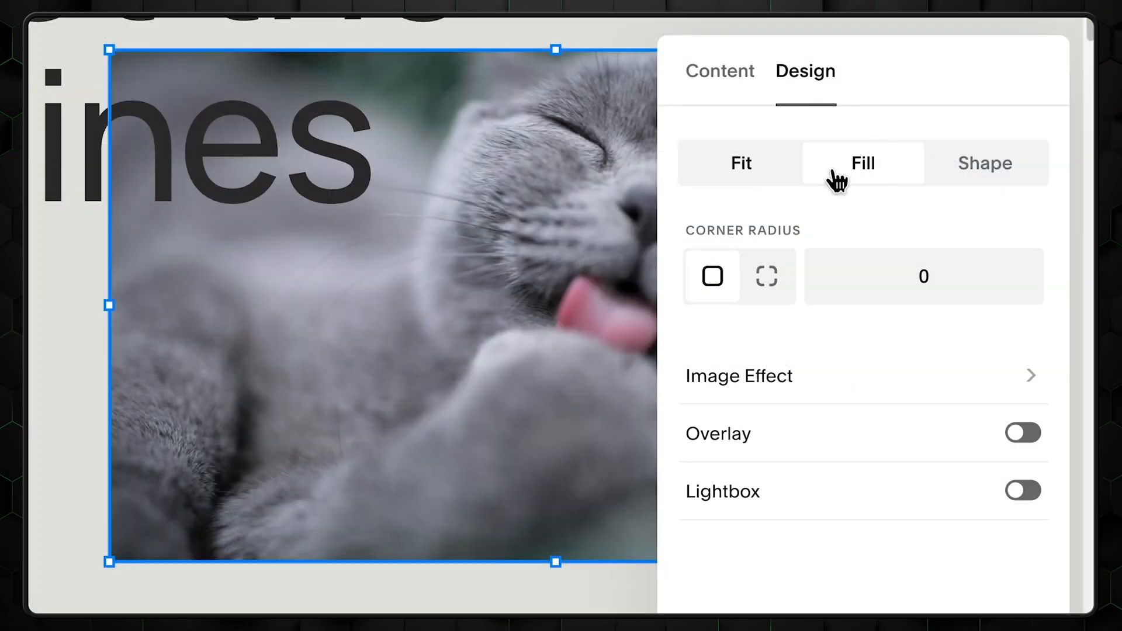
pyautogui.click(741, 162)
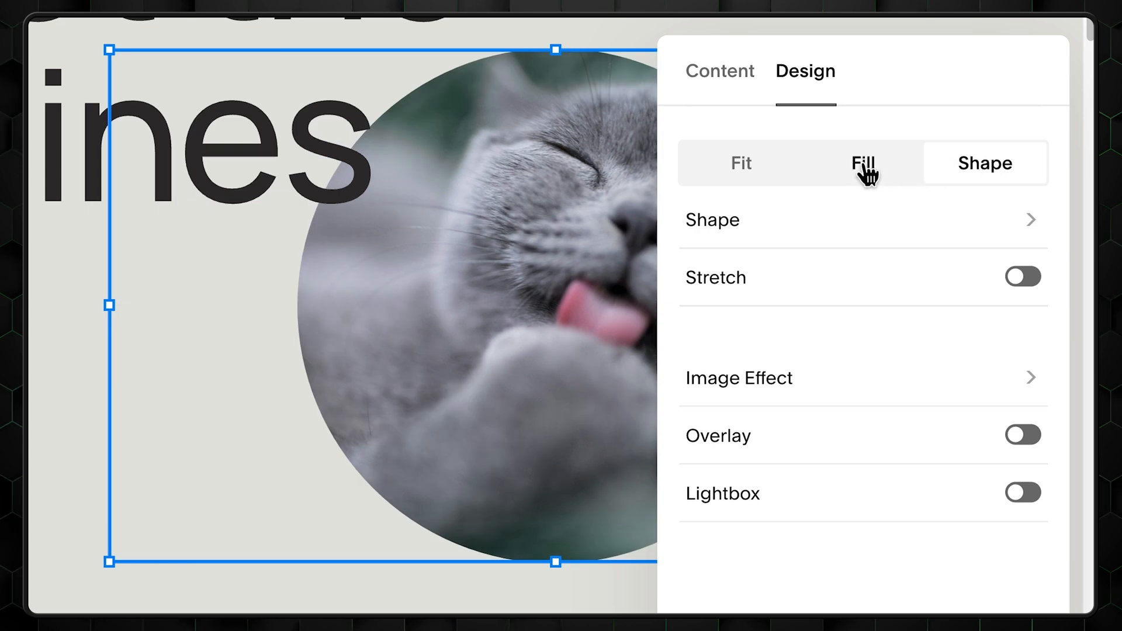
pyautogui.click(739, 378)
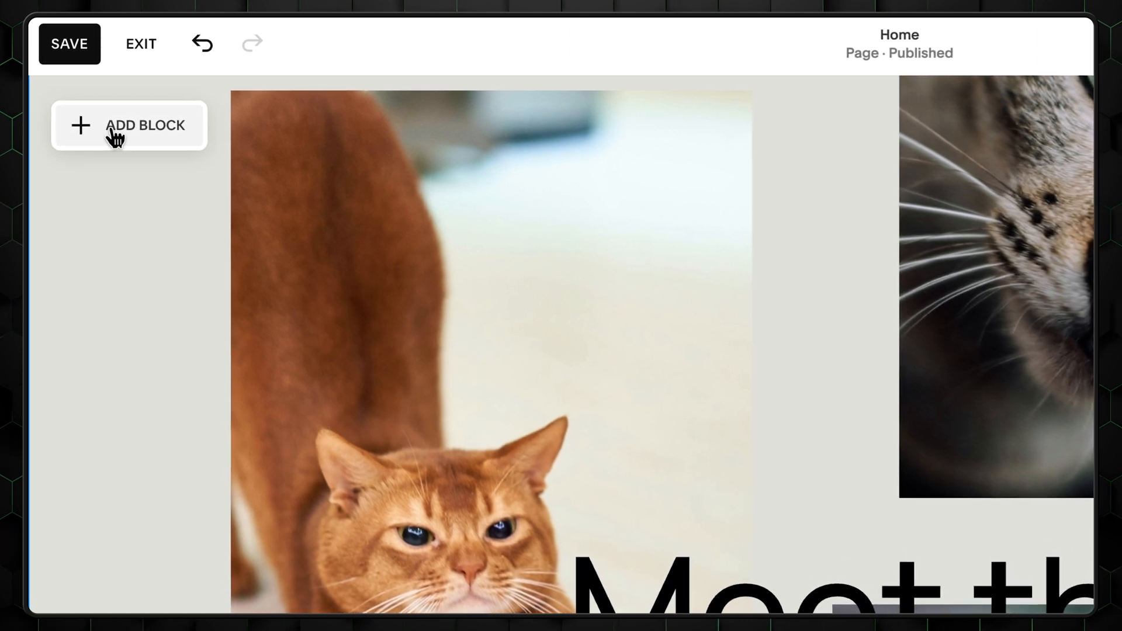
# Step: Add SoundCloud audio and New York map blocks to the section
pyautogui.click(130, 125)
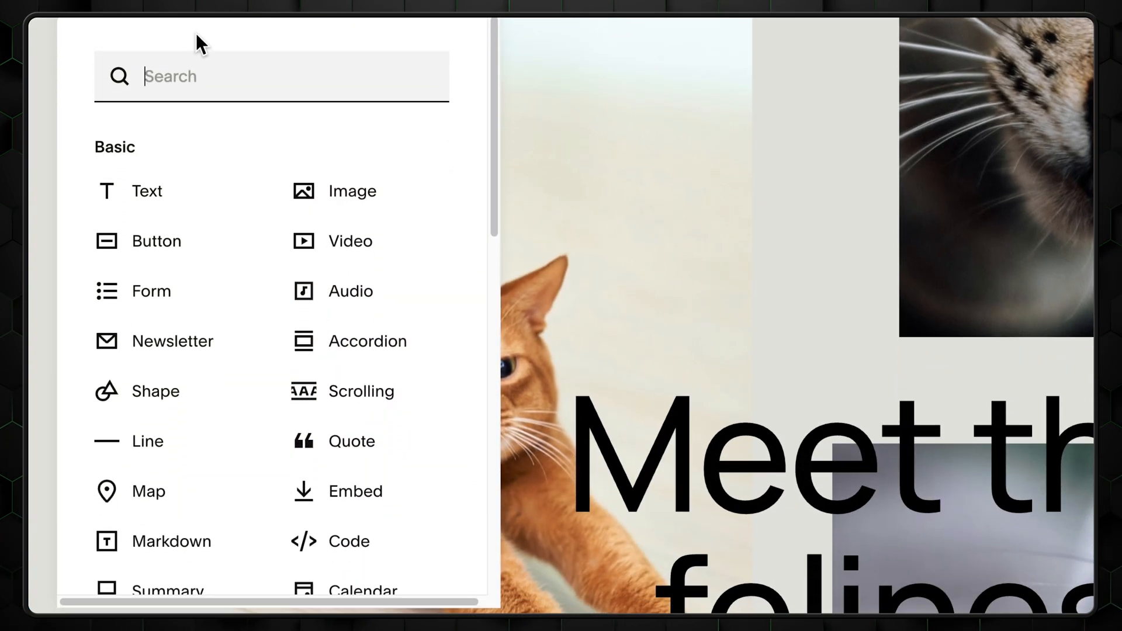
pyautogui.write('Te')
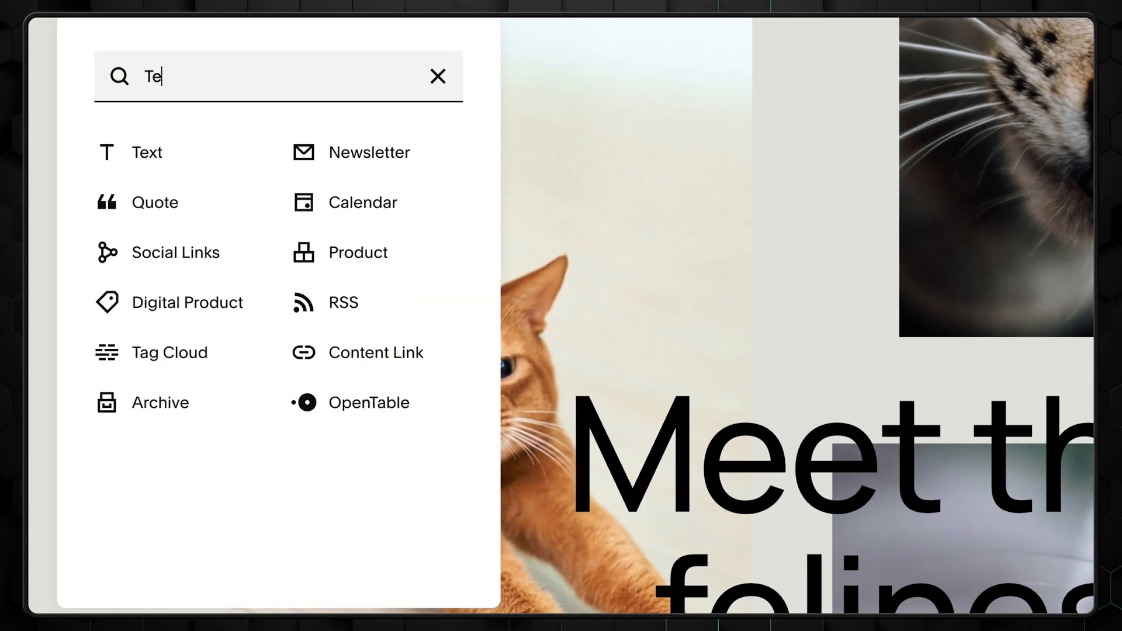
pyautogui.press('Backspace')
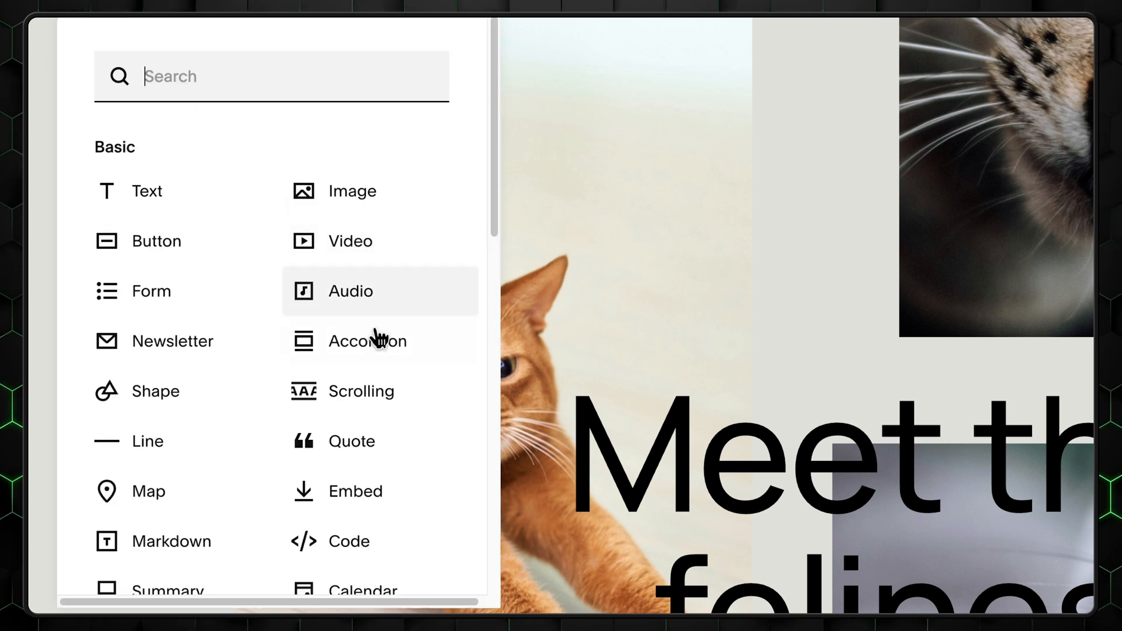
pyautogui.scroll(-3)
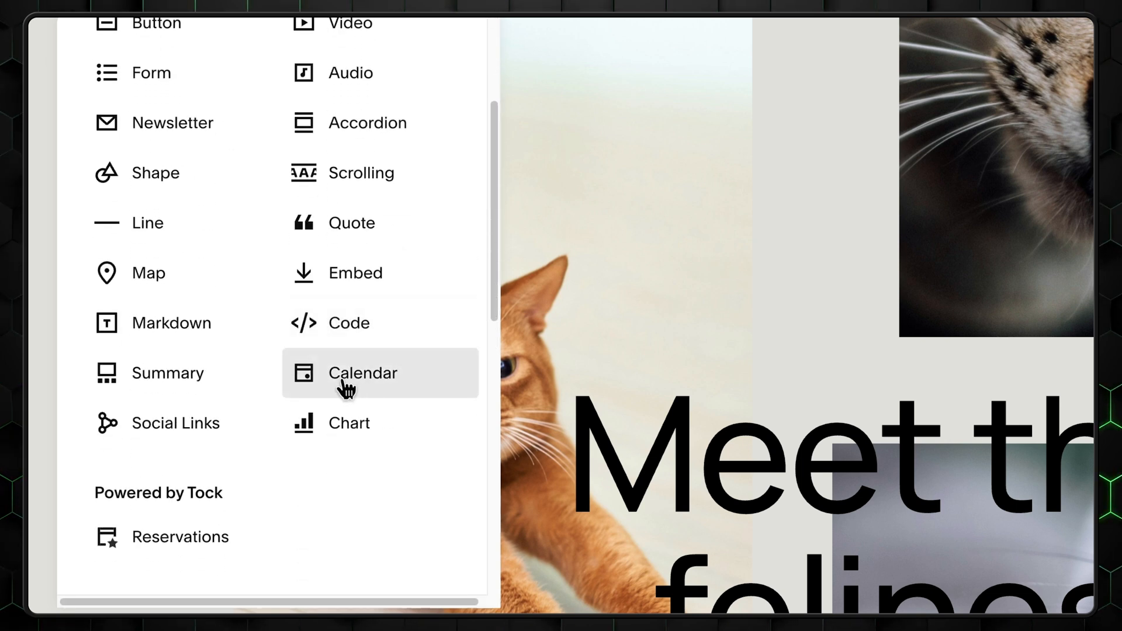
pyautogui.scroll(-3)
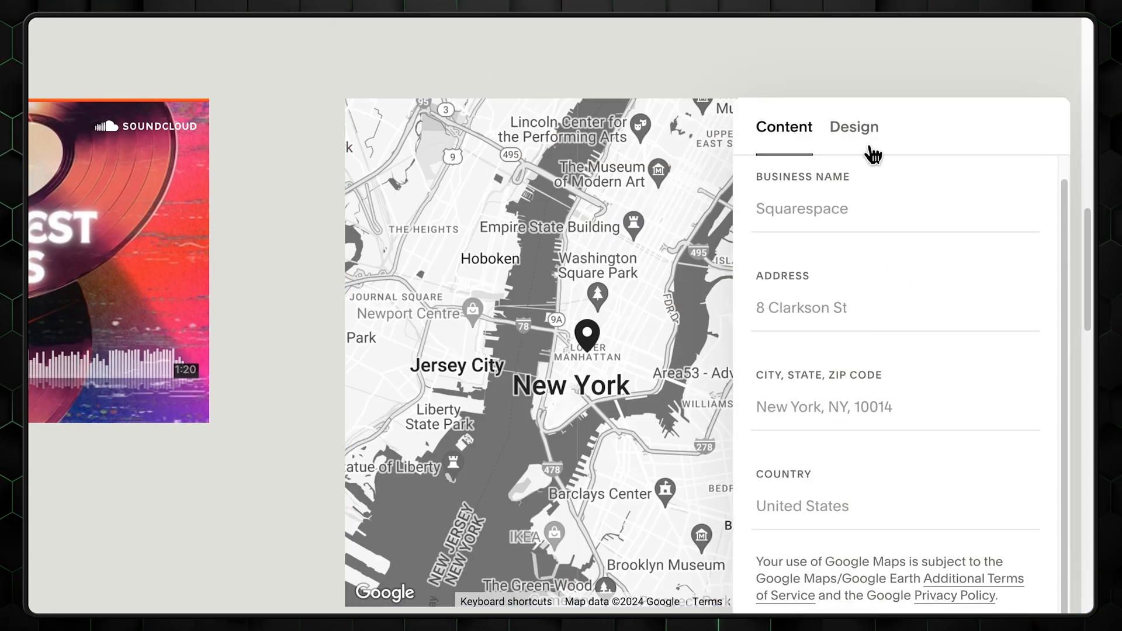
# Step: Give the map a grayscale style, then start a video block from a link
pyautogui.click(853, 127)
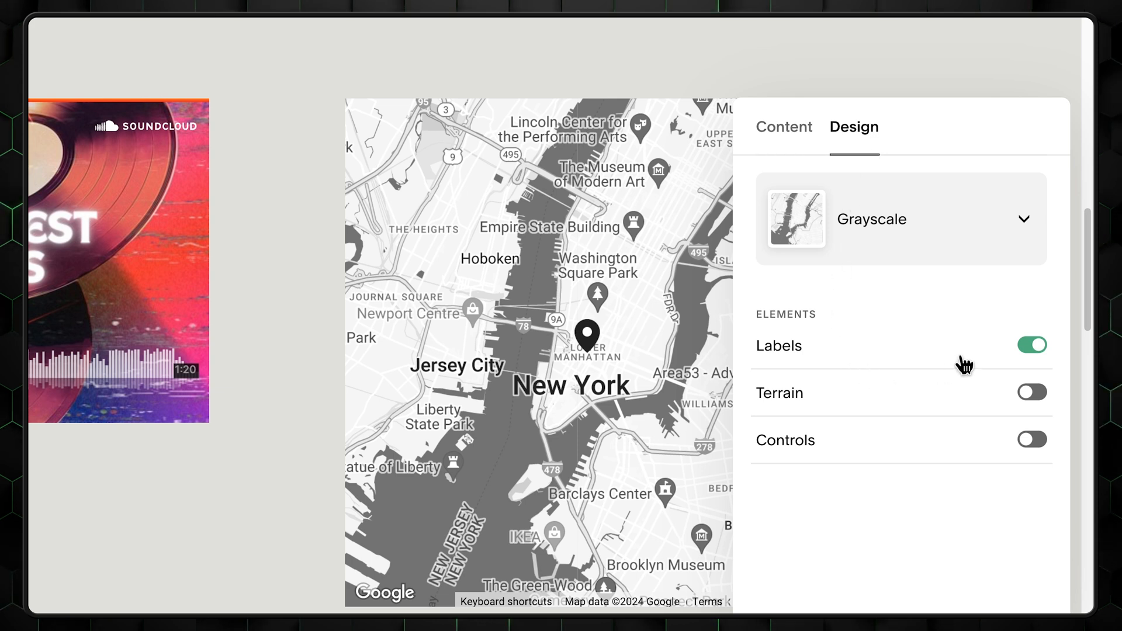
pyautogui.click(899, 219)
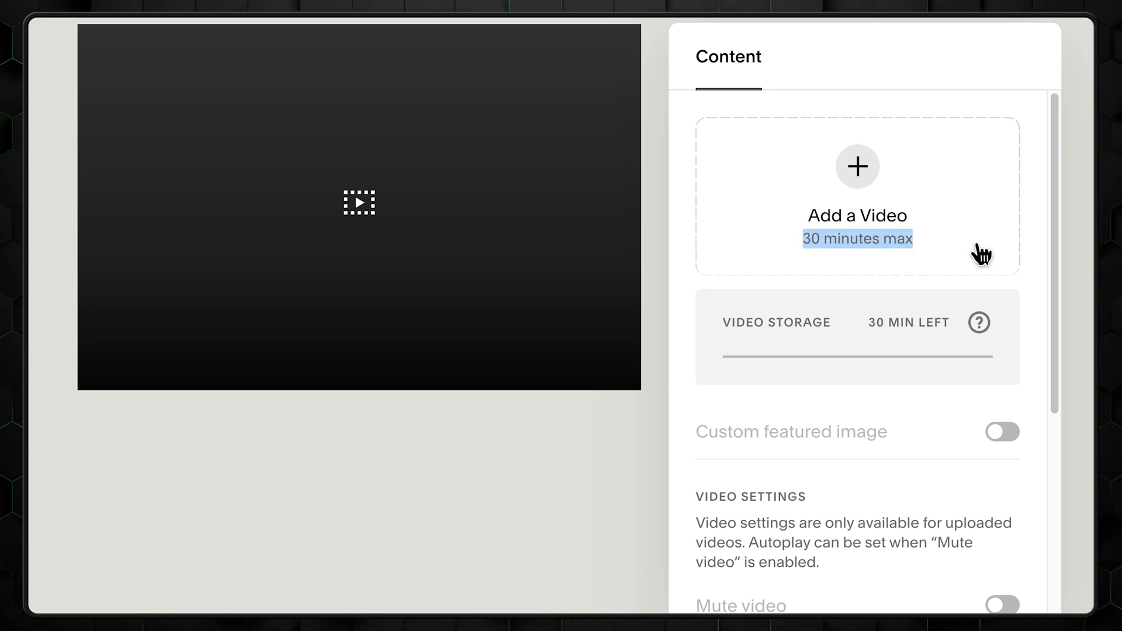
pyautogui.click(857, 167)
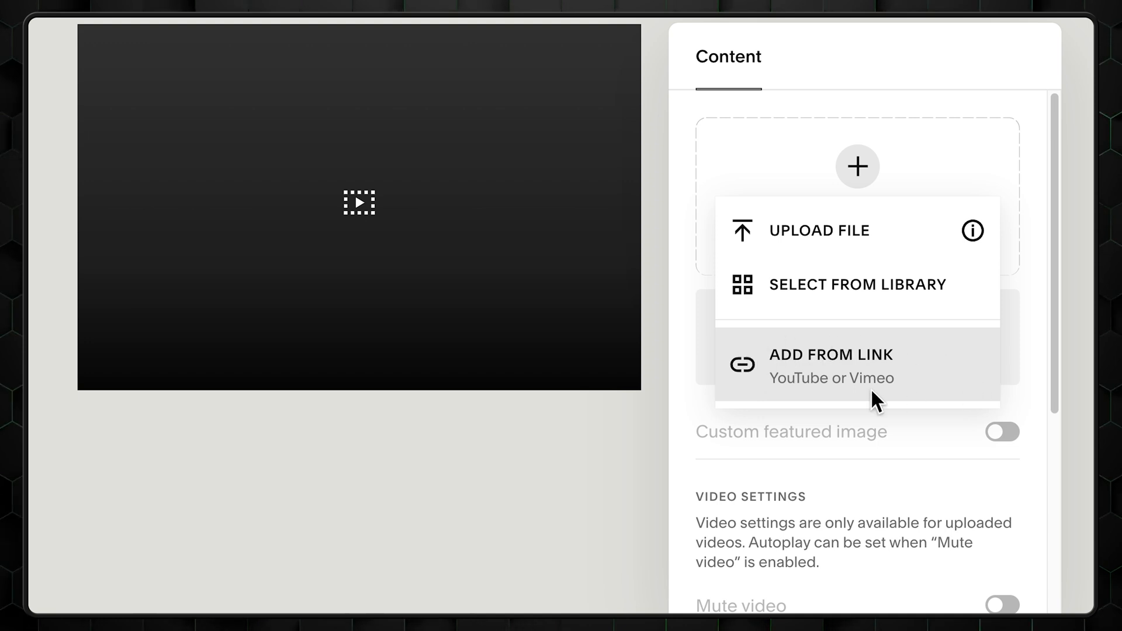
pyautogui.click(831, 364)
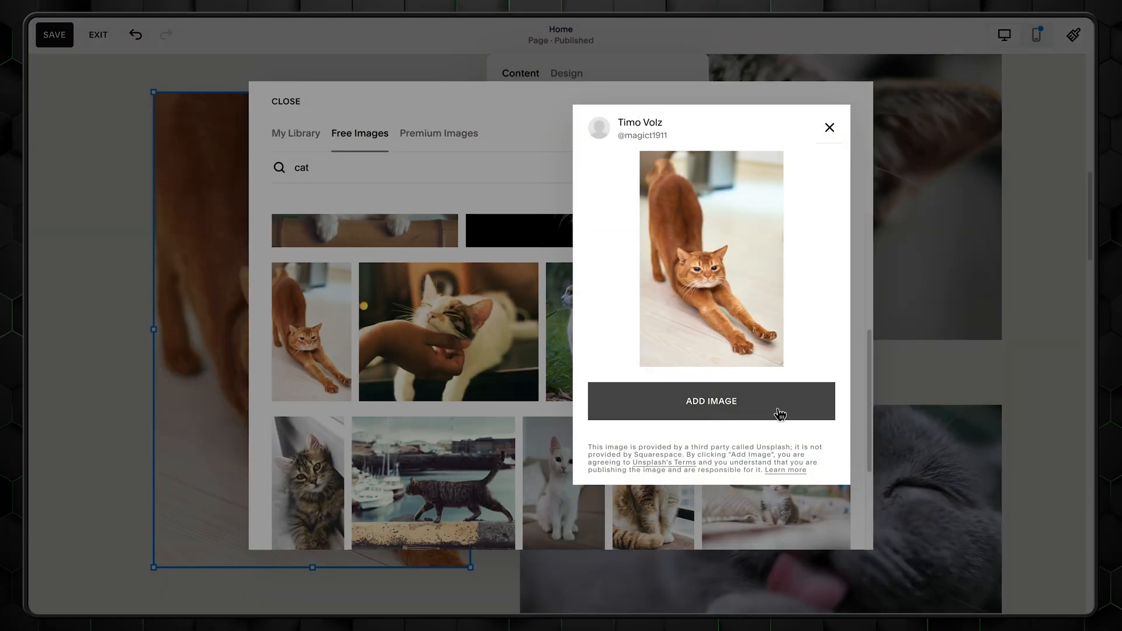
# Step: Insert the stretching orange cat photo from Free Images into the section
pyautogui.click(710, 401)
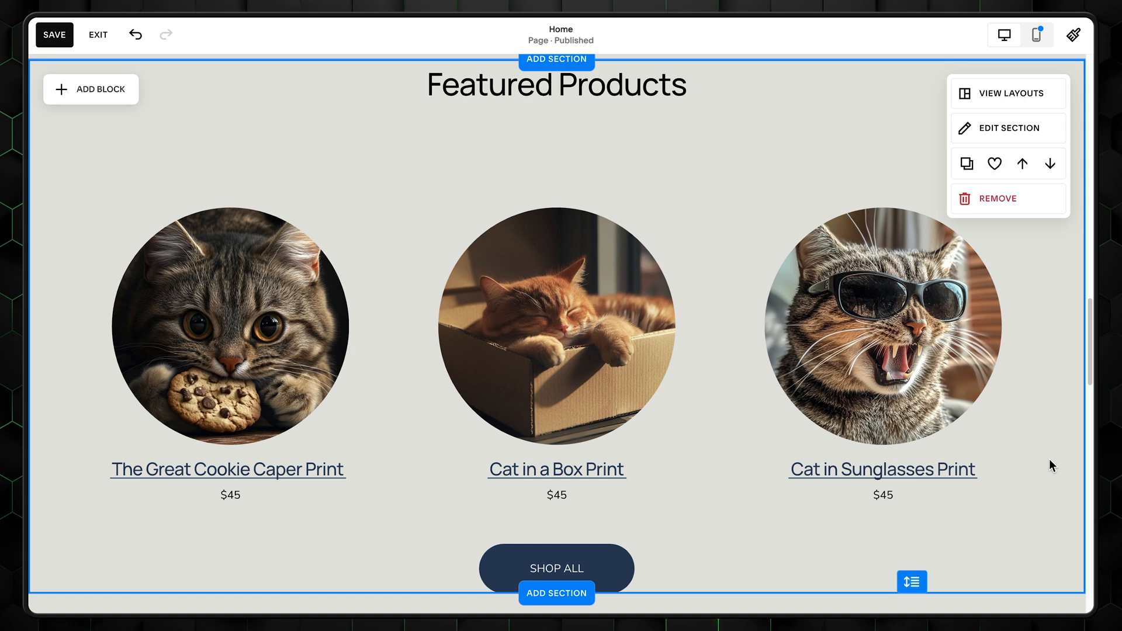
# Step: Reword the $99 print's description with the AI assistant's Simplify option
pyautogui.click(227, 469)
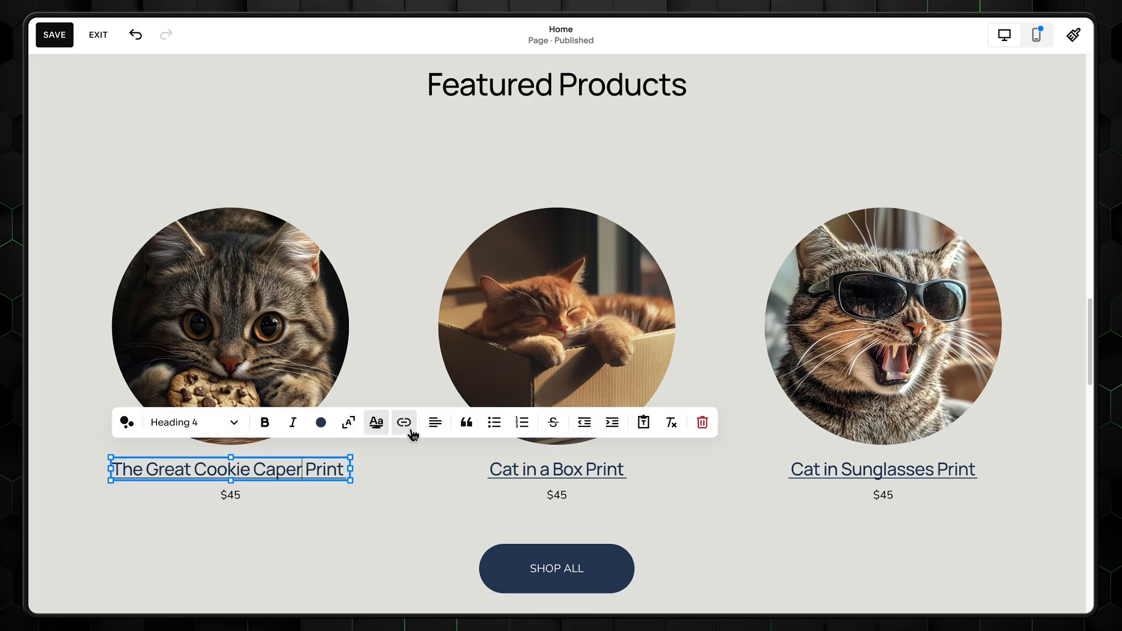
pyautogui.scroll(-3)
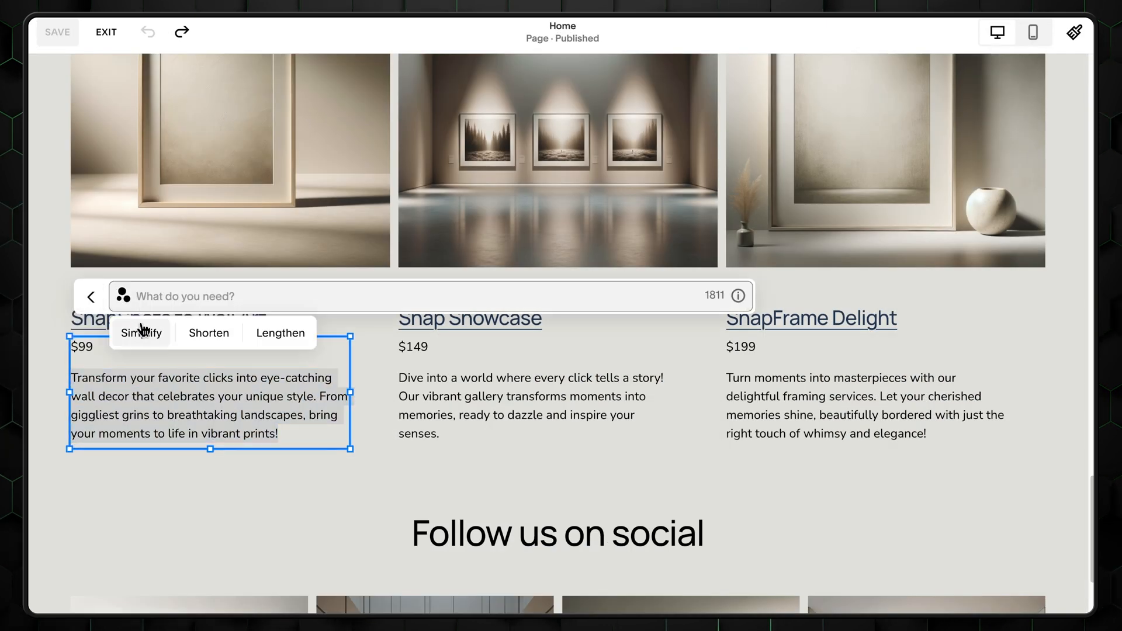
pyautogui.click(141, 332)
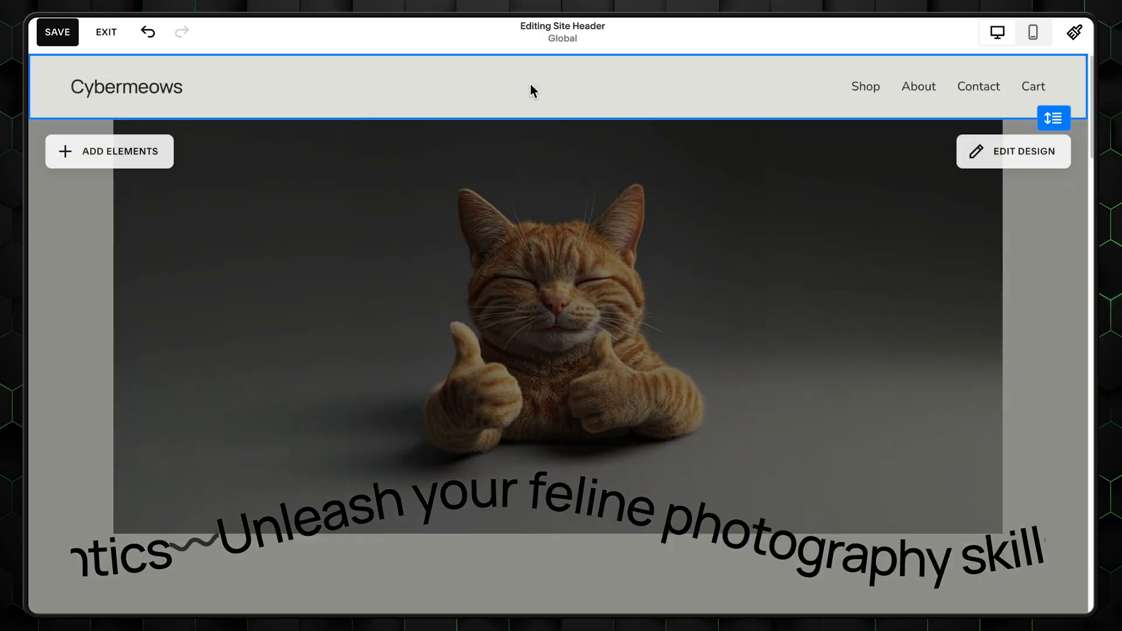
# Step: Shrink the header's Cybermeows logo height from 129px to 98px
pyautogui.click(922, 86)
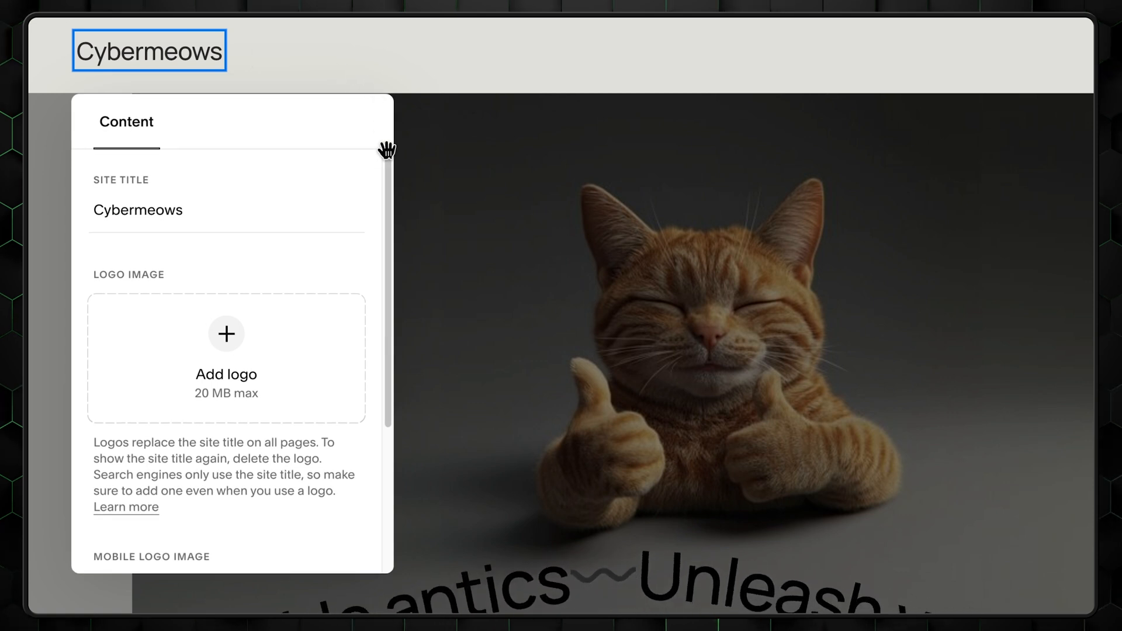
pyautogui.click(226, 334)
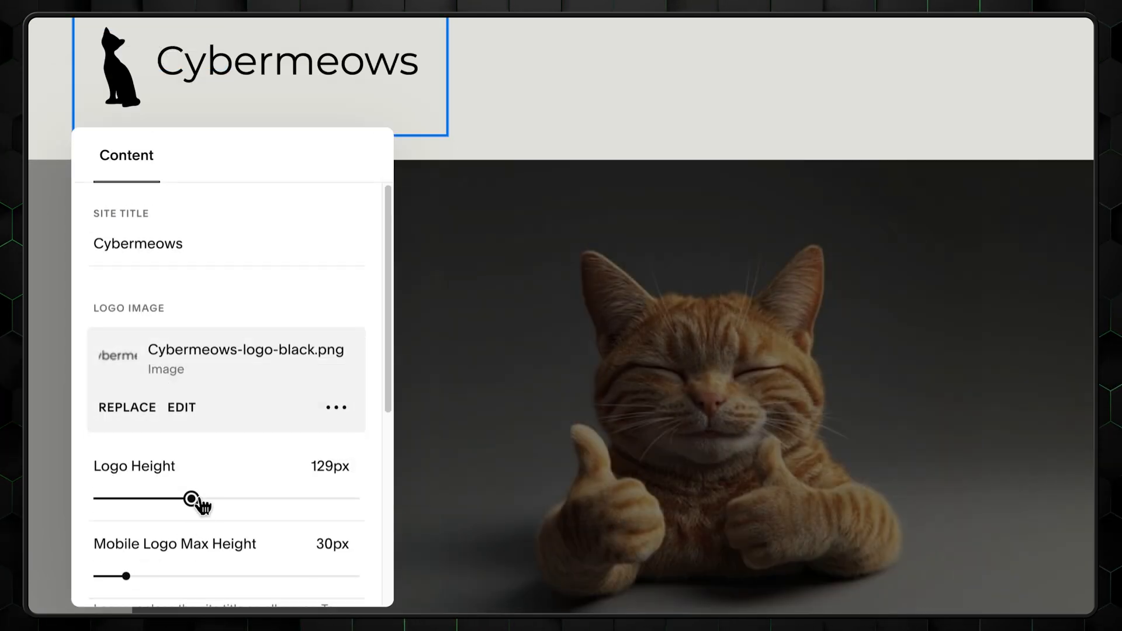
pyautogui.moveTo(192, 499); pyautogui.dragTo(165, 498)
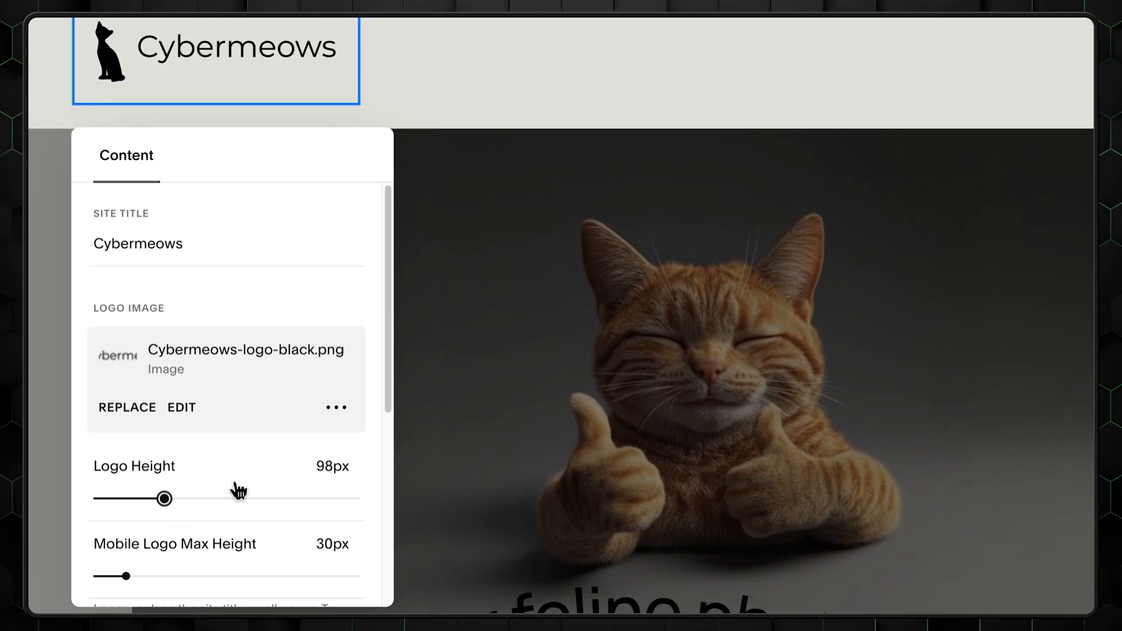
pyautogui.scroll(-3)
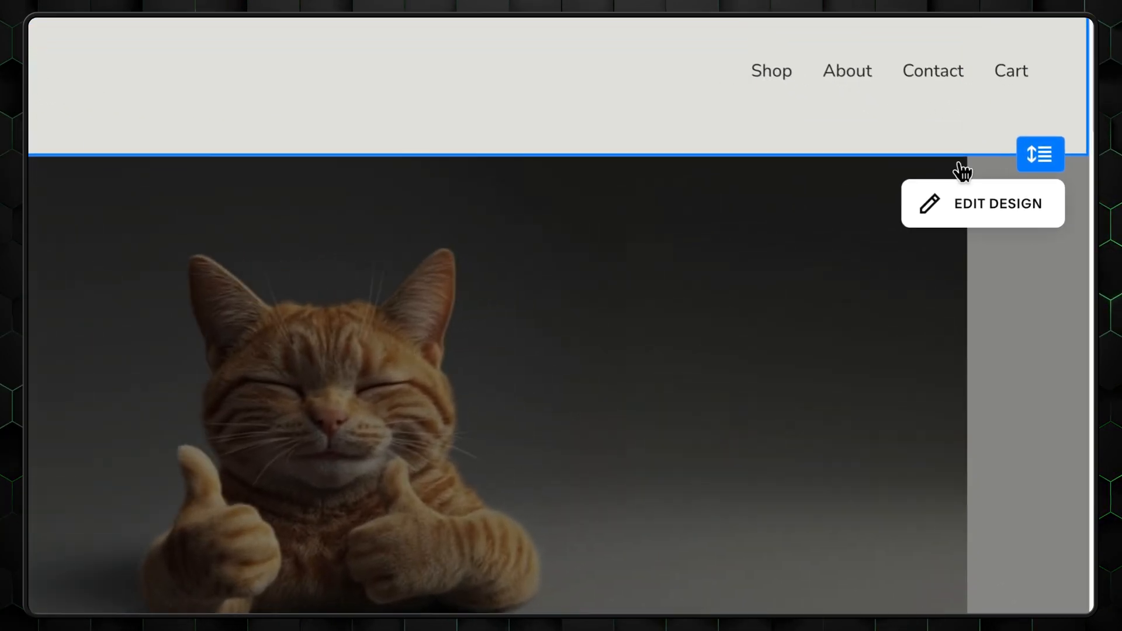
# Step: Switch the header Cart element's style to Icon and choose a shopping bag
pyautogui.click(996, 203)
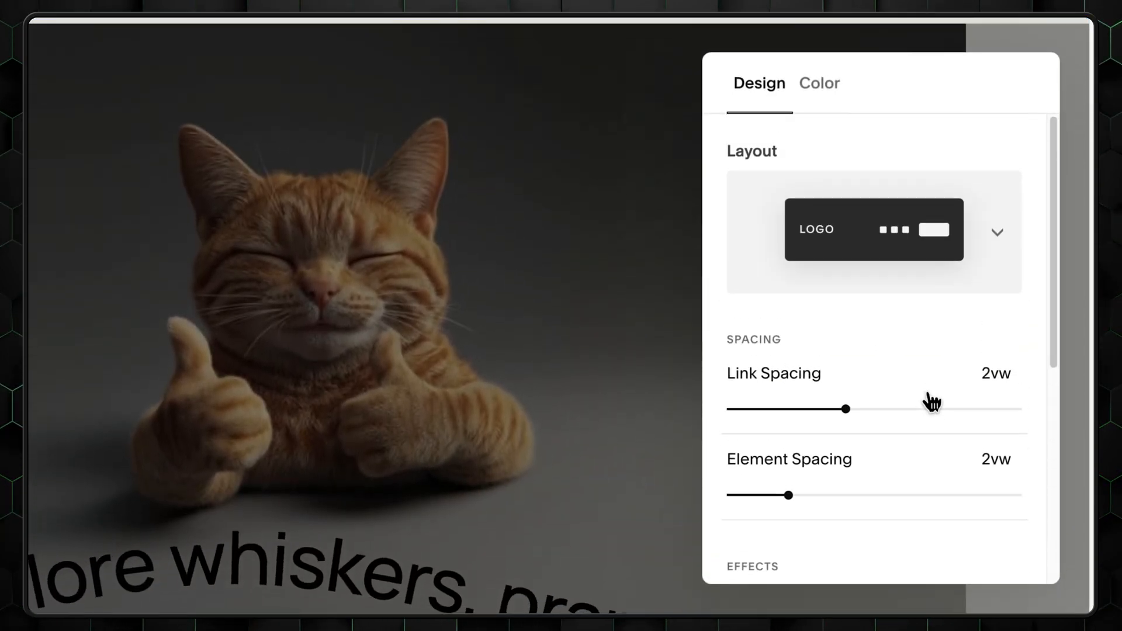
pyautogui.click(995, 233)
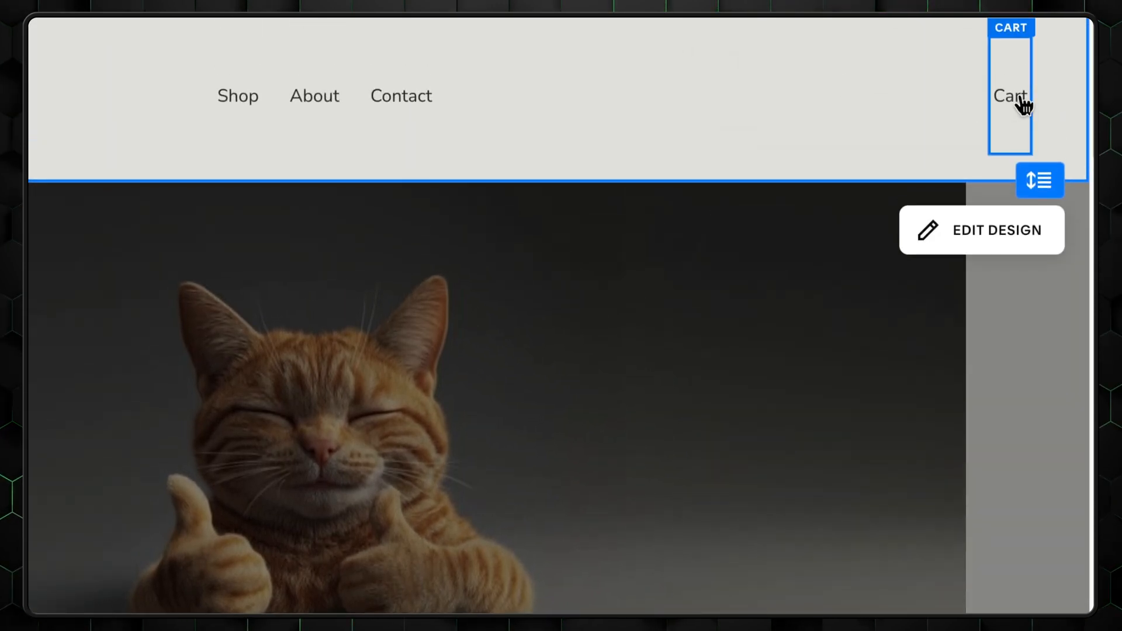
pyautogui.click(997, 229)
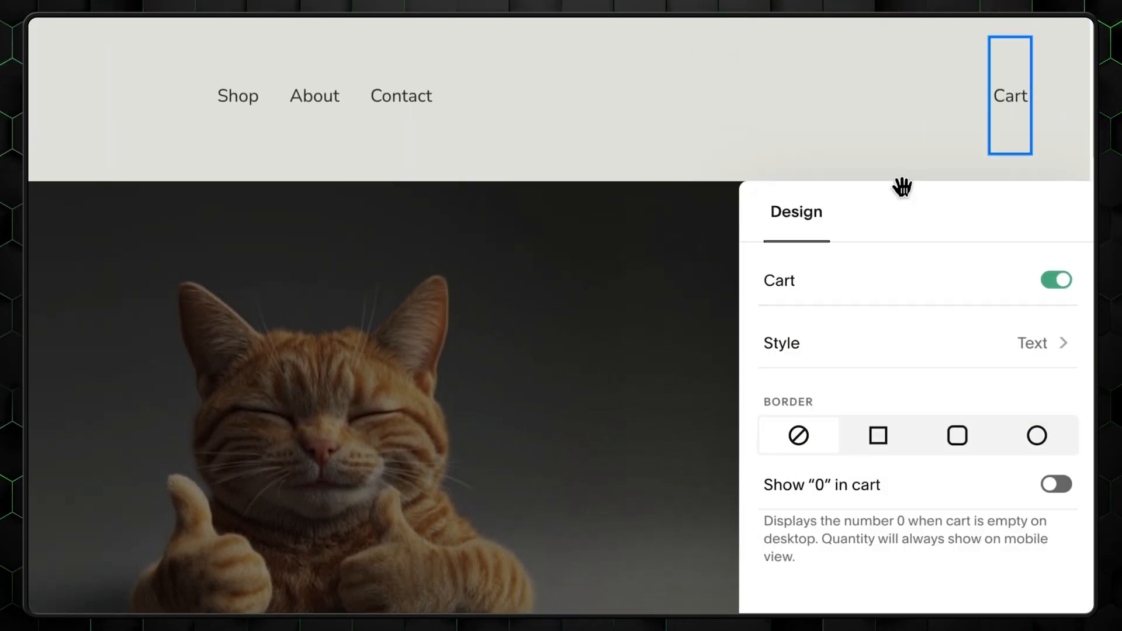
pyautogui.click(1031, 343)
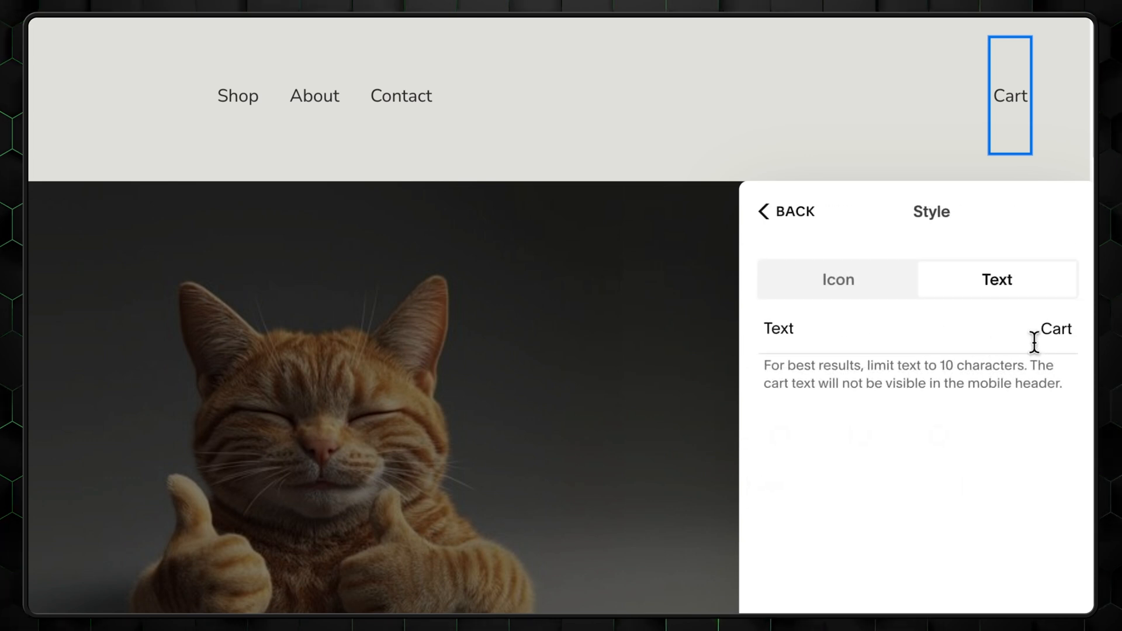
pyautogui.click(836, 280)
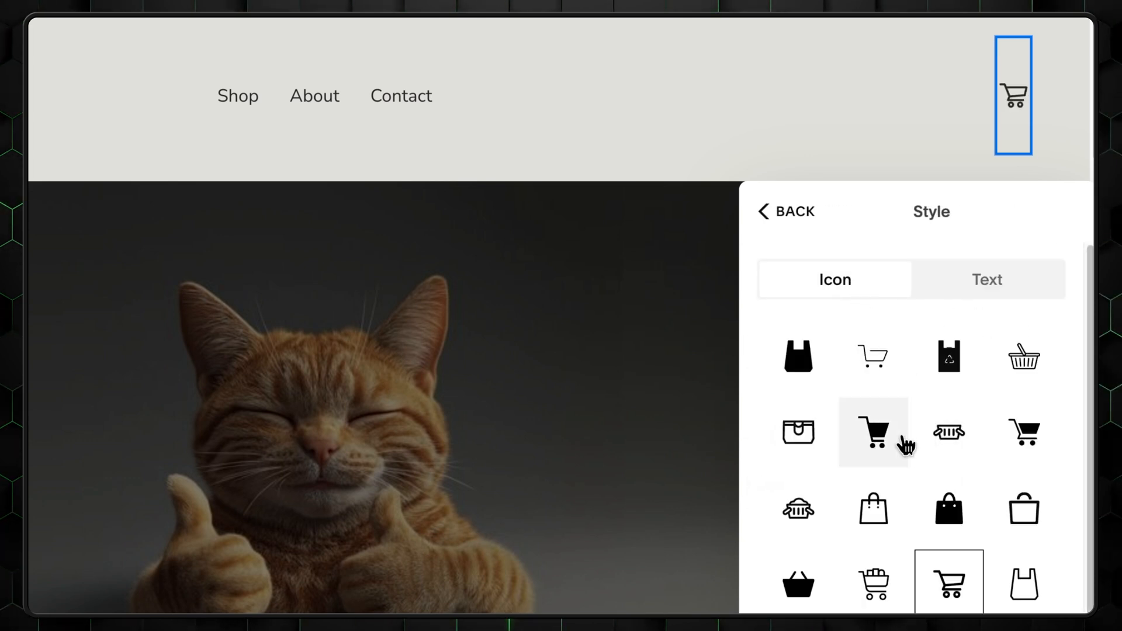
pyautogui.scroll(-3)
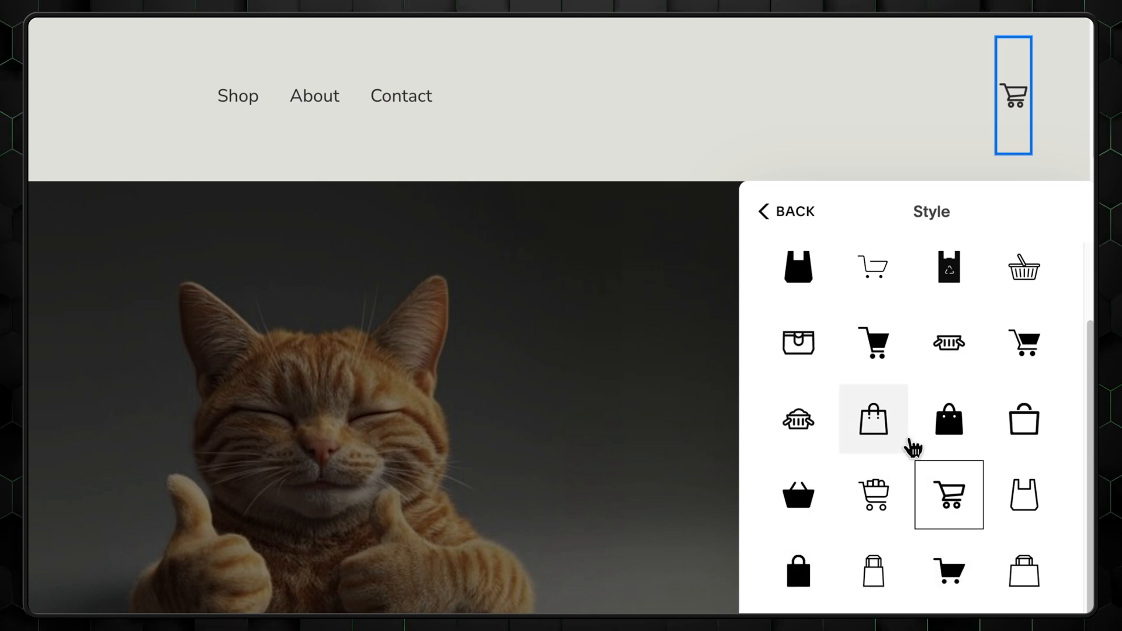
pyautogui.click(948, 418)
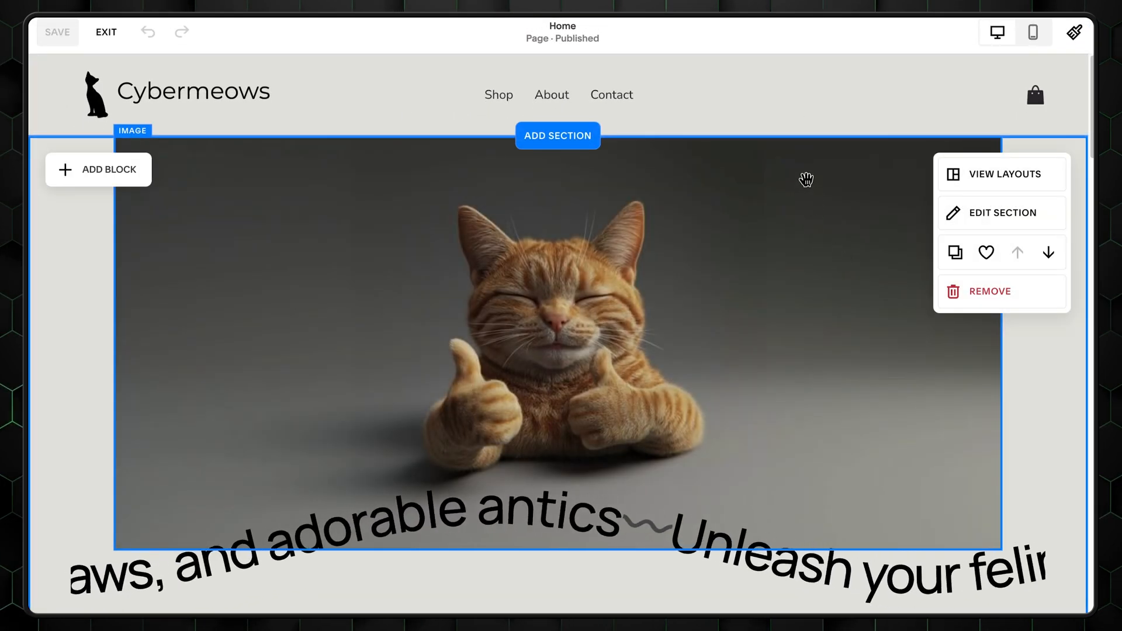
pyautogui.moveTo(996, 32)
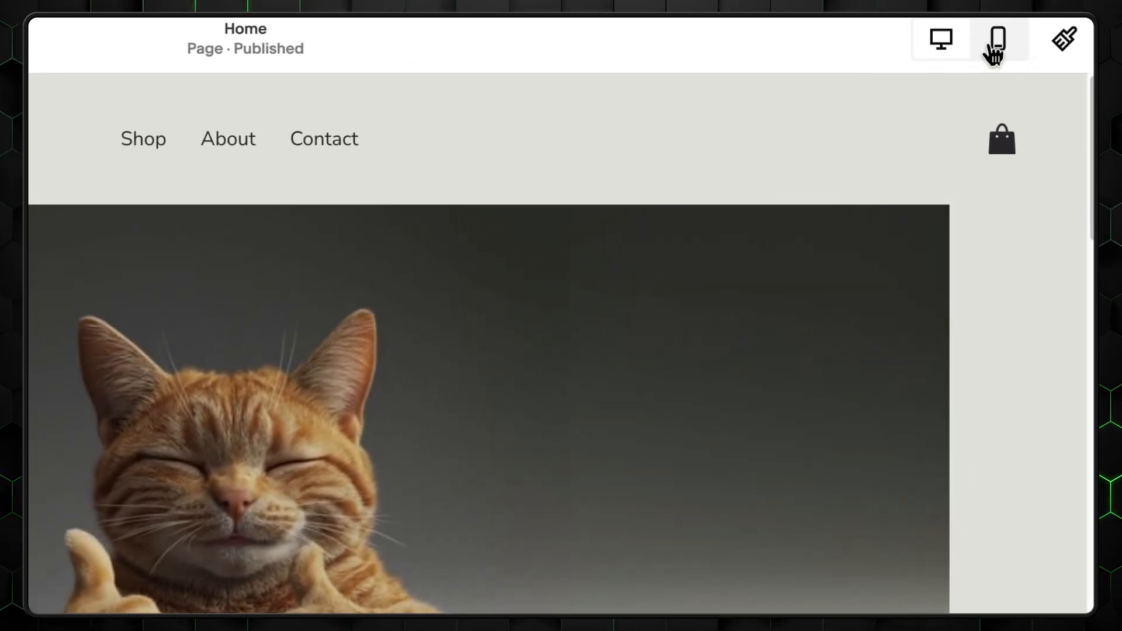
pyautogui.click(997, 39)
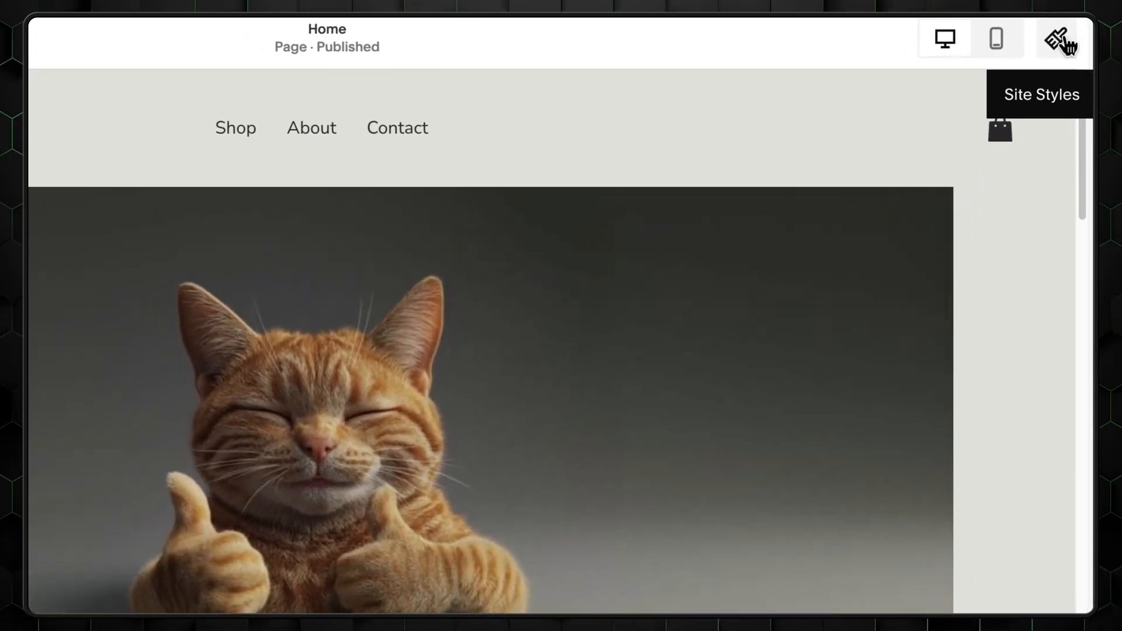
# Step: Open Site Styles and browse the available themes
pyautogui.click(1058, 39)
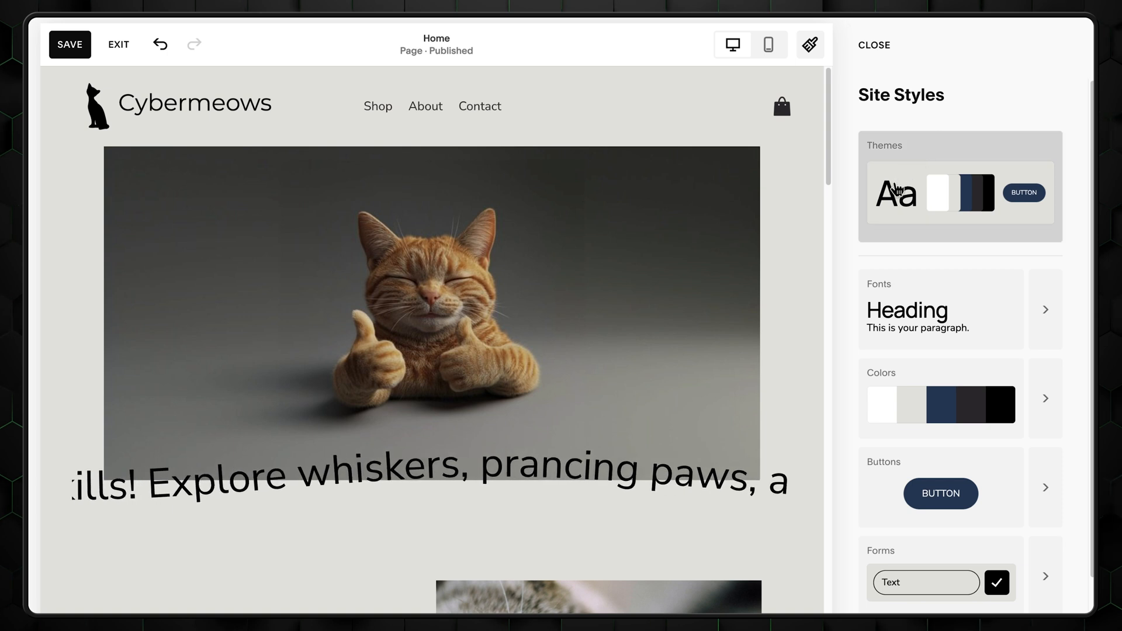
pyautogui.scroll(-3)
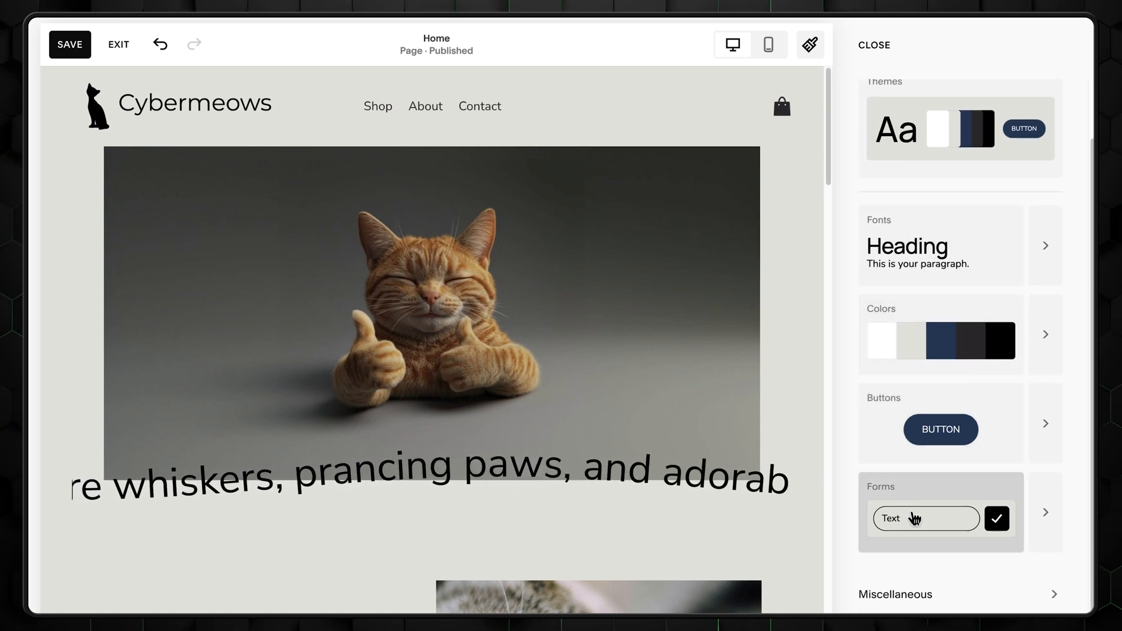
pyautogui.click(960, 129)
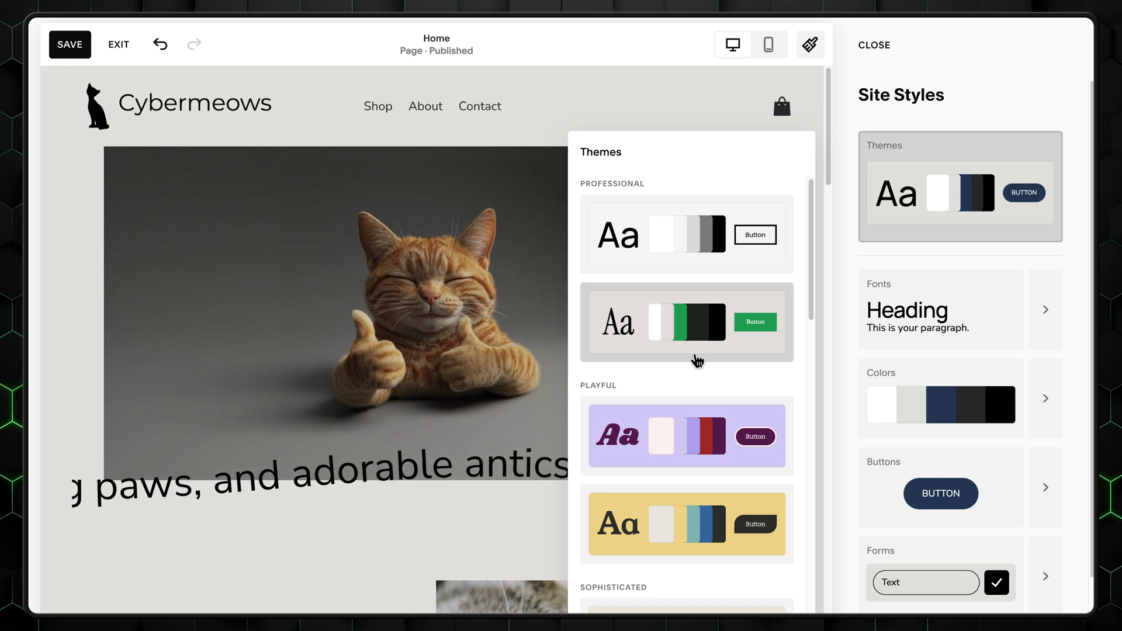
pyautogui.scroll(-3)
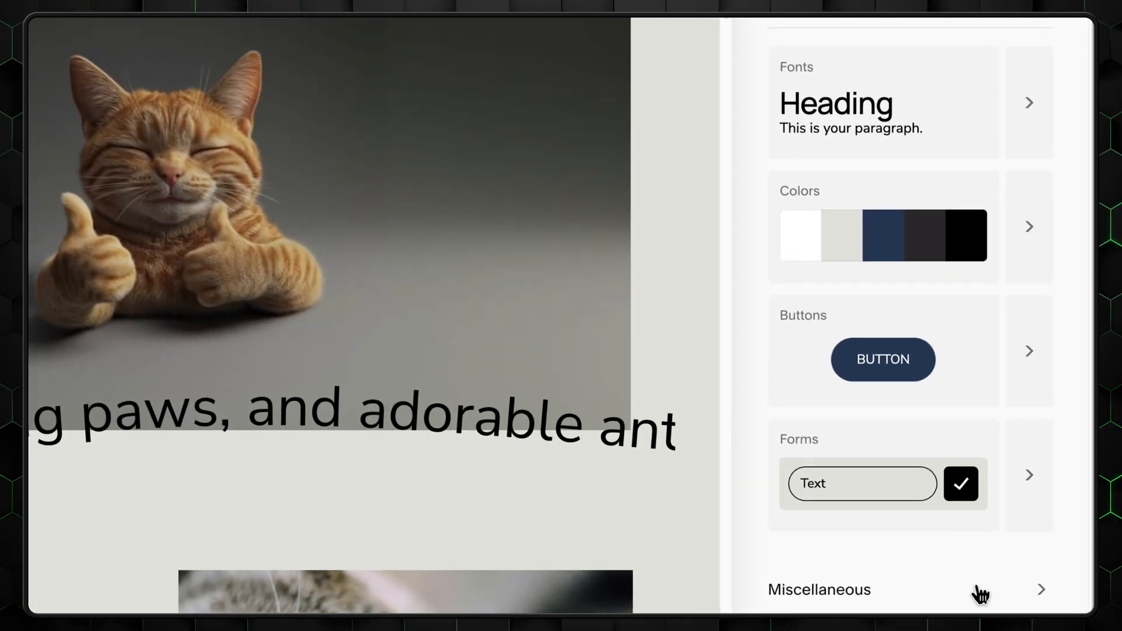
# Step: Try Scale, Slide and Clip site animations, then settle on Scale
pyautogui.click(819, 590)
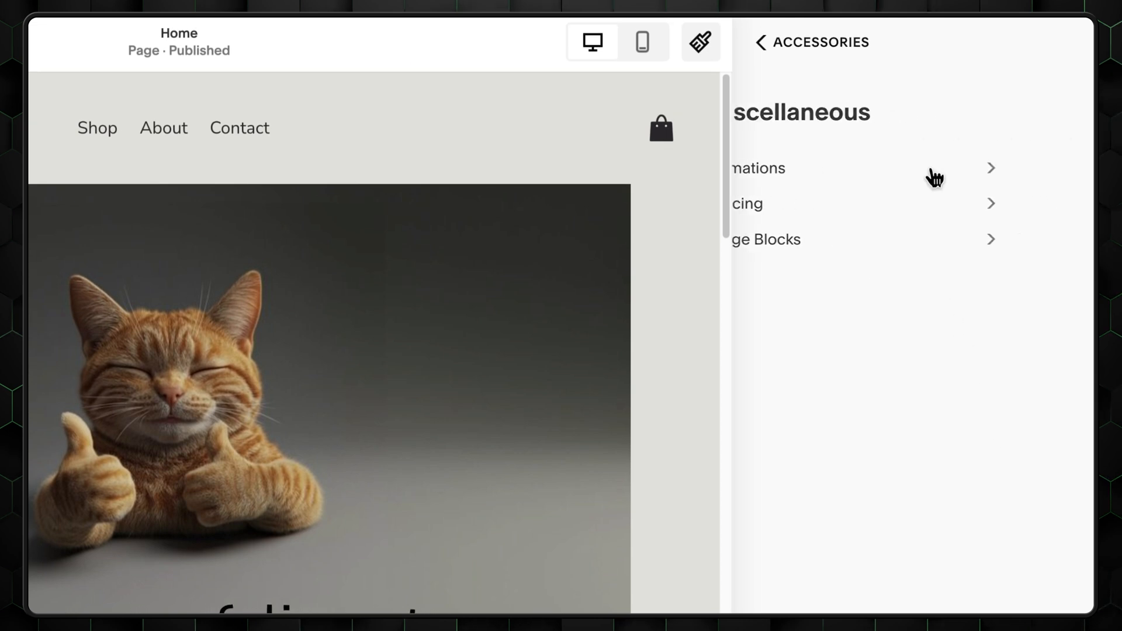
pyautogui.click(788, 167)
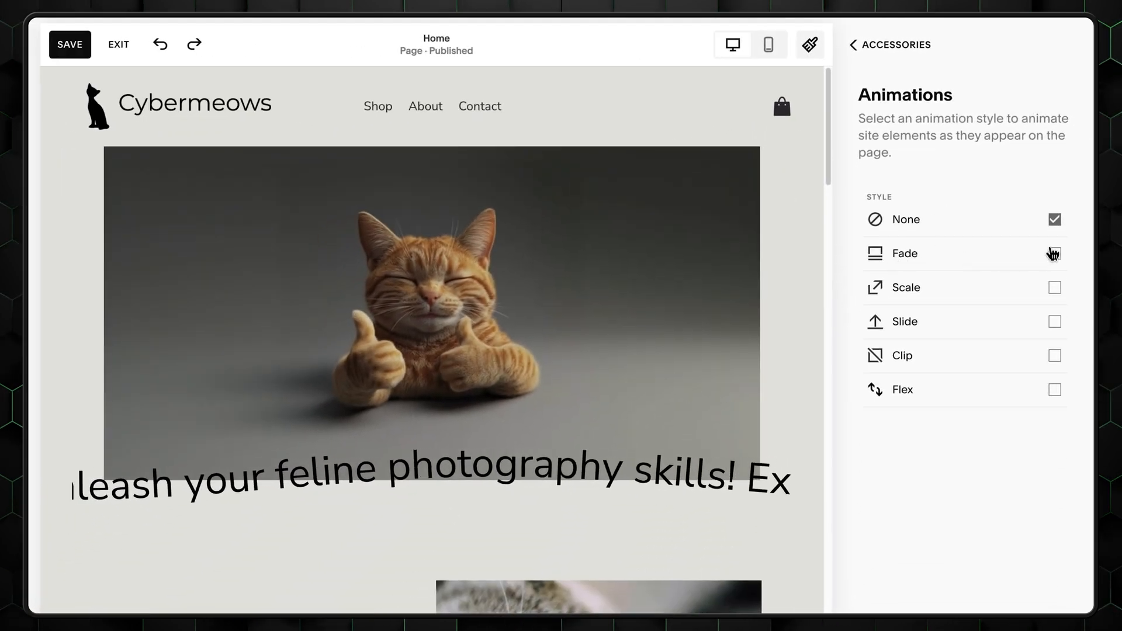
pyautogui.click(1052, 287)
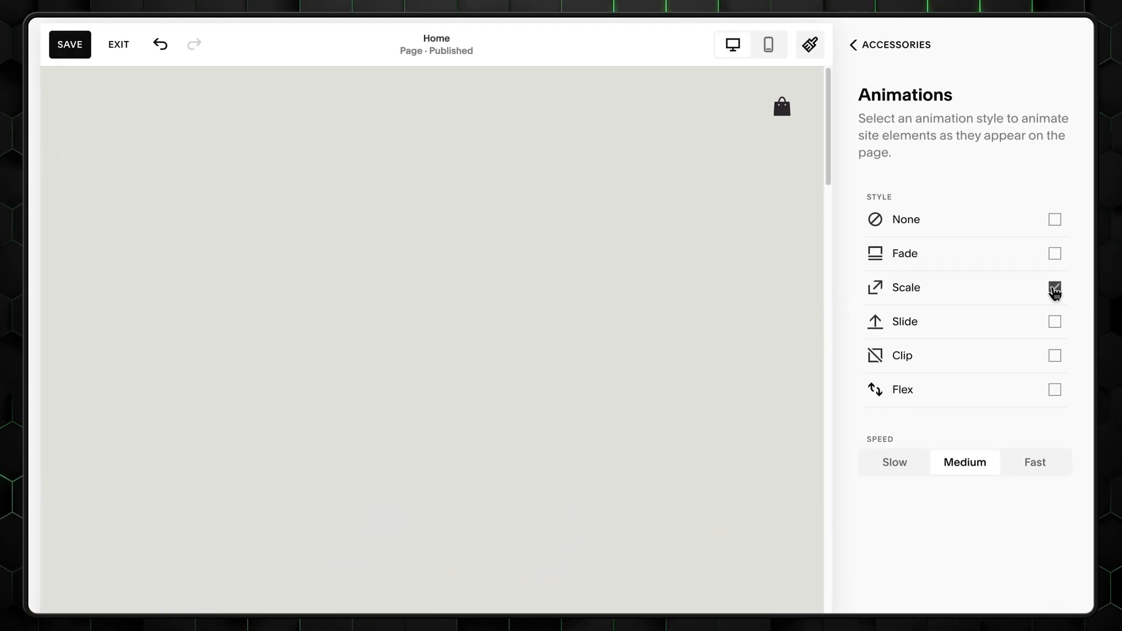
pyautogui.click(1054, 322)
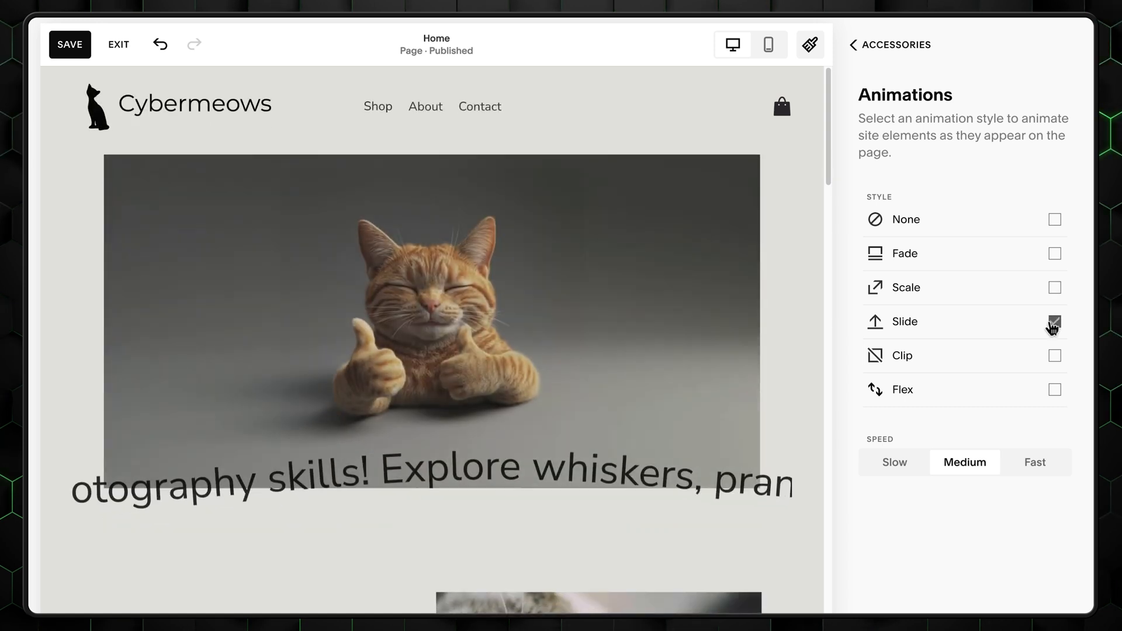
pyautogui.click(1054, 356)
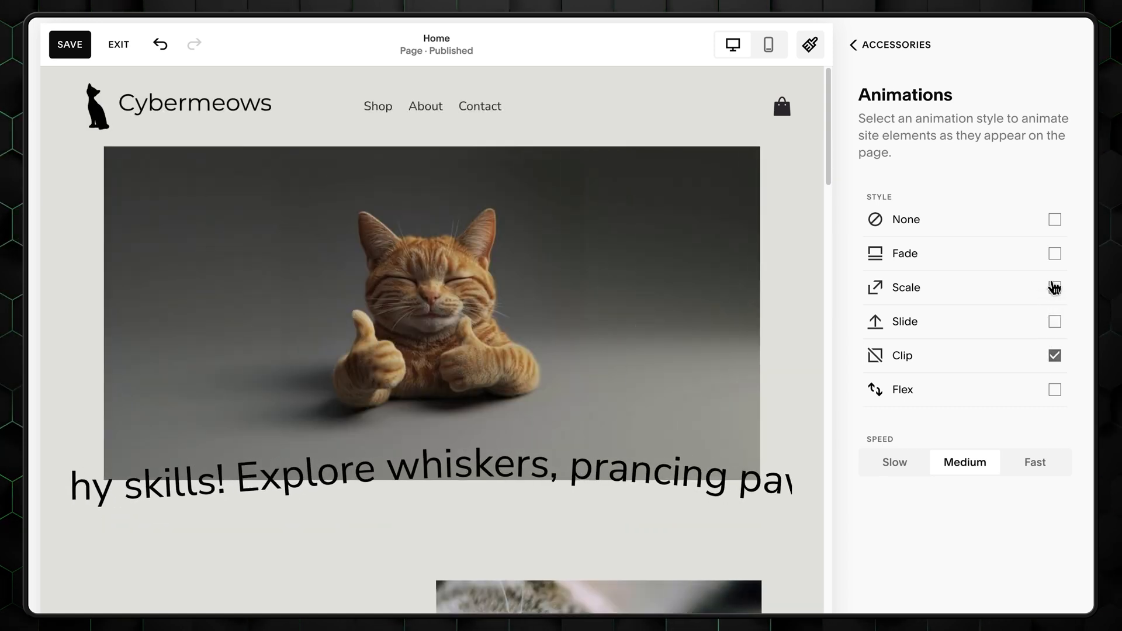
pyautogui.click(1033, 461)
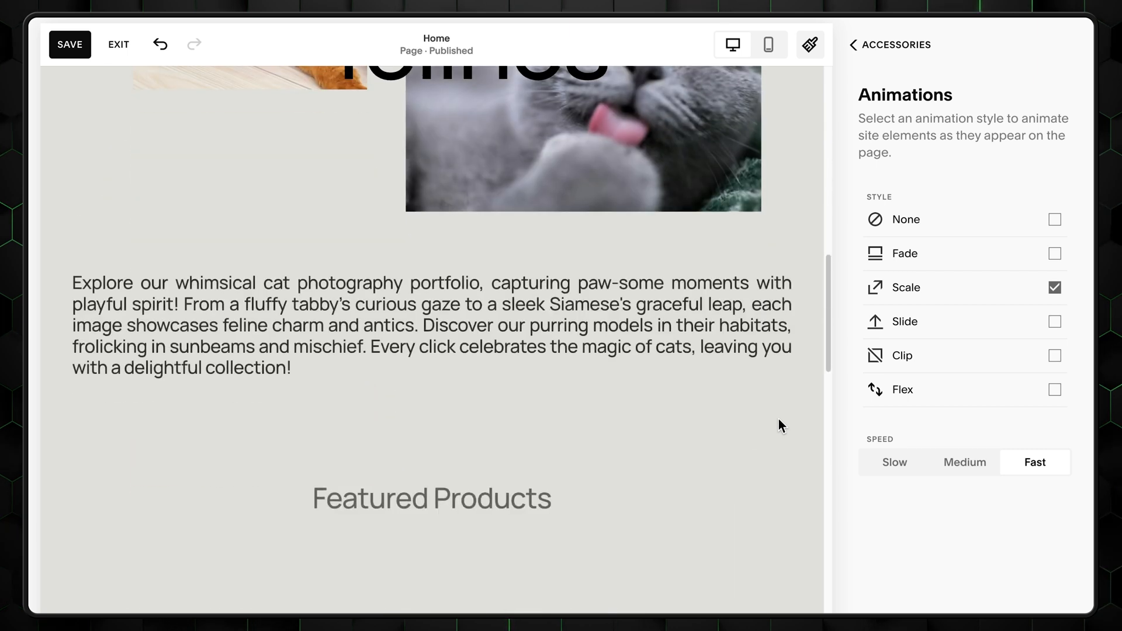
pyautogui.scroll(-3)
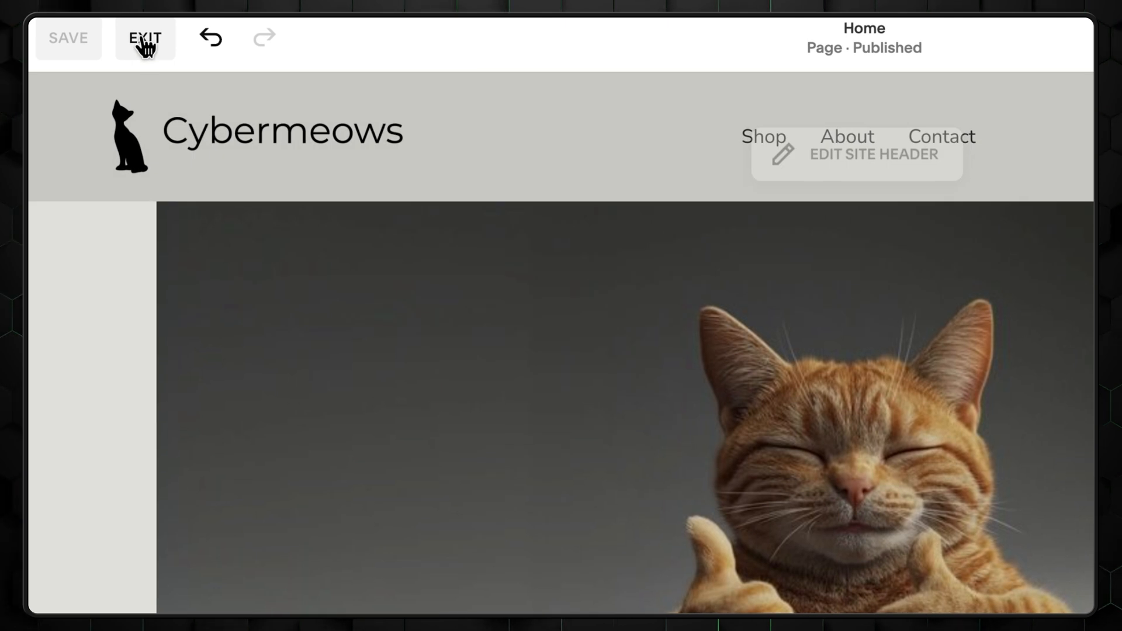
# Step: Leave the page editor and browse the Pages list and system pages
pyautogui.click(144, 39)
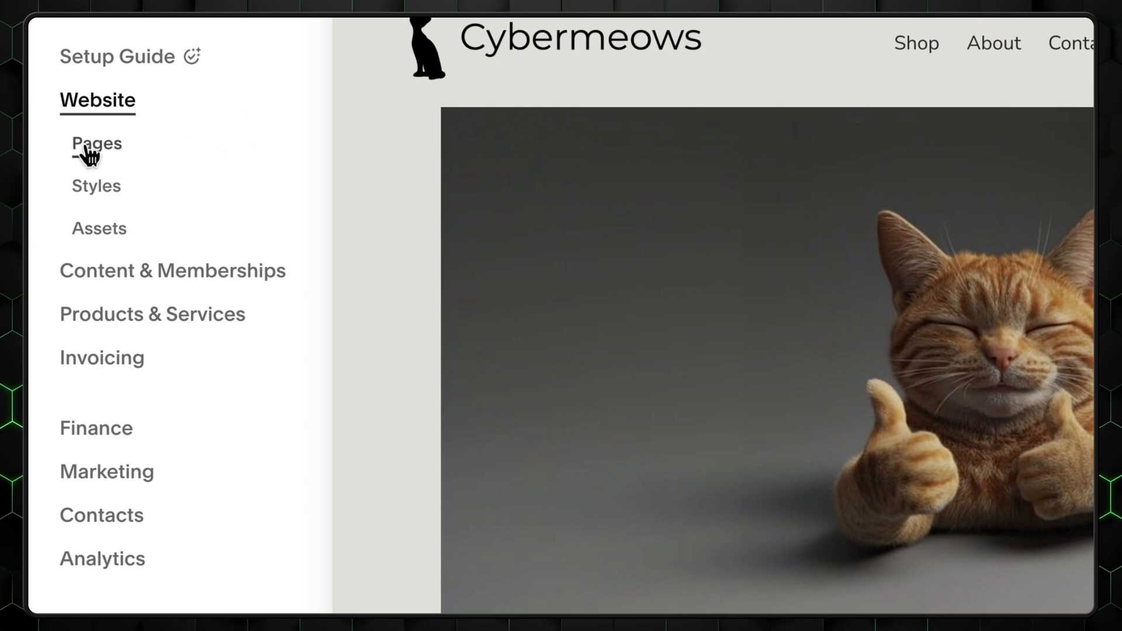
pyautogui.click(96, 143)
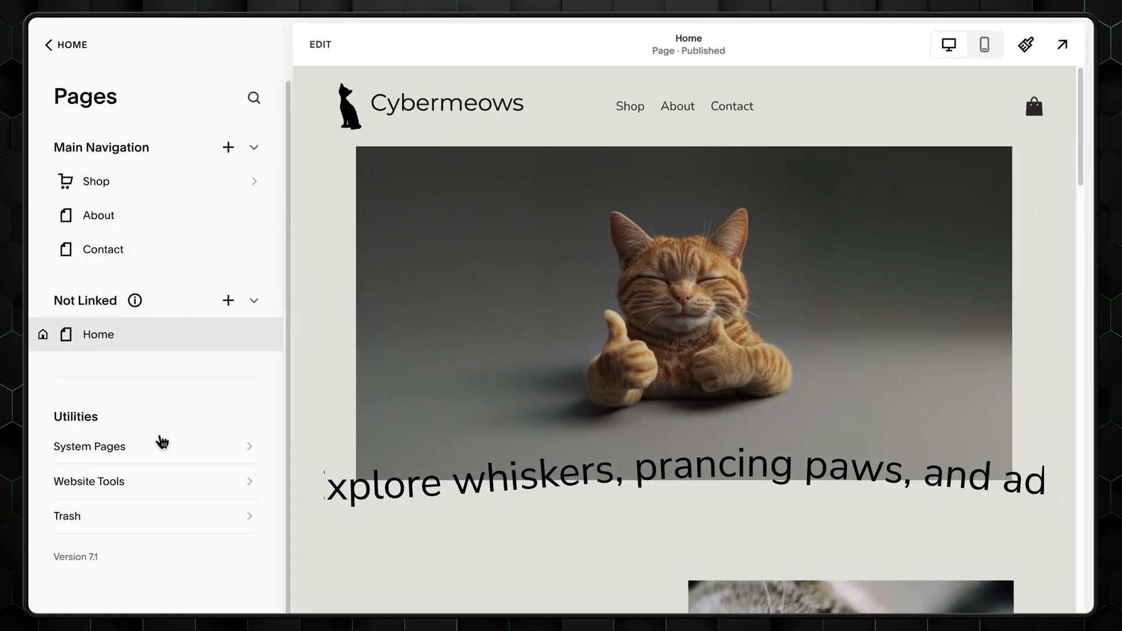
pyautogui.click(89, 446)
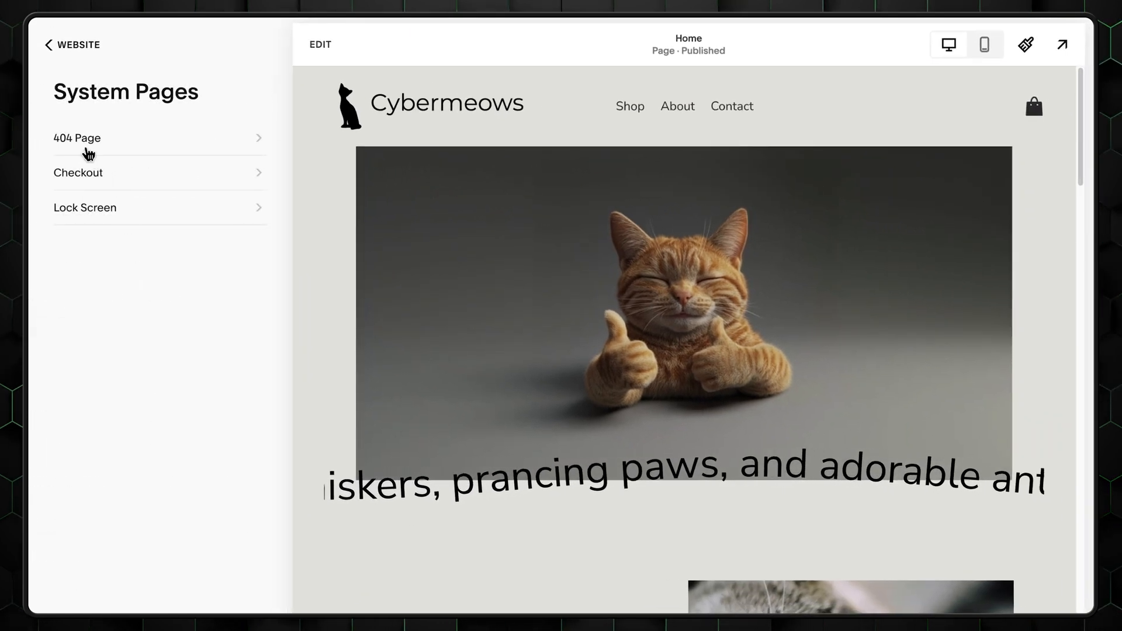
pyautogui.click(77, 138)
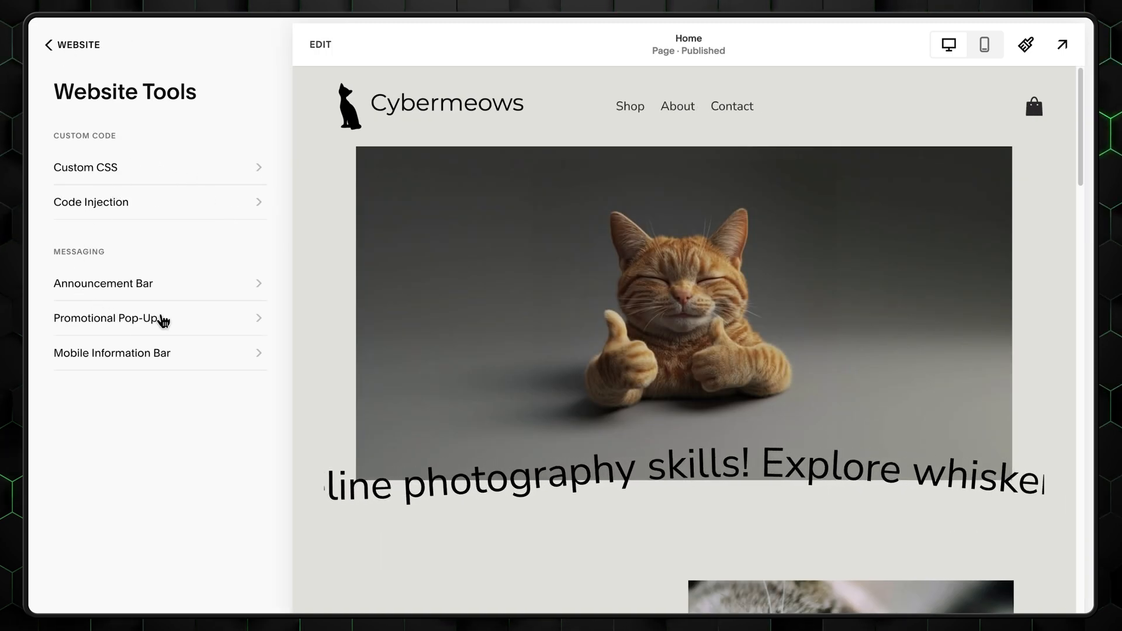
# Step: Turn on Display Pop-Up for the Promotional Pop-Up and return to Pages
pyautogui.click(106, 318)
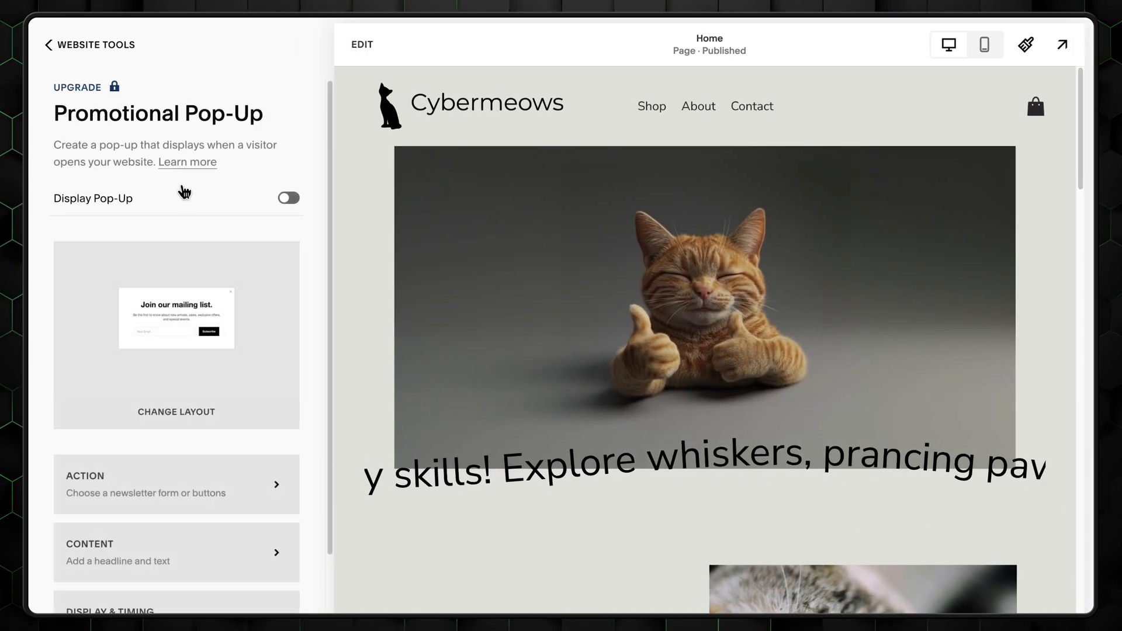
pyautogui.click(287, 198)
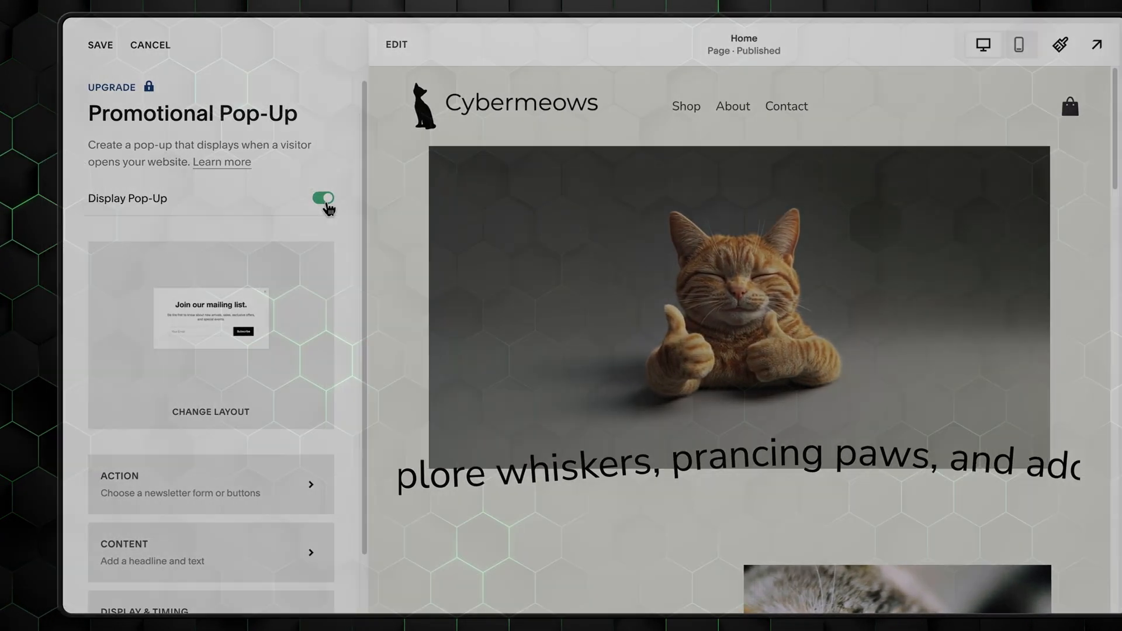
pyautogui.click(41, 45)
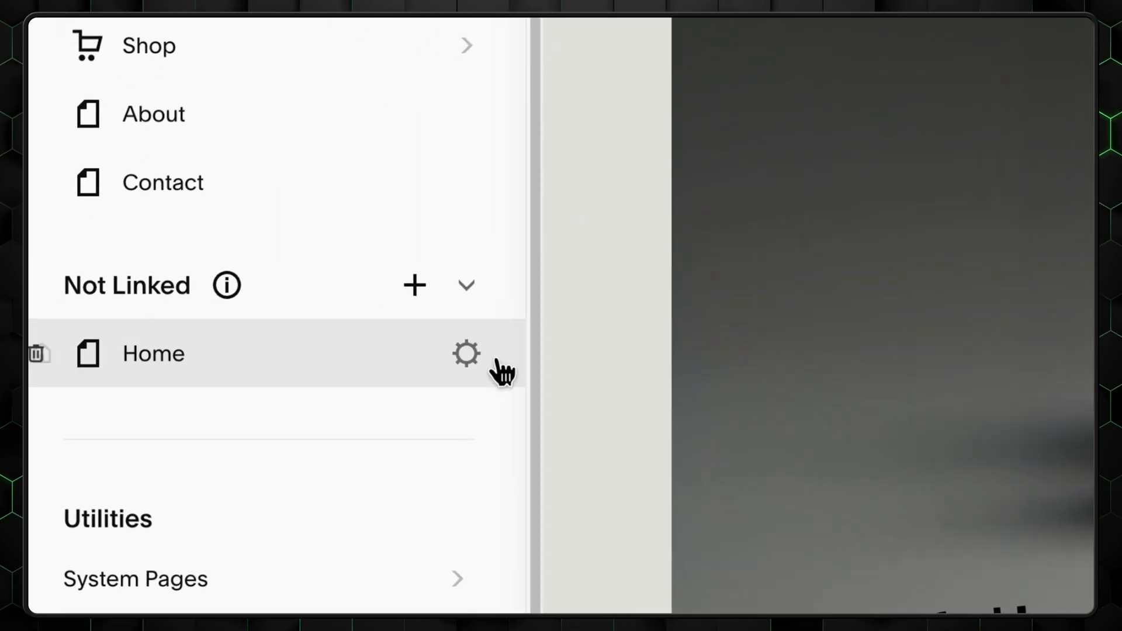
# Step: Review the Home page's SEO settings in Page Settings, then close them
pyautogui.click(465, 354)
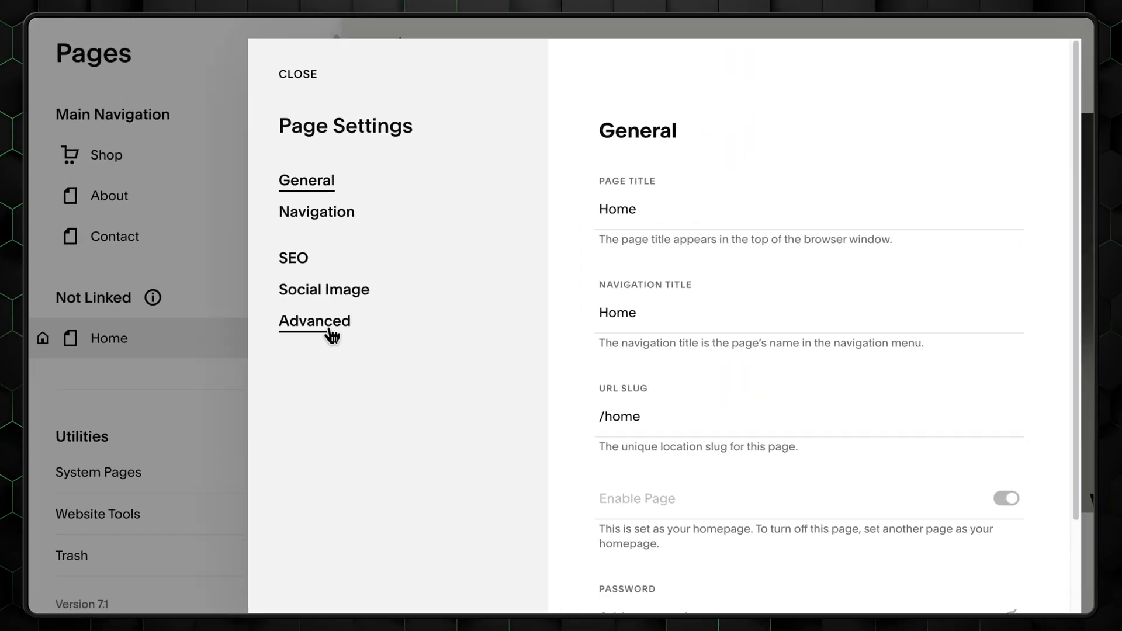
pyautogui.click(293, 258)
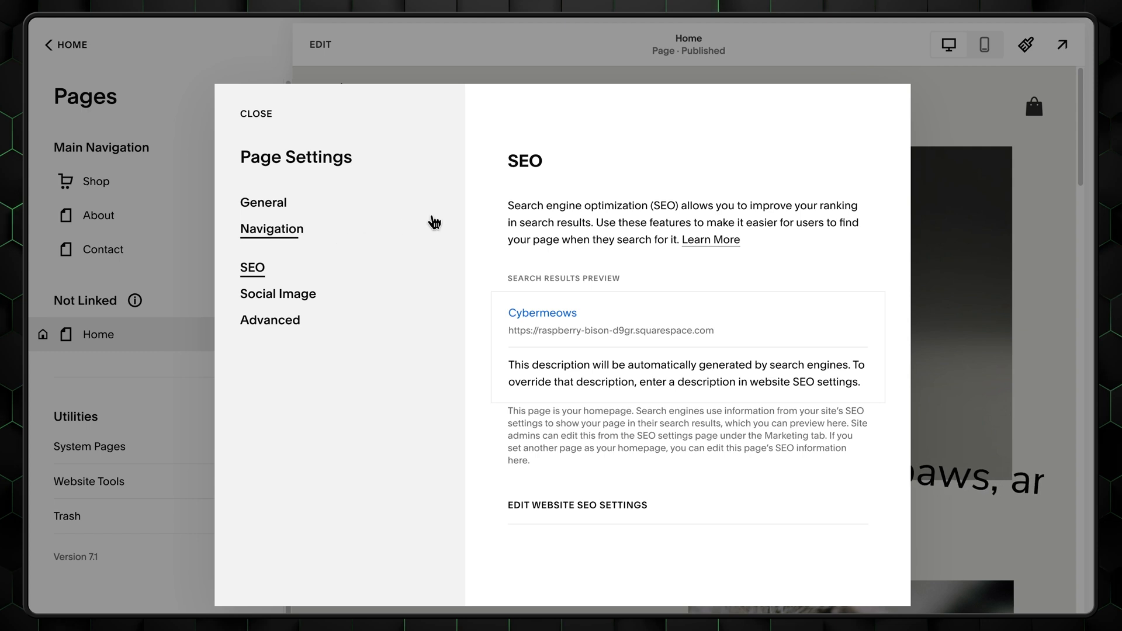
pyautogui.click(577, 505)
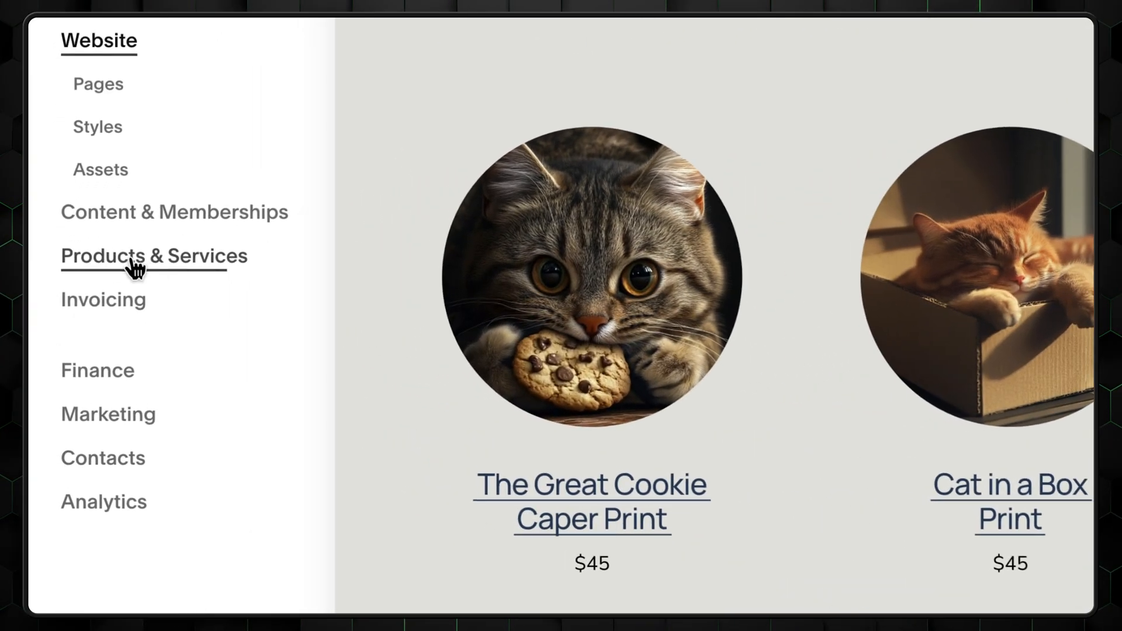
# Step: Open the physical product list showing the Unnamed $0.00 product and two samples
pyautogui.click(153, 256)
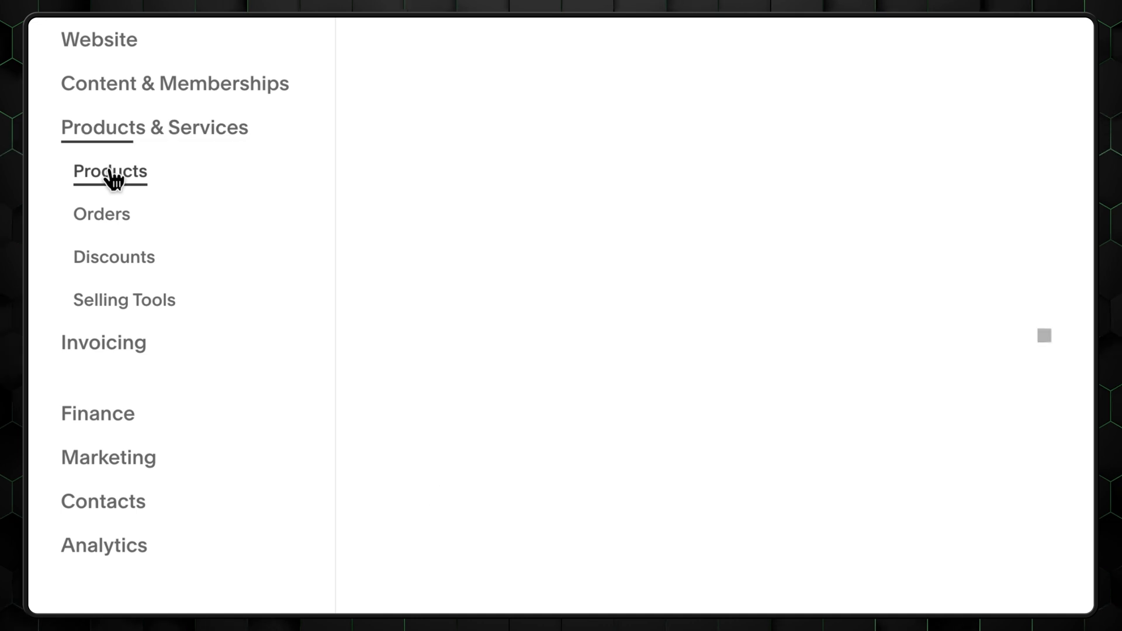
pyautogui.click(109, 171)
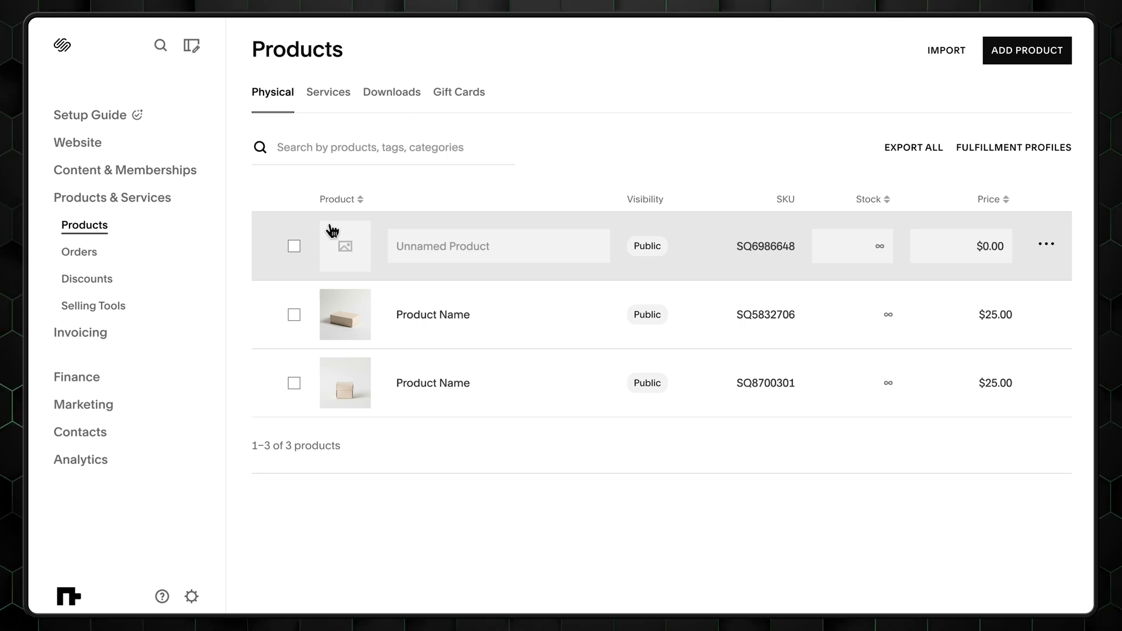
pyautogui.click(77, 143)
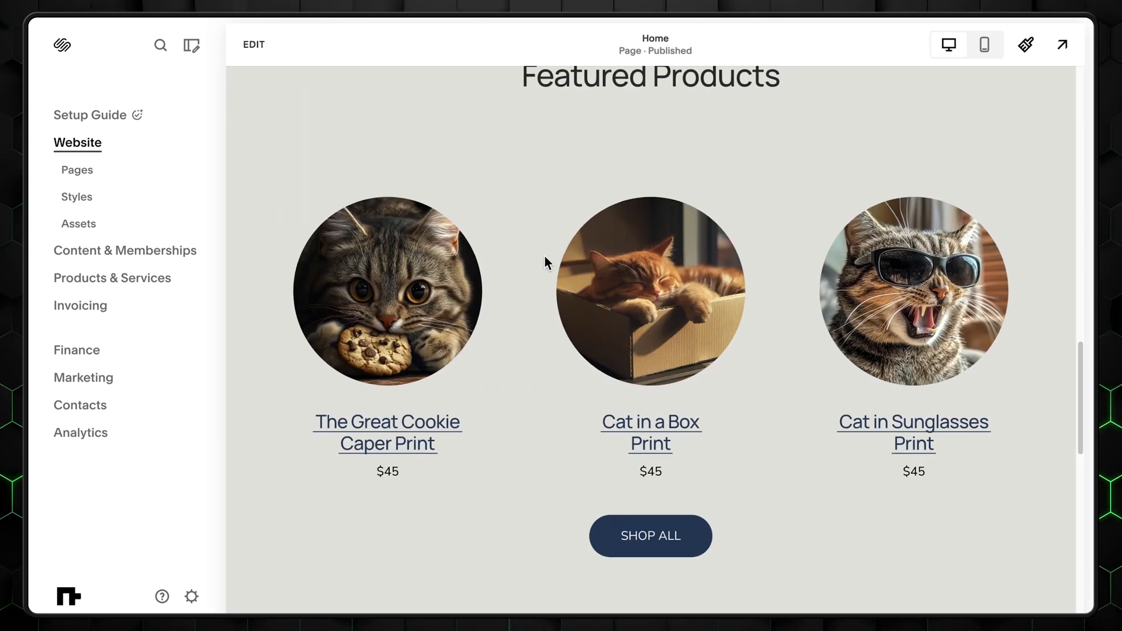
pyautogui.click(111, 277)
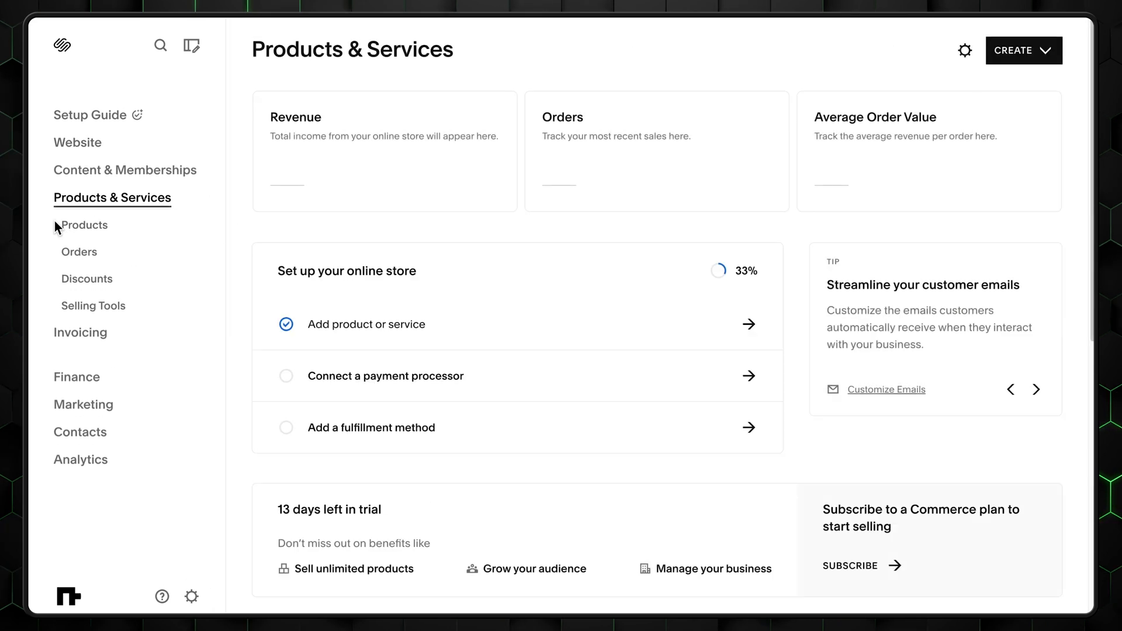
pyautogui.click(84, 224)
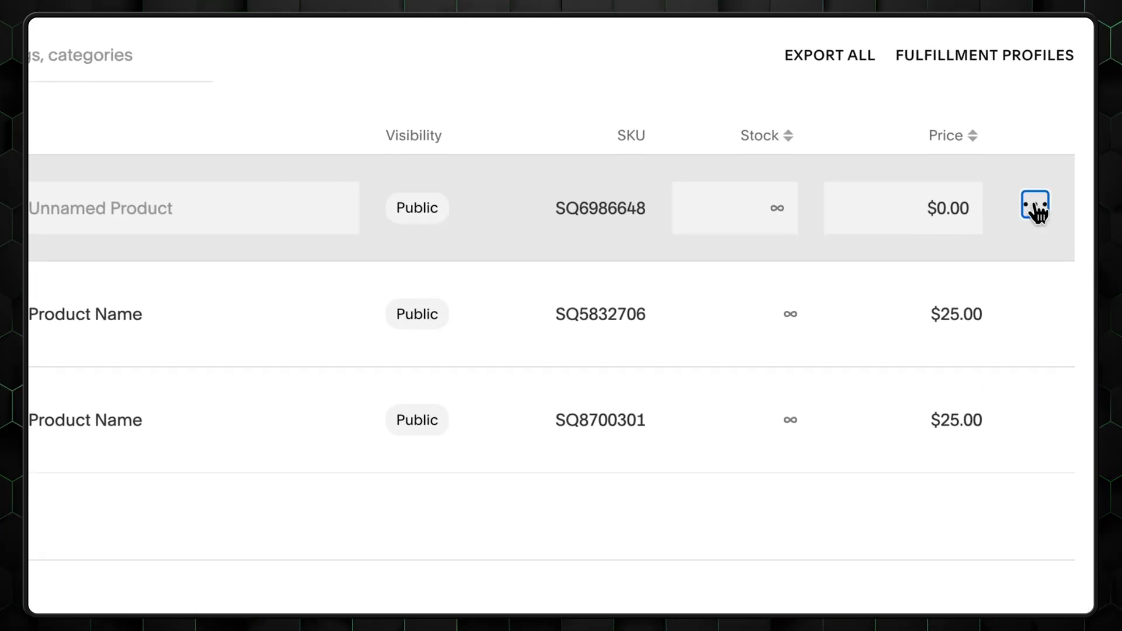
# Step: Open The Great Cookie Caper Print and set its price to $45.00
pyautogui.click(1033, 208)
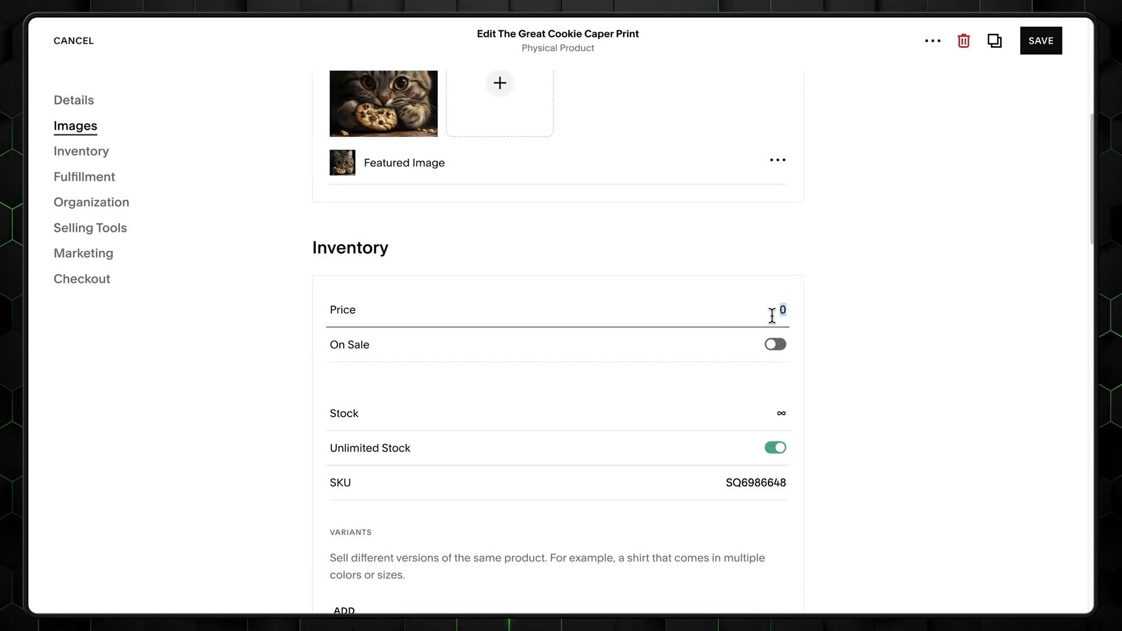
pyautogui.write('45.00')
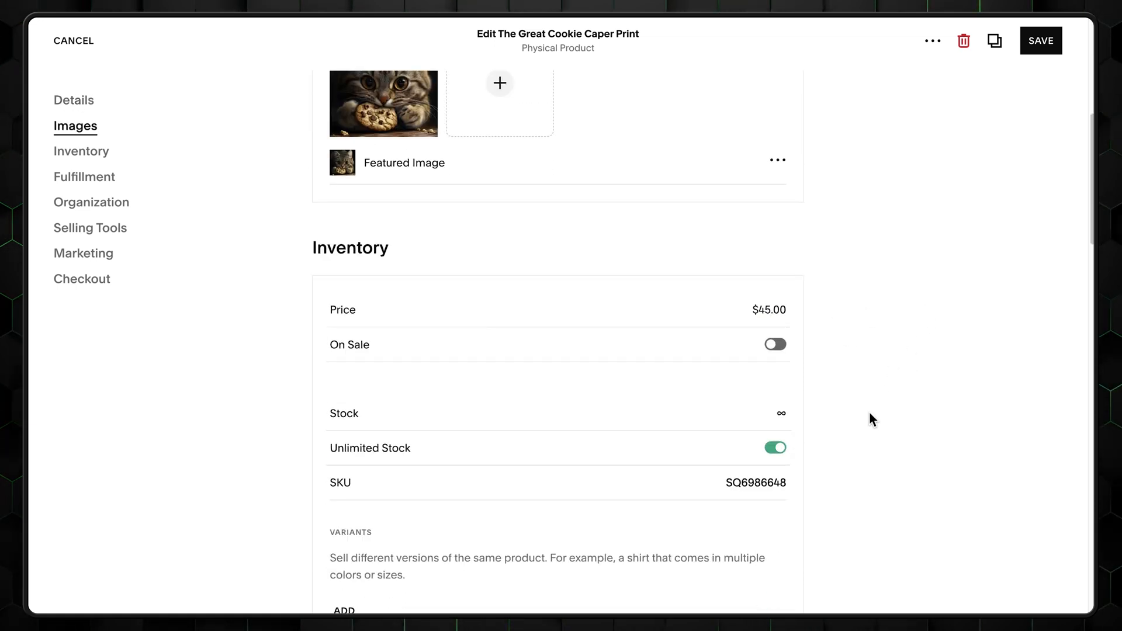
pyautogui.scroll(-3)
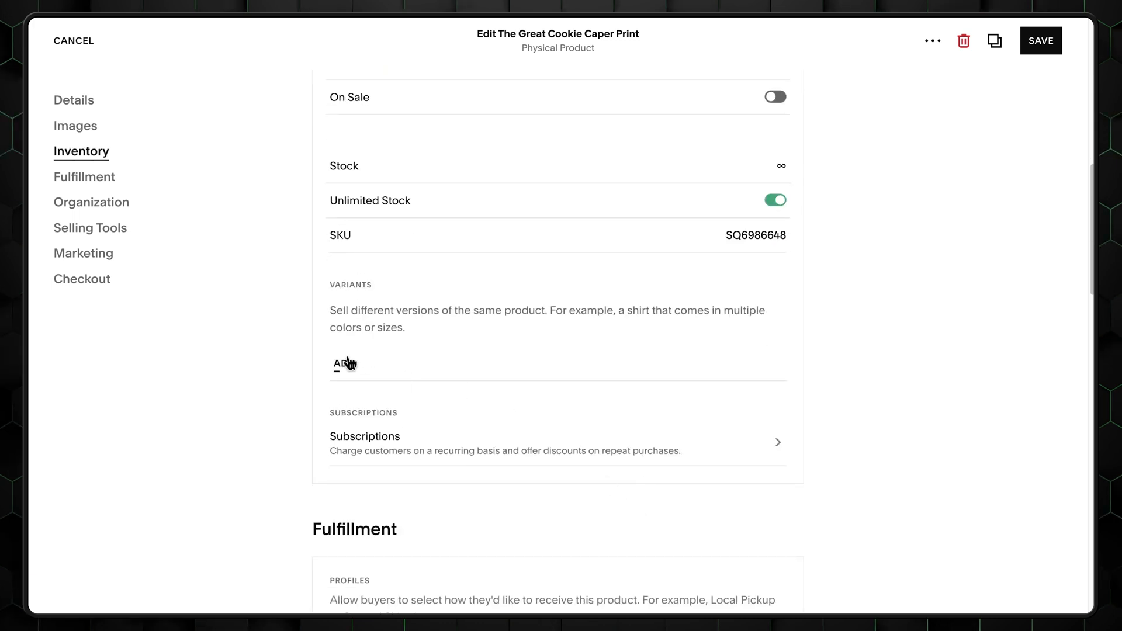
pyautogui.moveTo(405, 387)
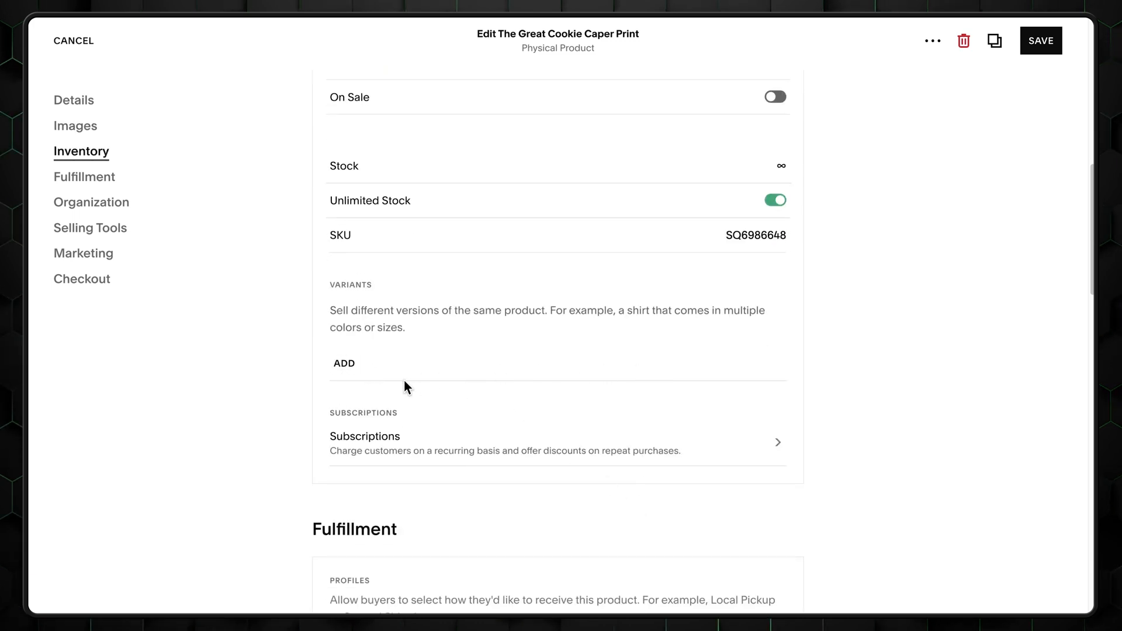
# Step: Cancel adding variants and mark the print as a featured product
pyautogui.click(344, 363)
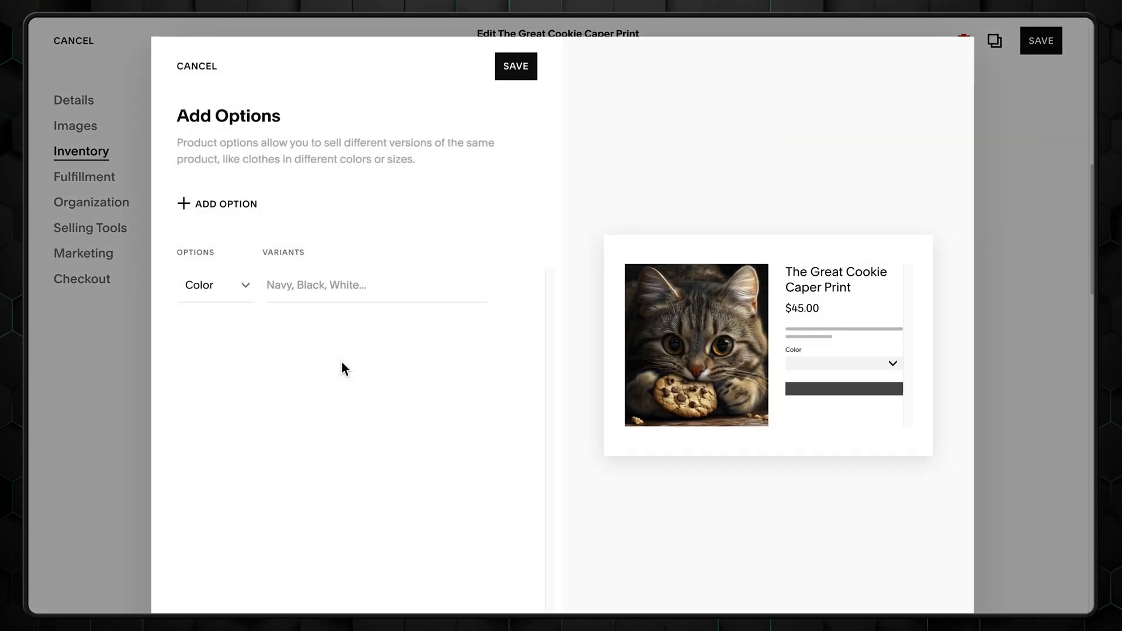
pyautogui.click(217, 203)
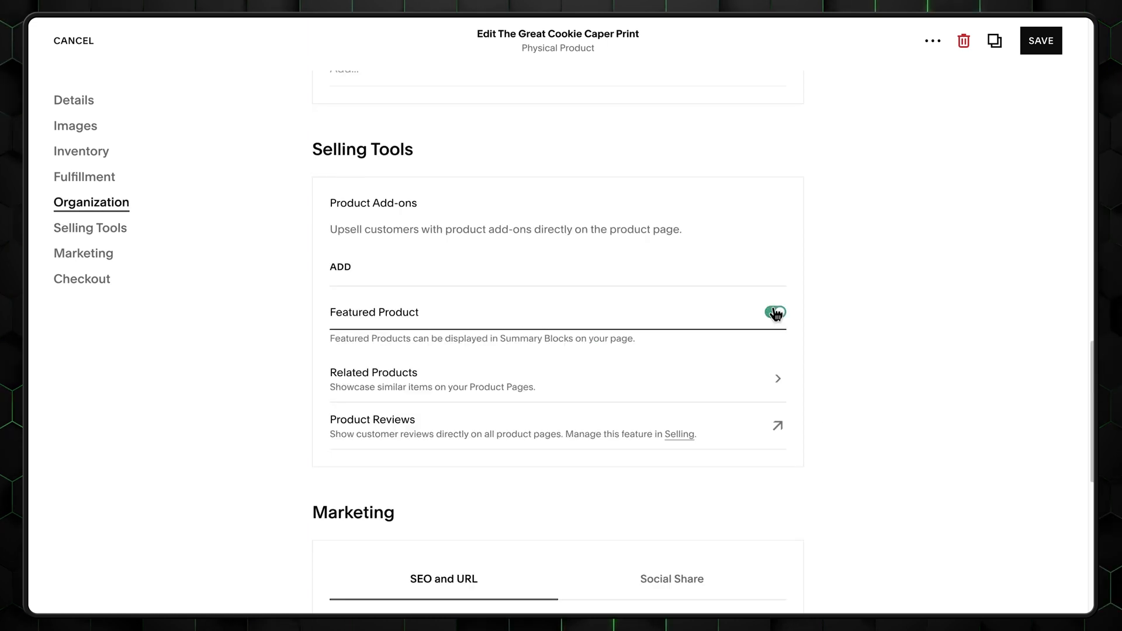
pyautogui.click(774, 312)
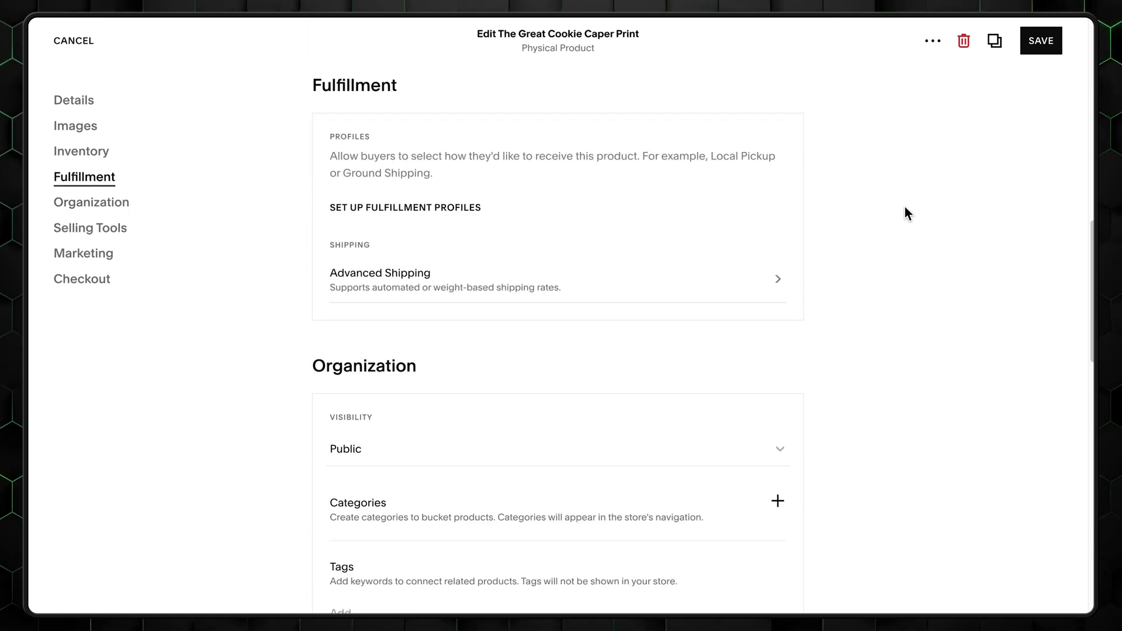
pyautogui.moveTo(224, 319)
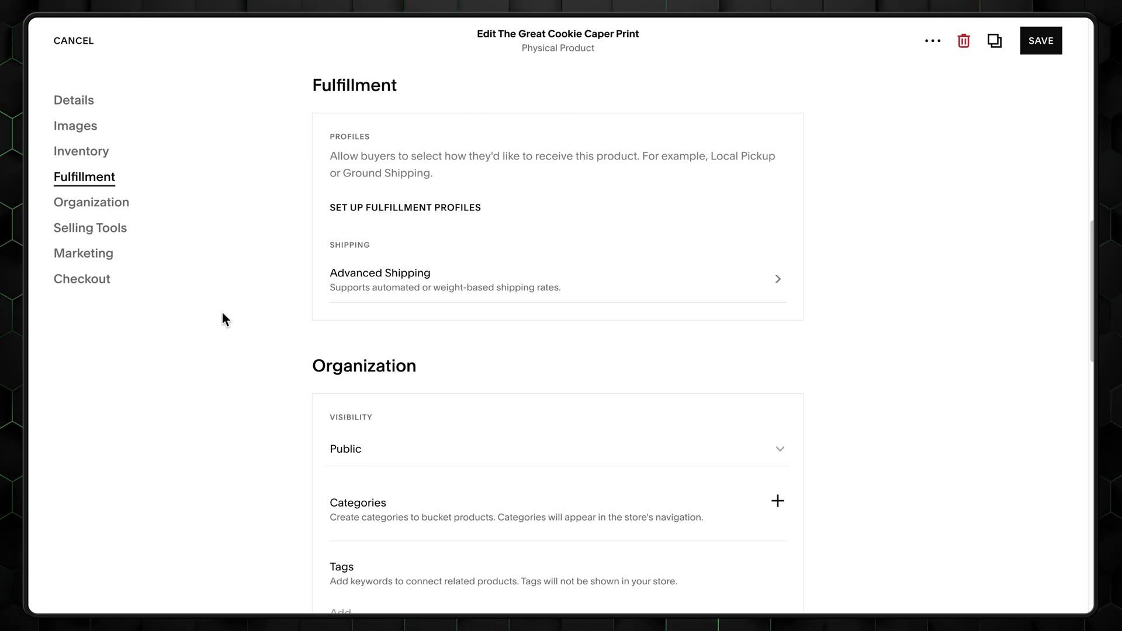
pyautogui.moveTo(306, 276)
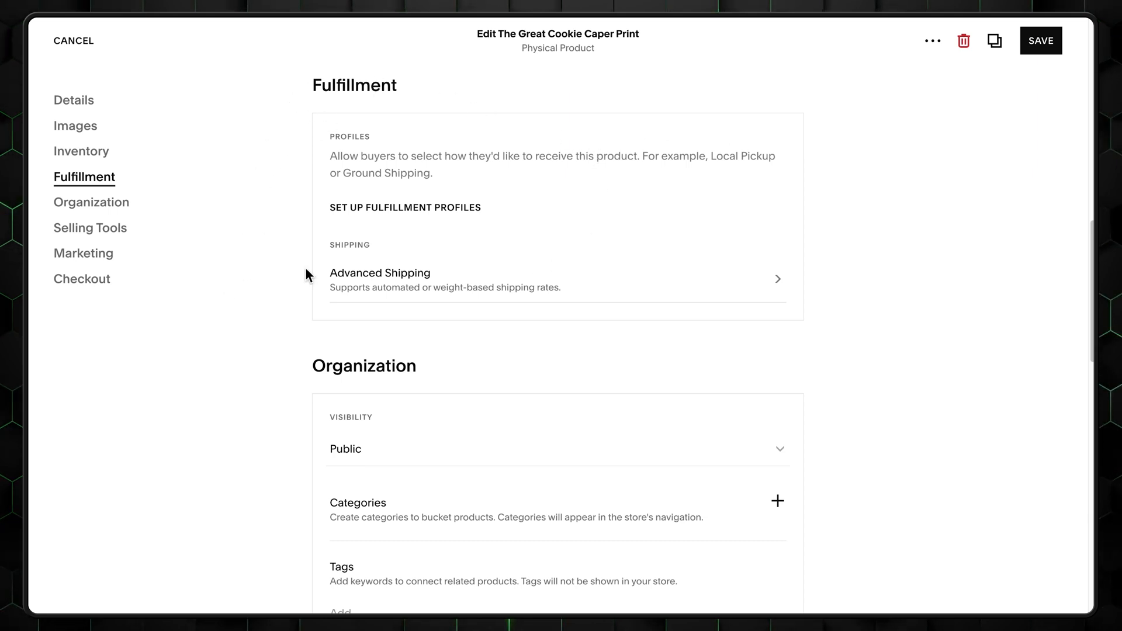
pyautogui.moveTo(238, 250)
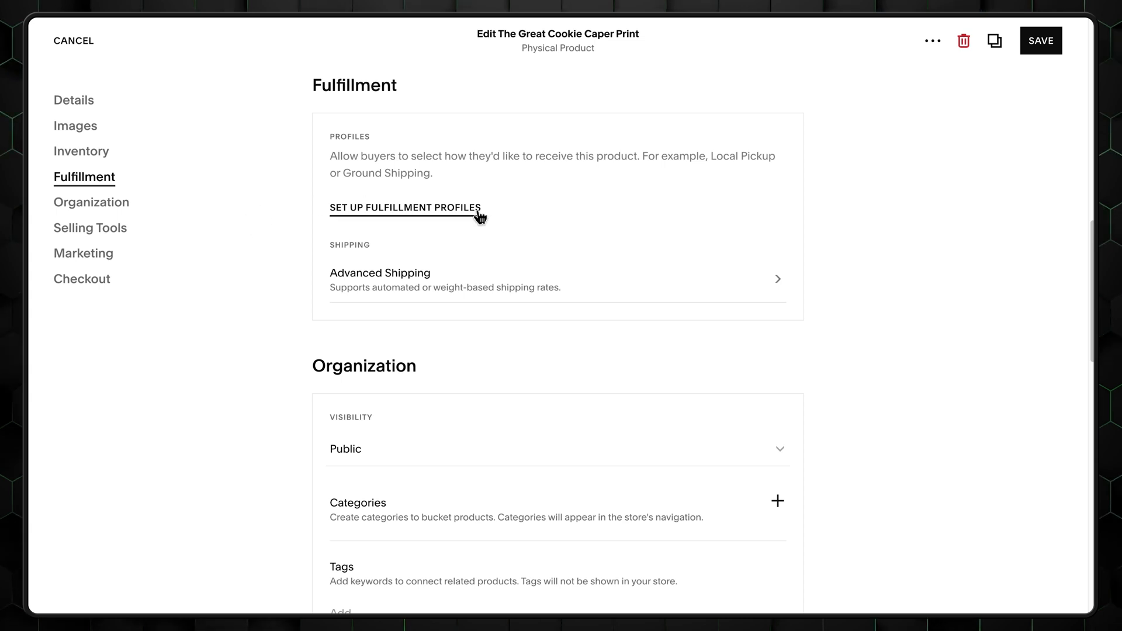
# Step: Start a local delivery option under pickup and delivery with United States as the country
pyautogui.click(405, 208)
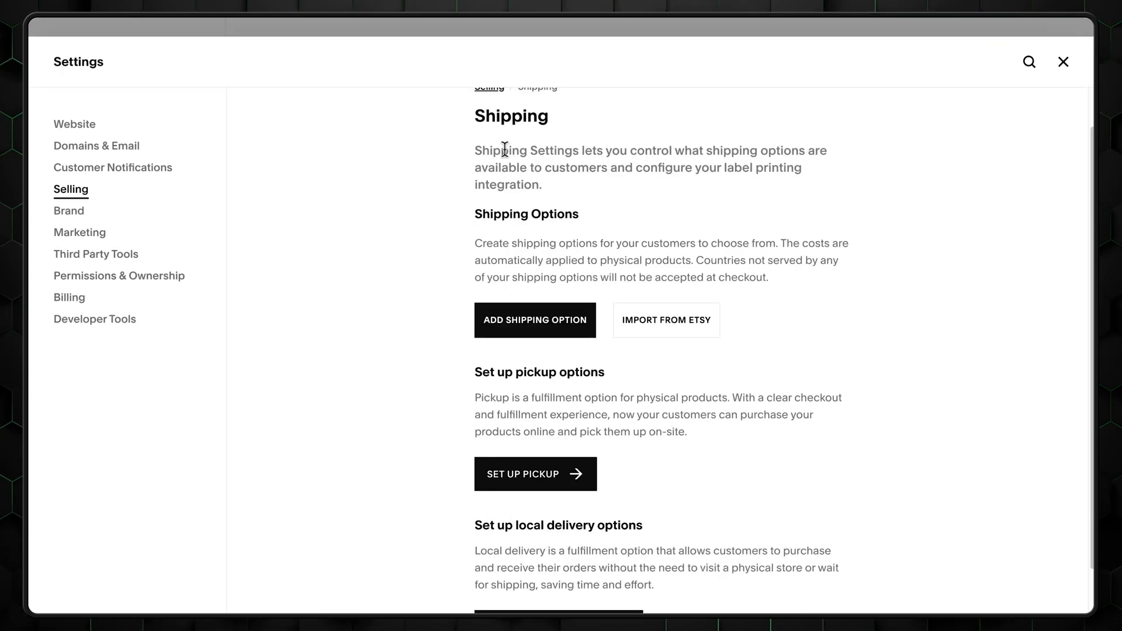
pyautogui.scroll(-3)
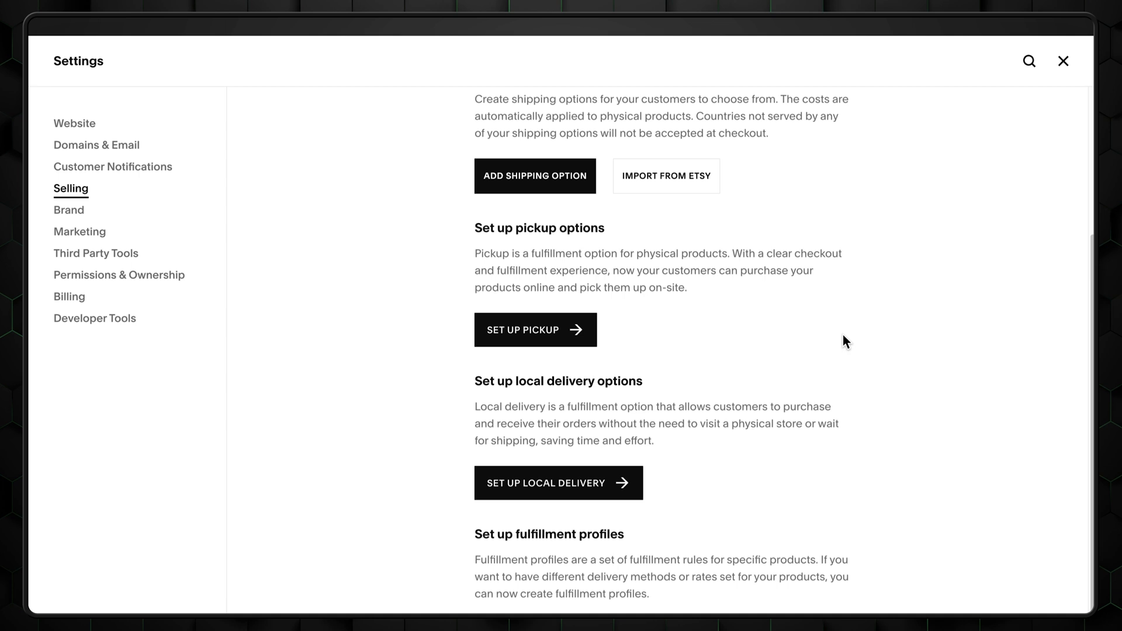
pyautogui.click(535, 329)
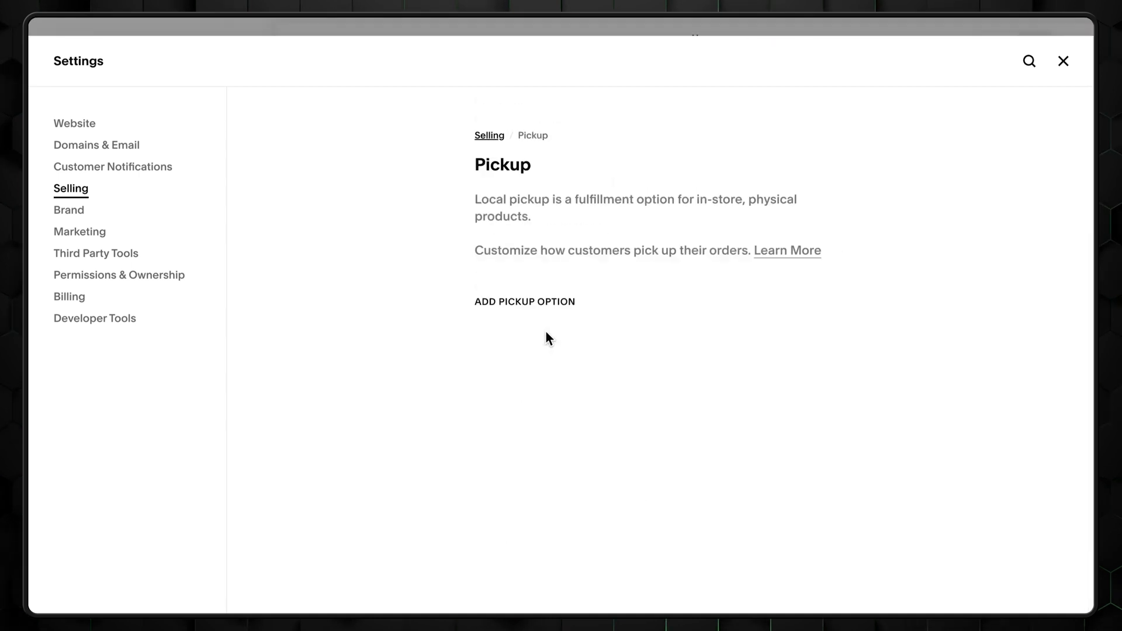
pyautogui.click(523, 301)
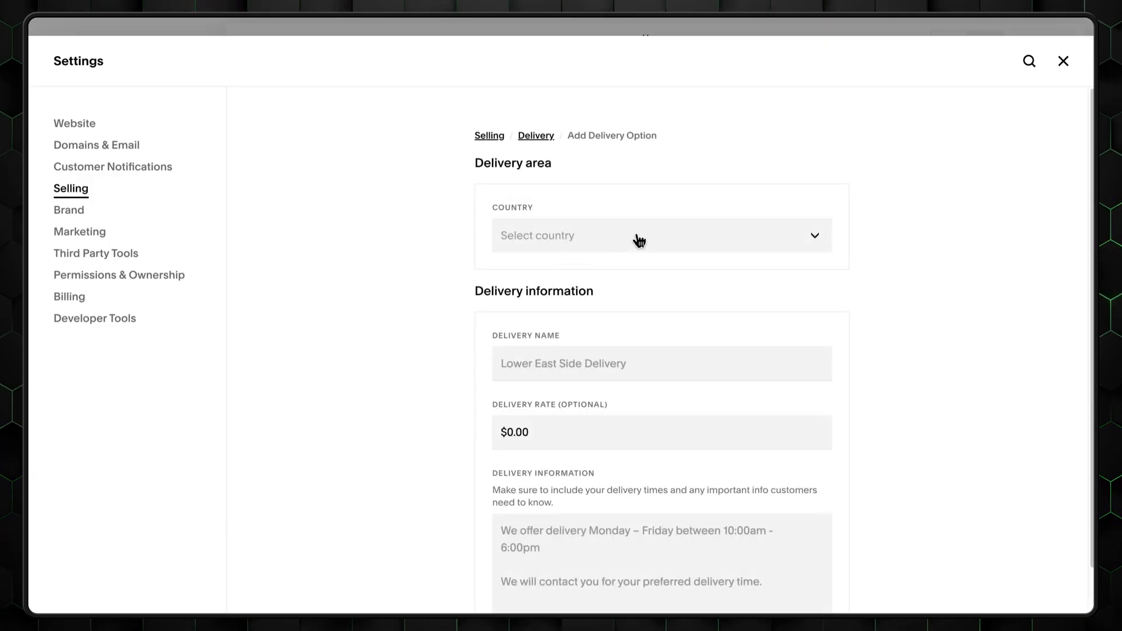
pyautogui.click(644, 236)
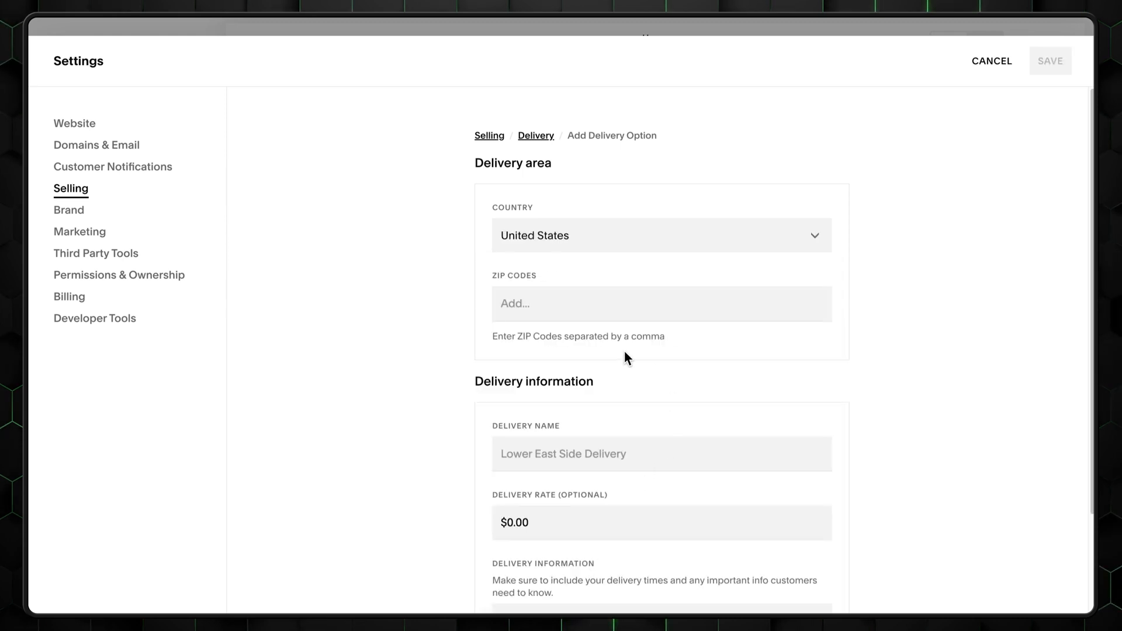
pyautogui.scroll(-3)
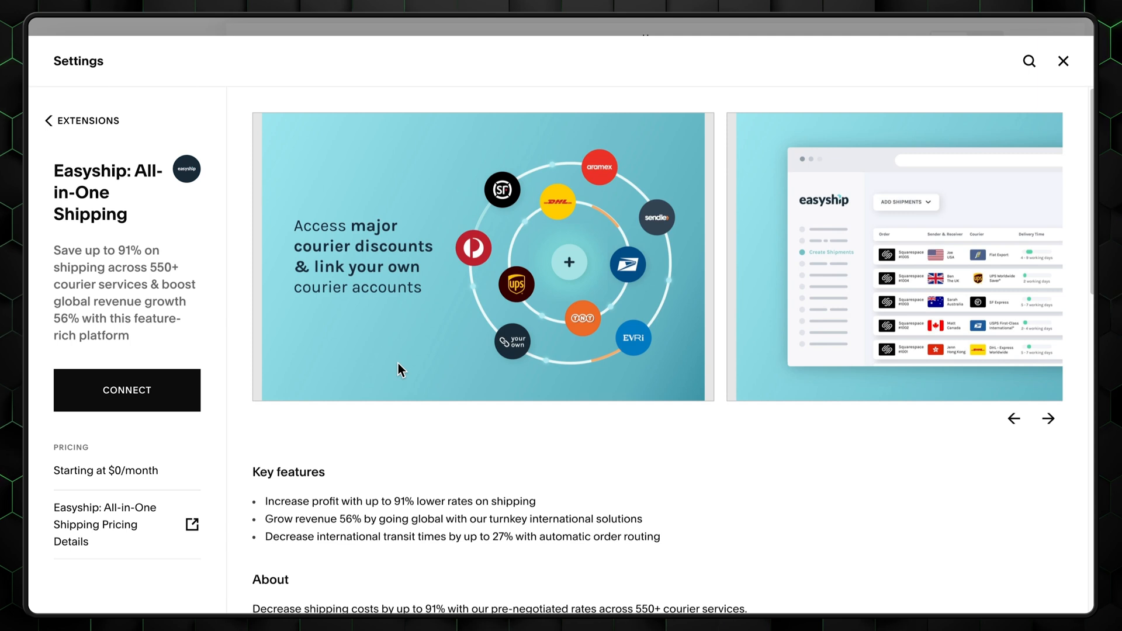
pyautogui.moveTo(75, 199)
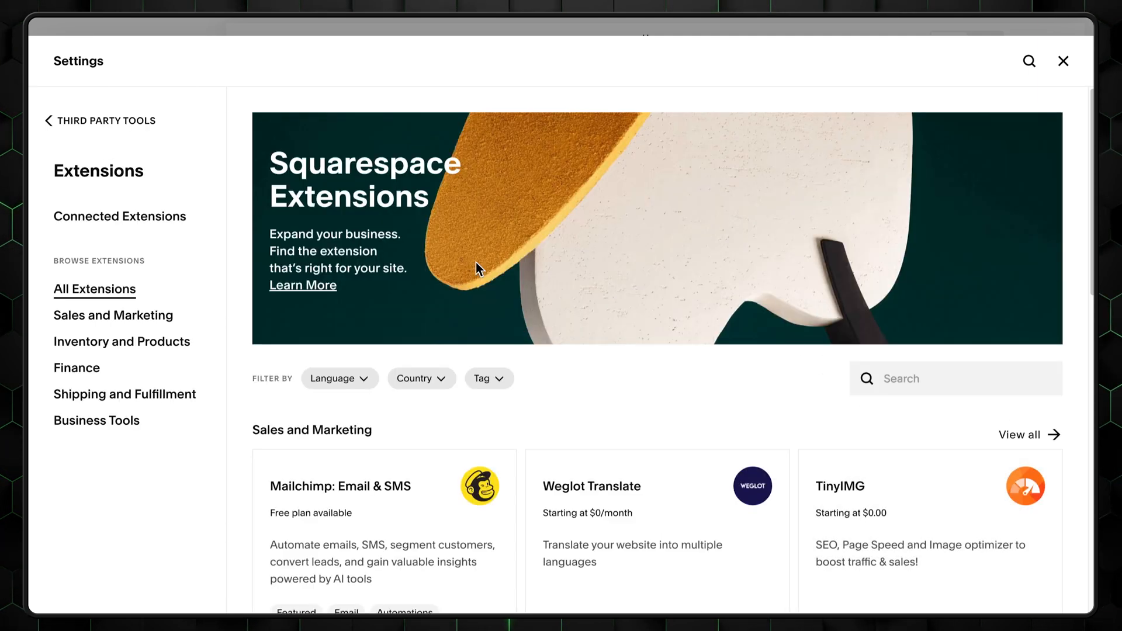
# Step: Browse the Finance and Shipping and Fulfillment extensions, then return to Sales and Marketing
pyautogui.click(113, 315)
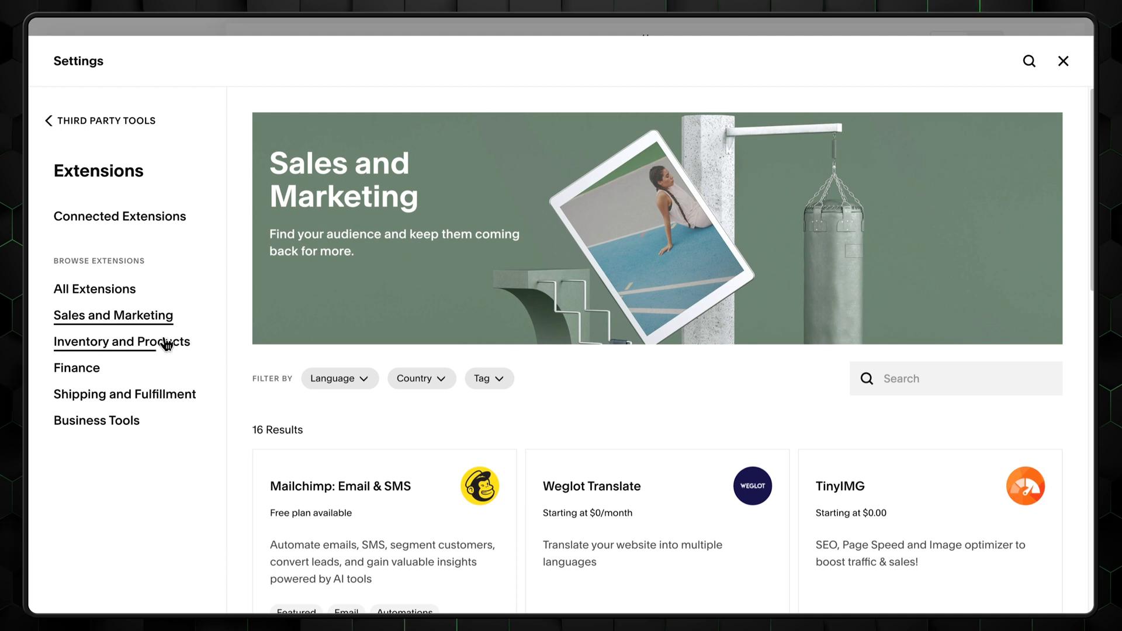
pyautogui.click(77, 367)
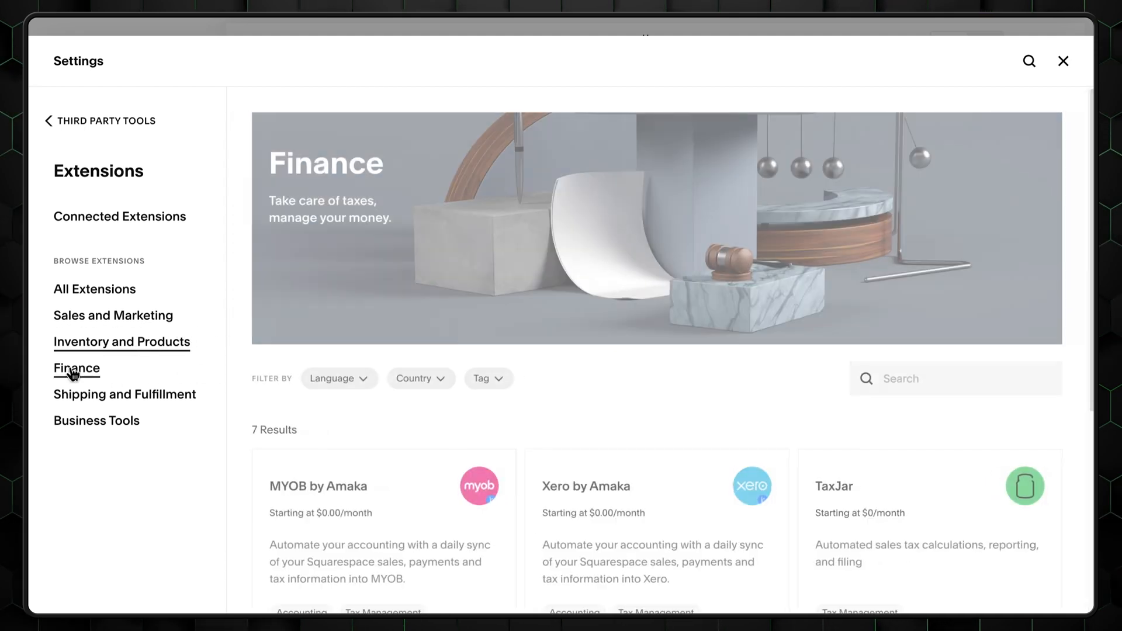
pyautogui.click(124, 395)
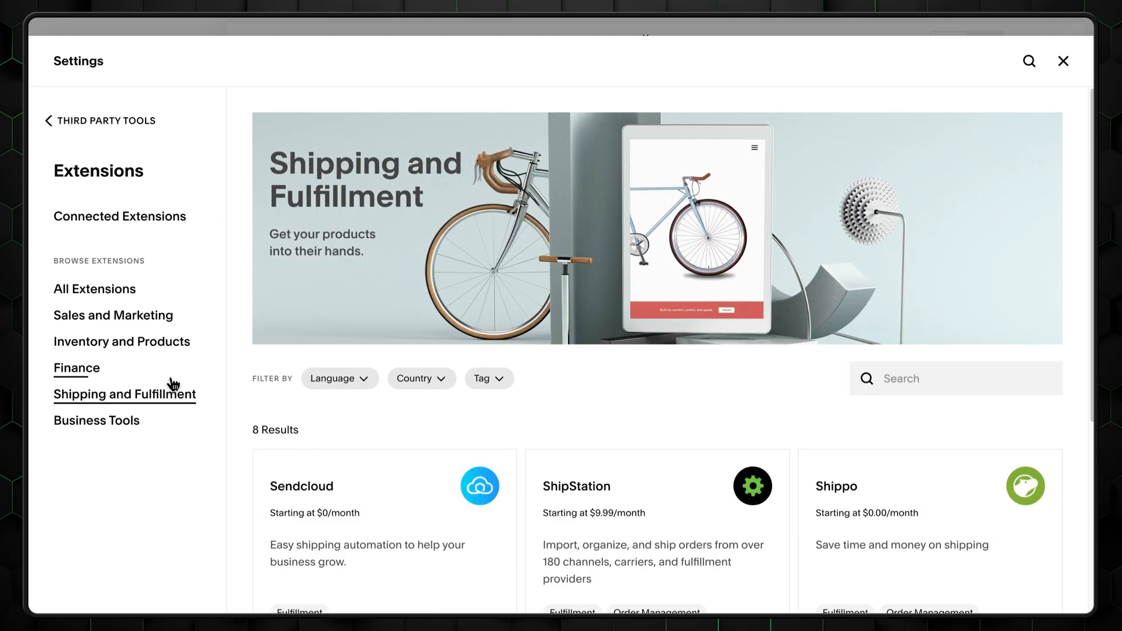
pyautogui.click(112, 315)
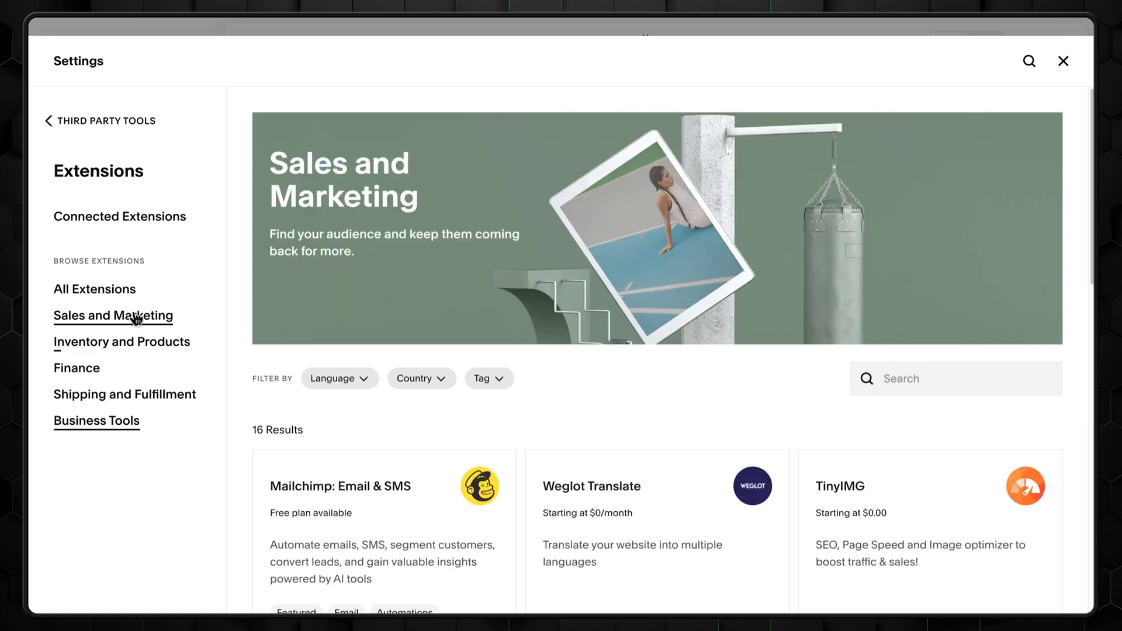
pyautogui.scroll(-3)
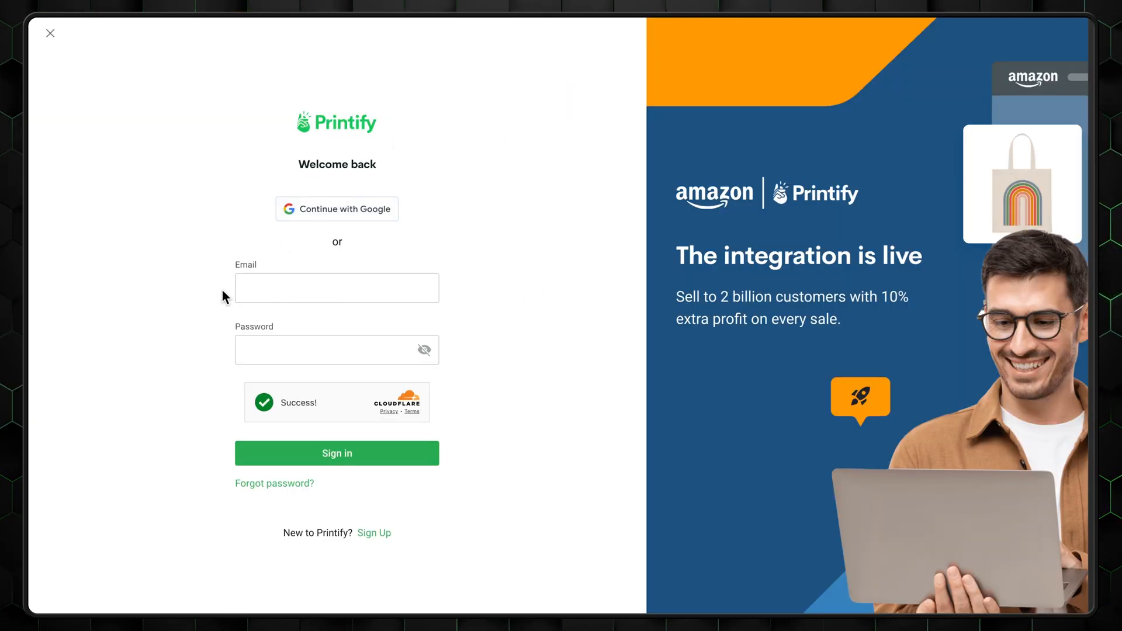
pyautogui.moveTo(291, 216)
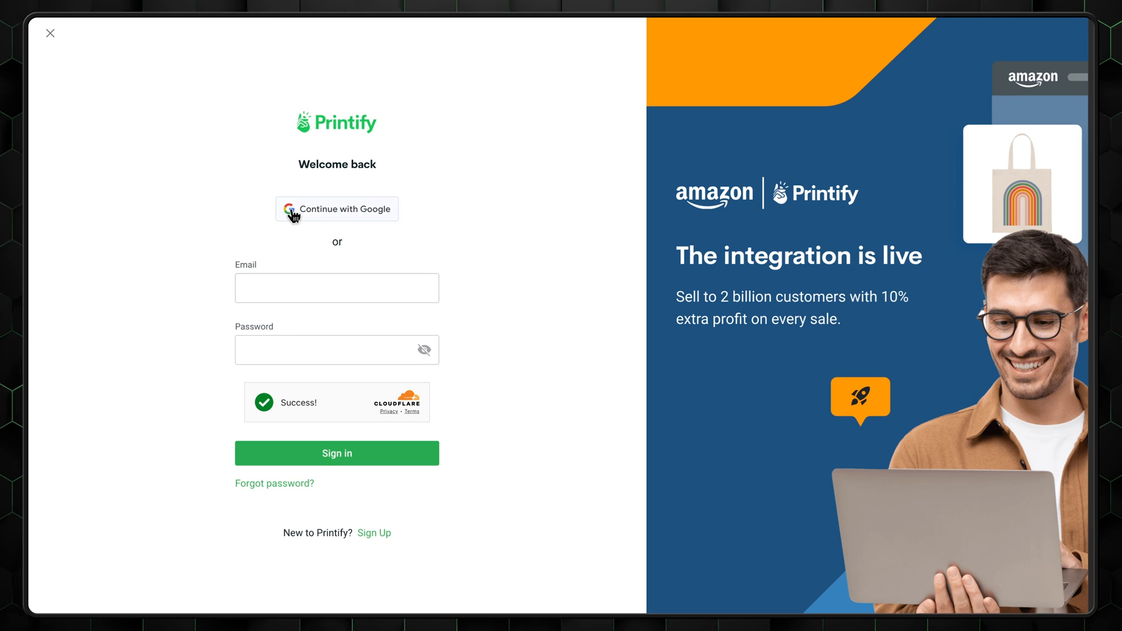
pyautogui.moveTo(109, 101)
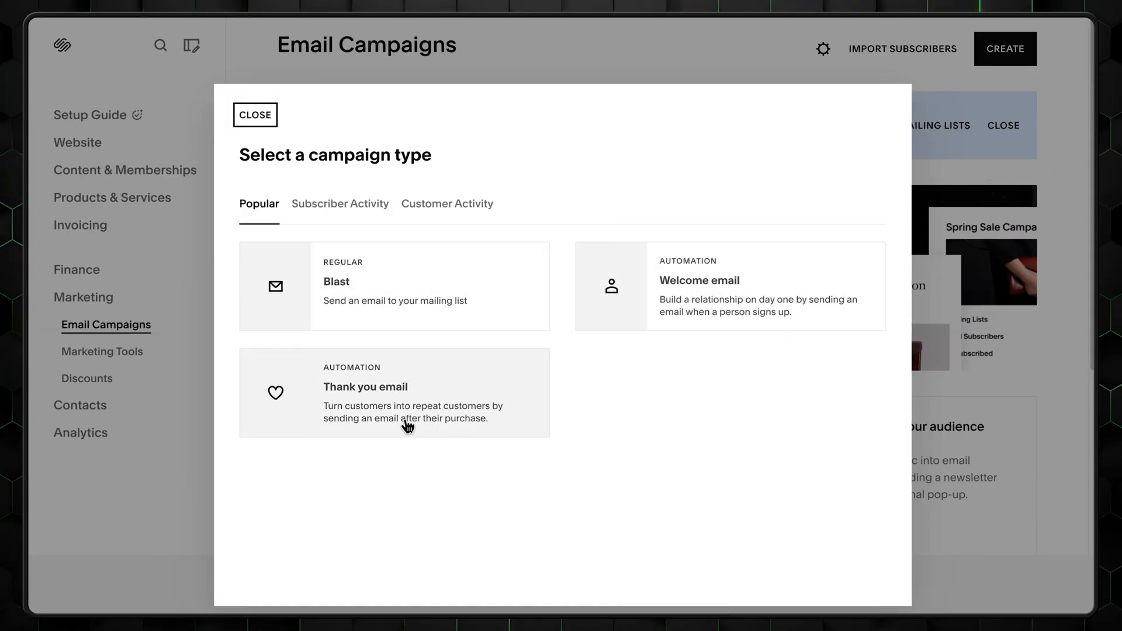
# Step: Create a welcome email from the New Subscribers Discount template sent to all subscribers
pyautogui.click(729, 286)
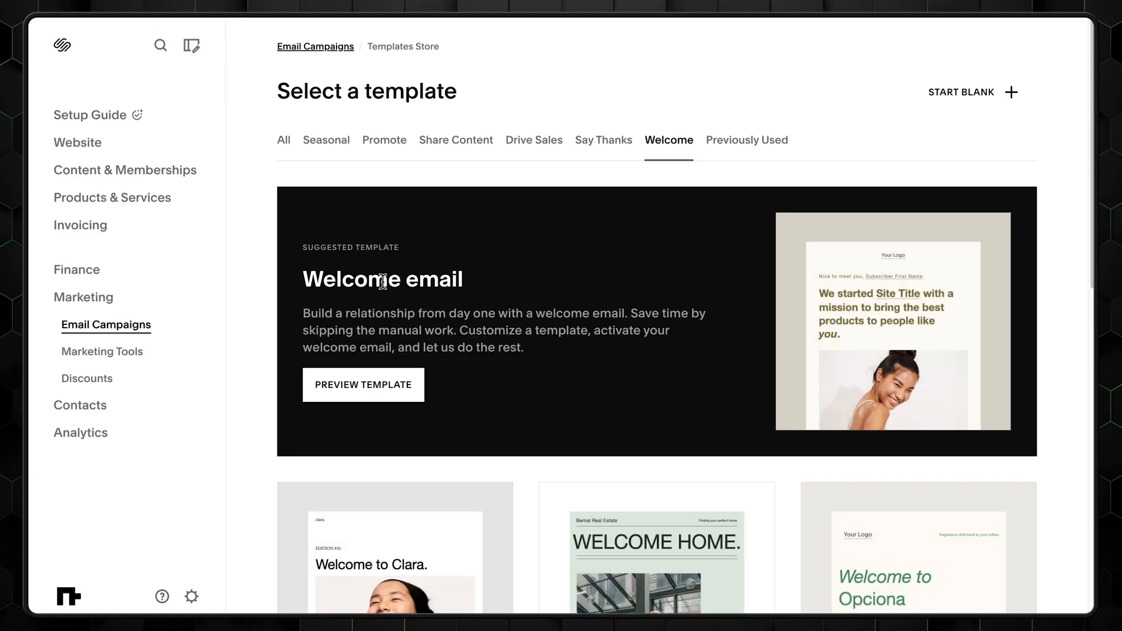
pyautogui.scroll(-3)
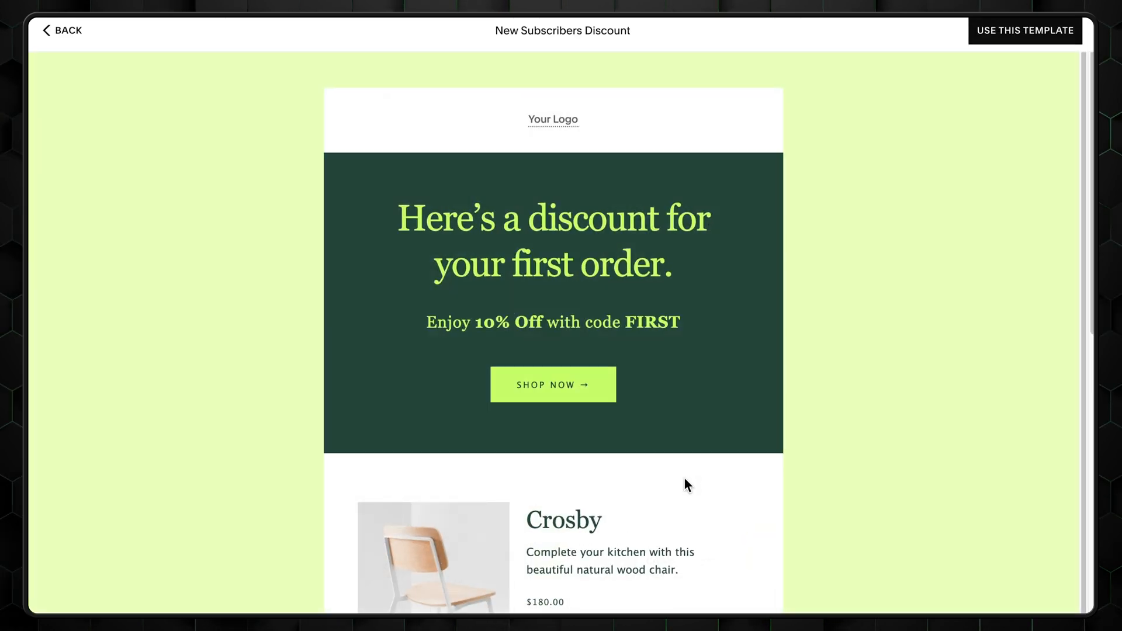
pyautogui.click(1024, 31)
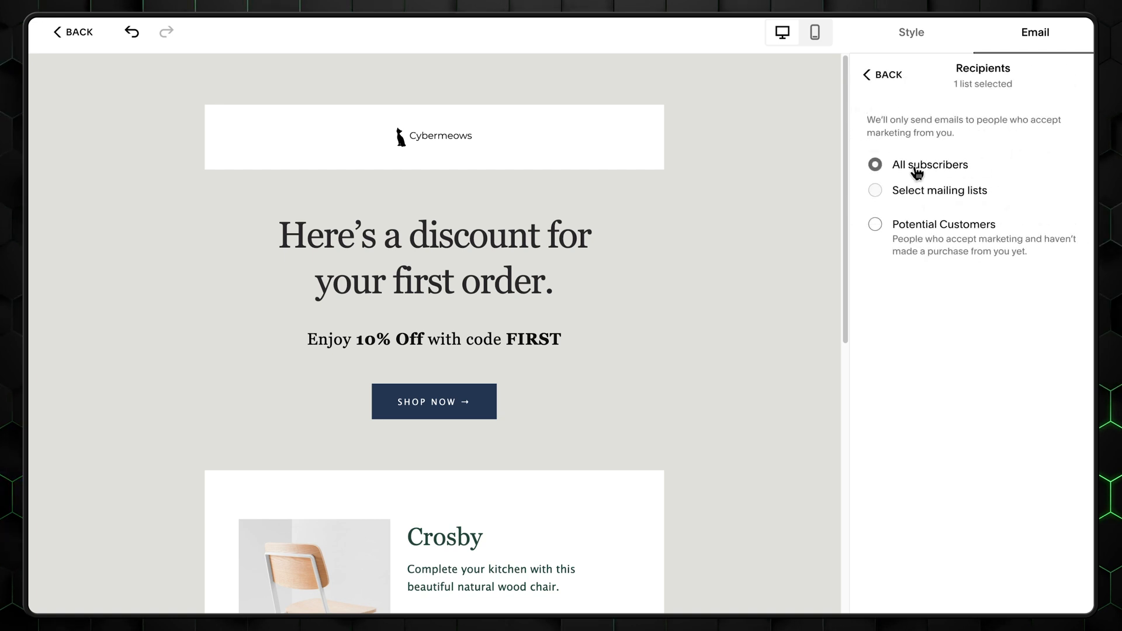
pyautogui.click(883, 75)
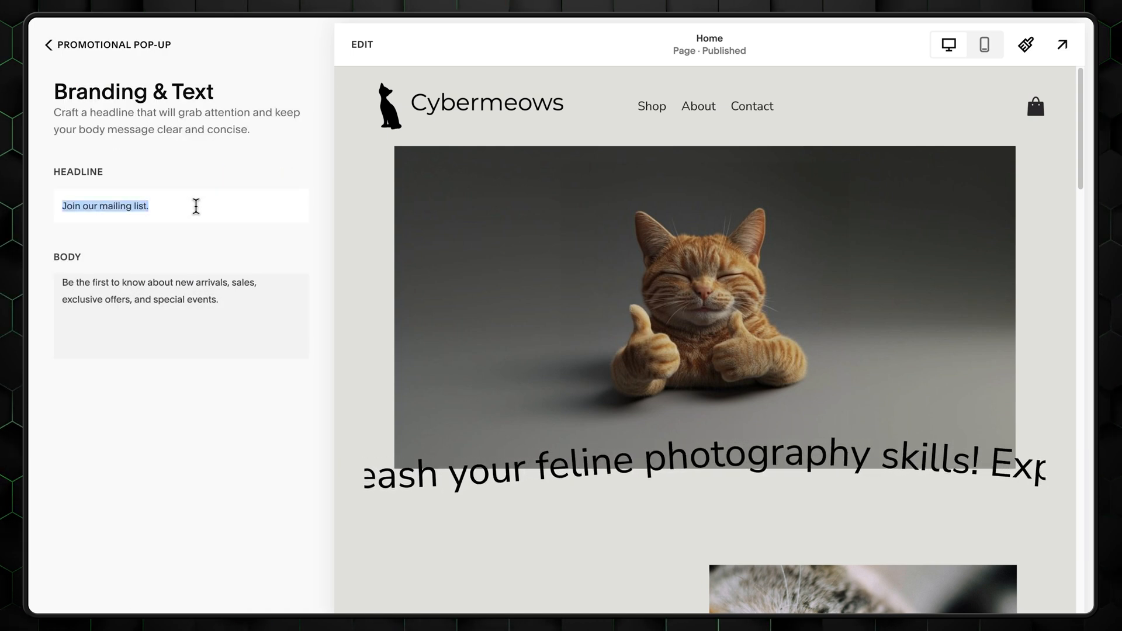
# Step: Return to the Promotional Pop-Up panel and open its layout options
pyautogui.click(48, 45)
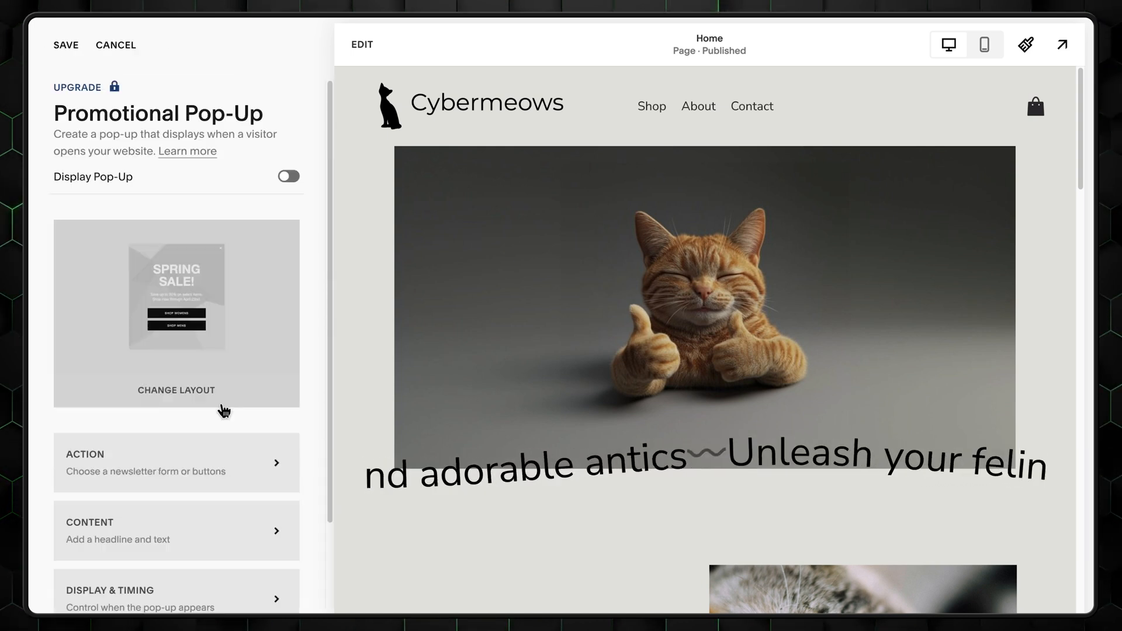
pyautogui.click(287, 176)
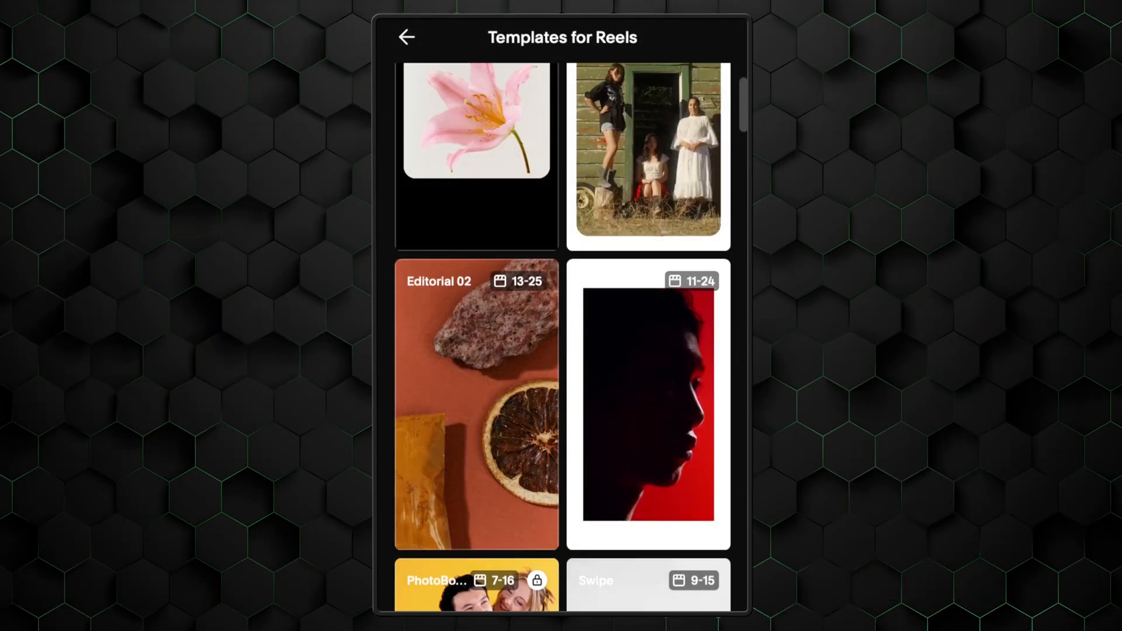
# Step: Preview a Reels template project in Unfold, then browse the Stories templates
pyautogui.scroll(-3)
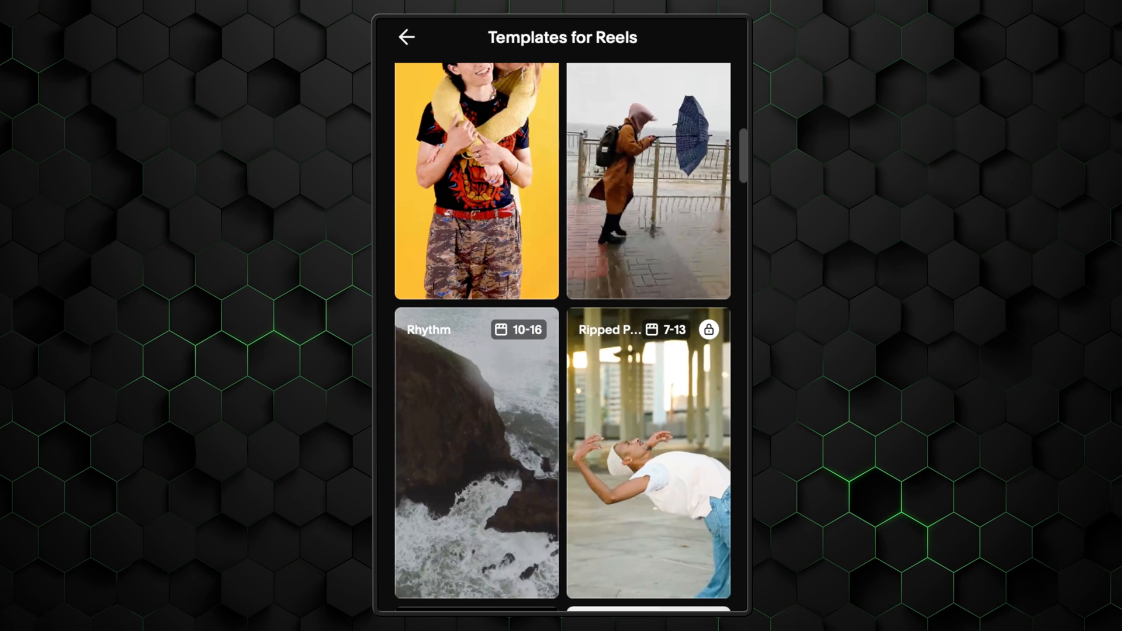
pyautogui.click(475, 182)
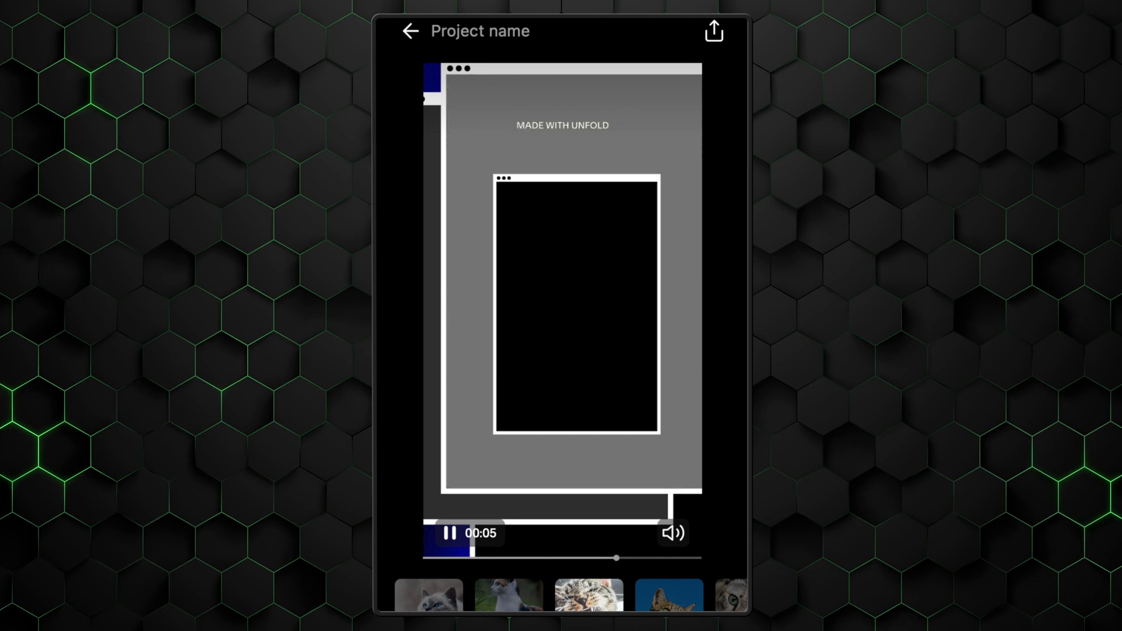
pyautogui.click(410, 32)
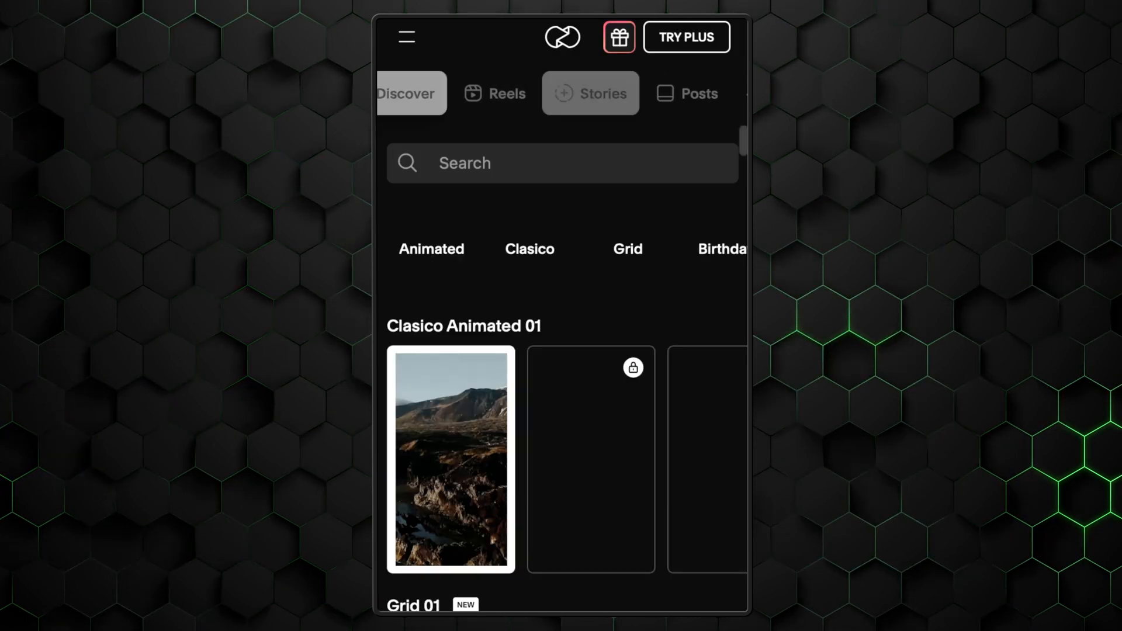
pyautogui.scroll(-3)
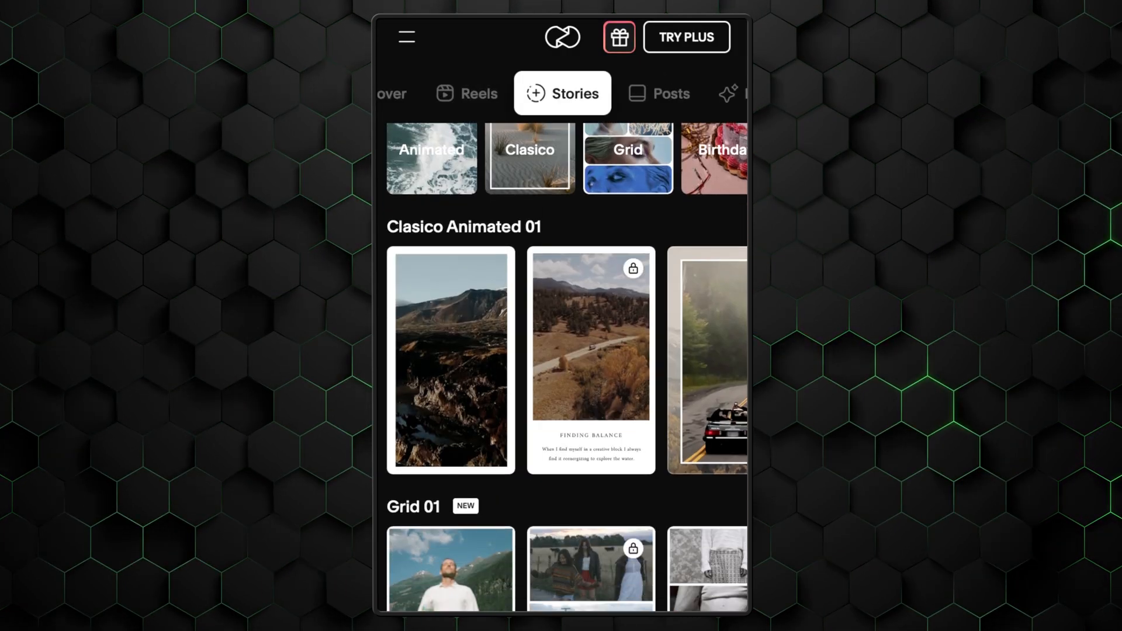
pyautogui.scroll(-3)
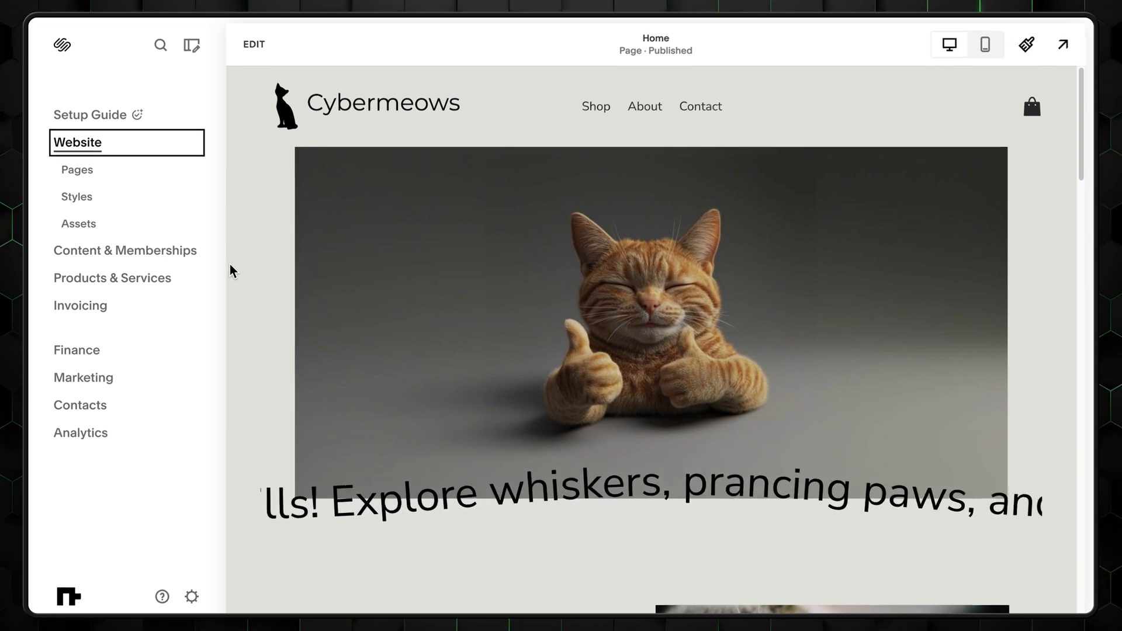
# Step: Review the Traffic, Engagement and Sales analytics reports, which show no data
pyautogui.click(80, 432)
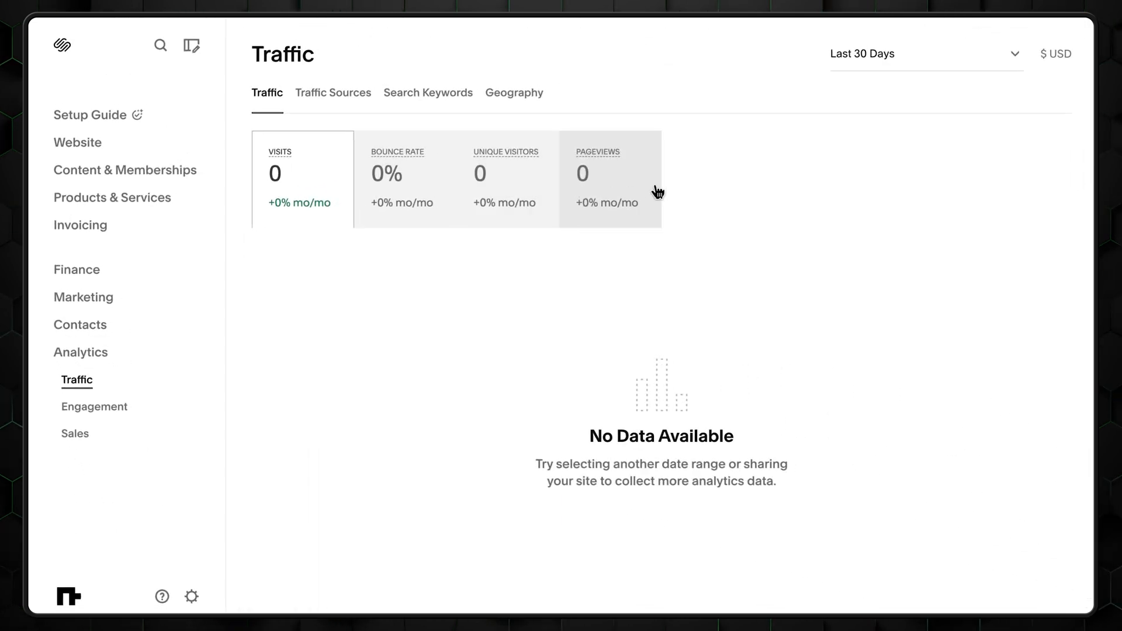
pyautogui.moveTo(673, 172)
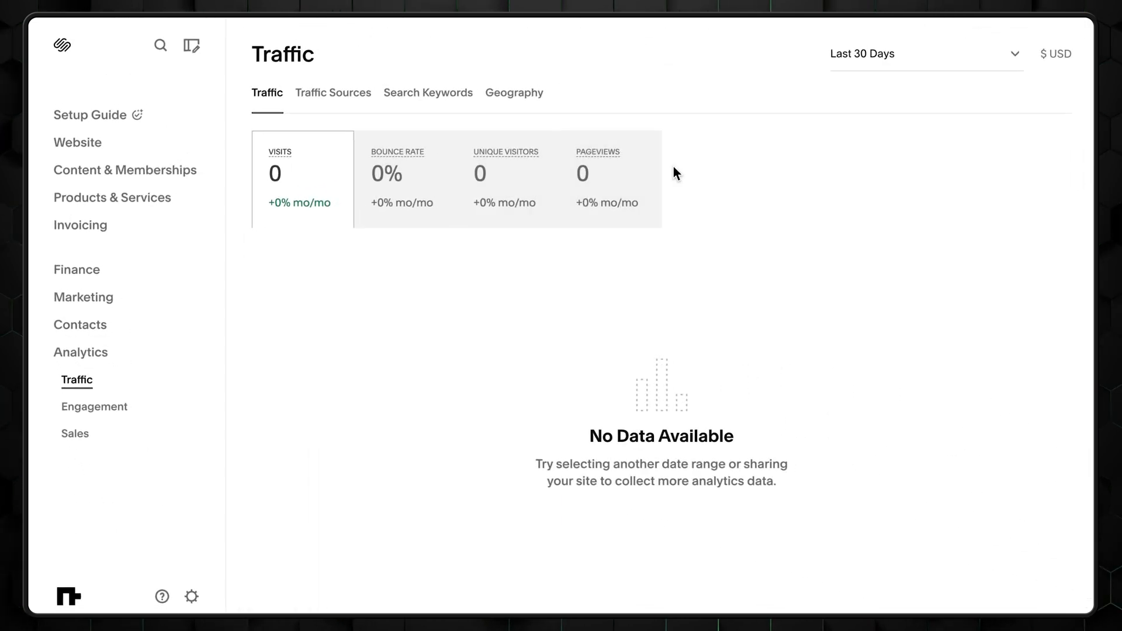
pyautogui.click(93, 407)
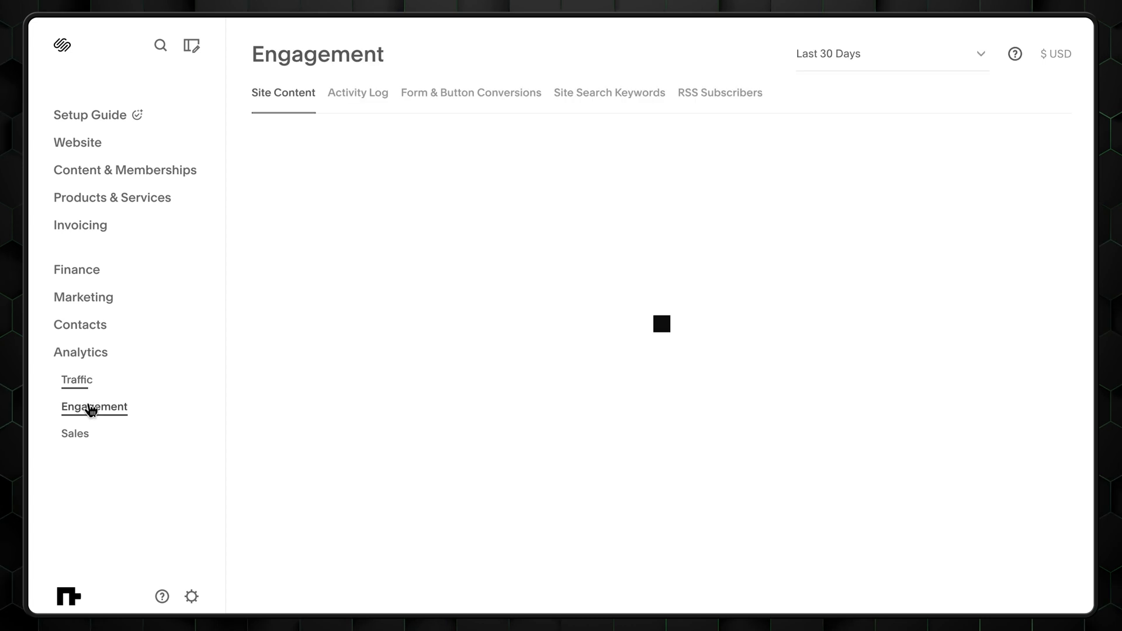
pyautogui.click(94, 407)
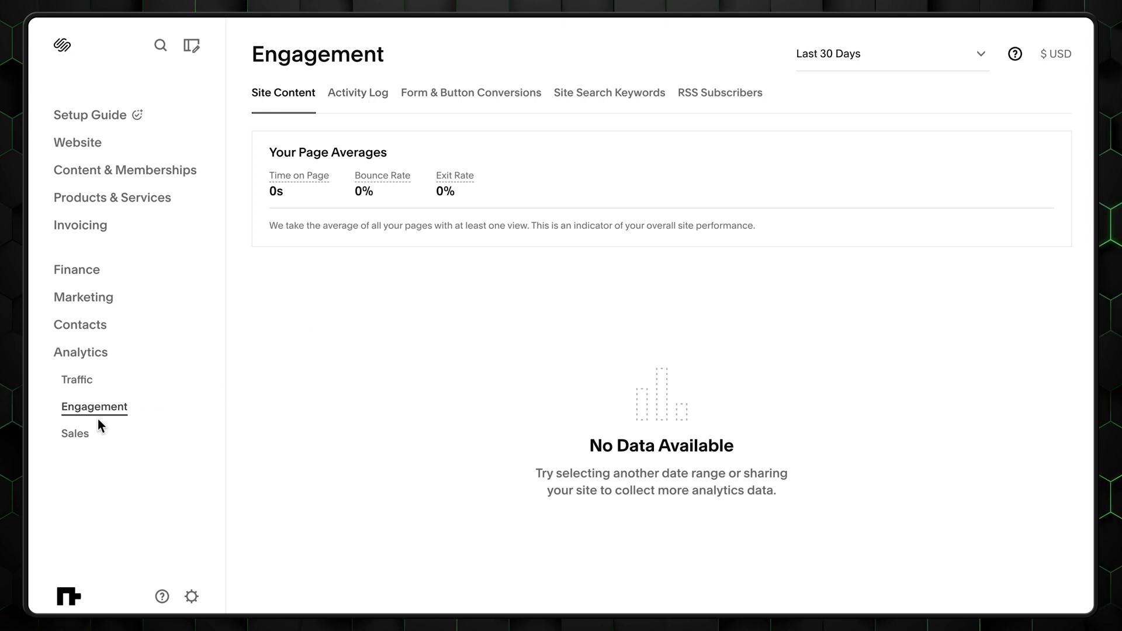
pyautogui.click(74, 434)
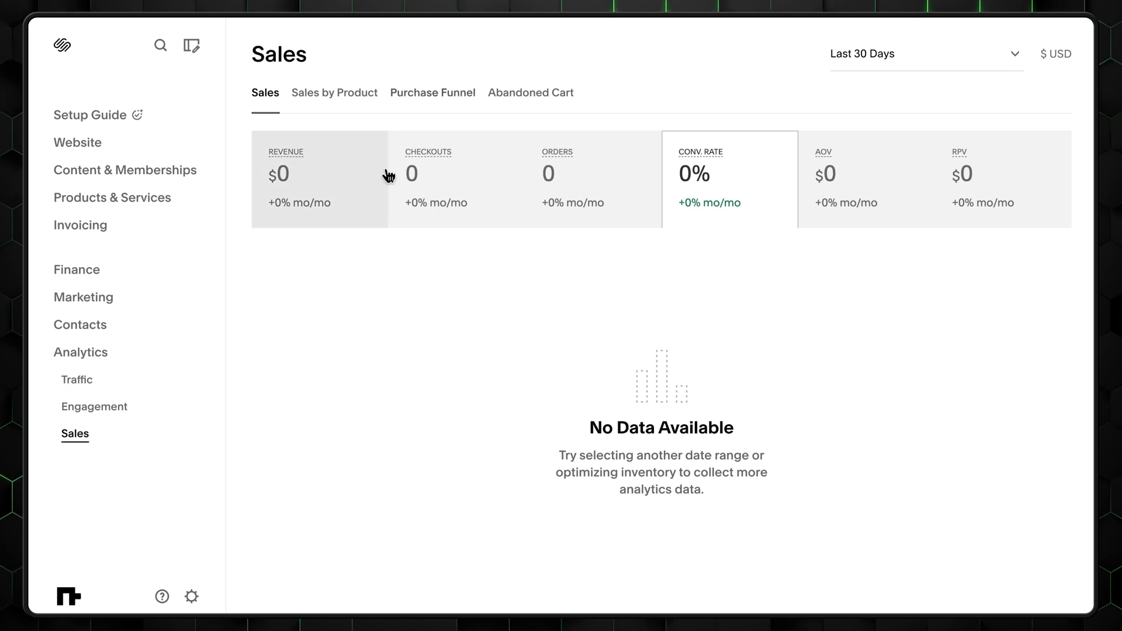
pyautogui.moveTo(979, 222)
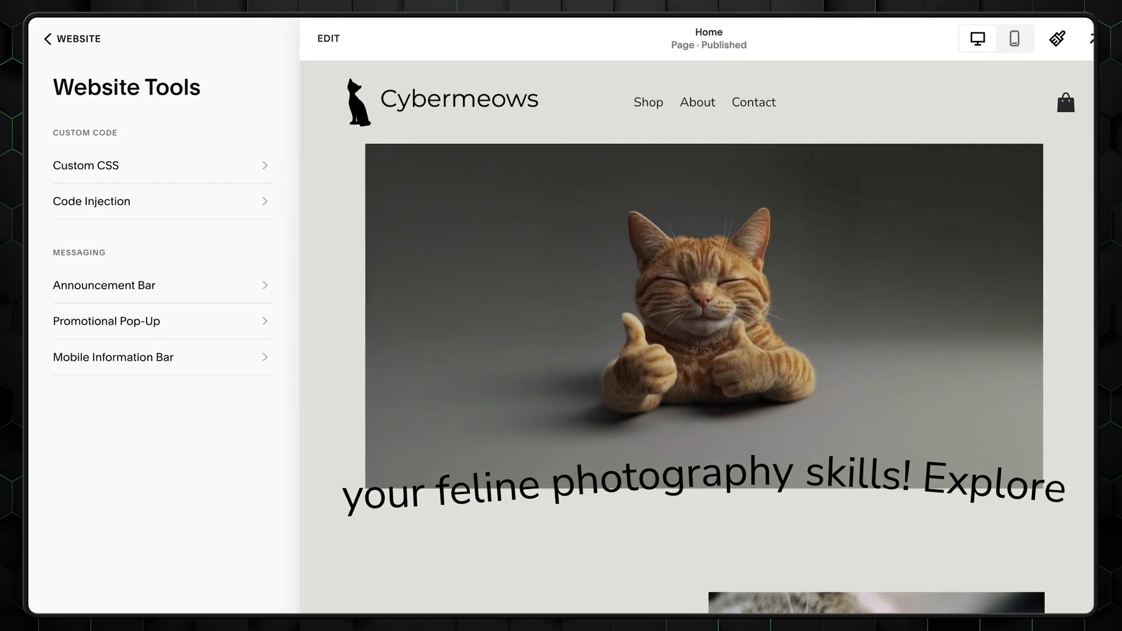
# Step: Open the empty Custom CSS editor from Website Tools
pyautogui.click(85, 166)
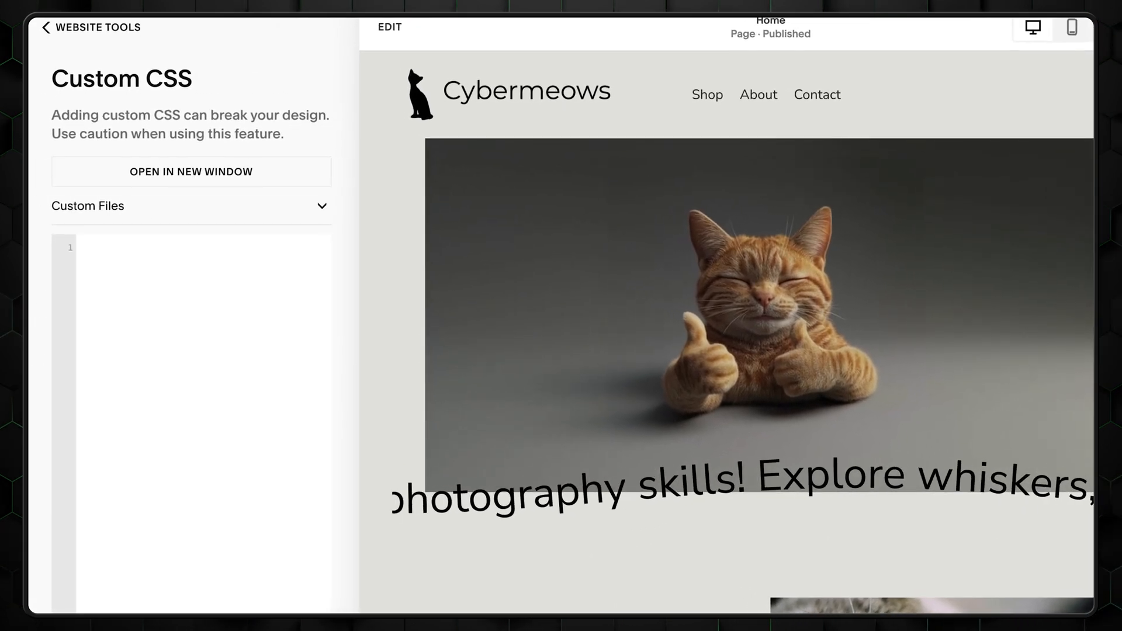